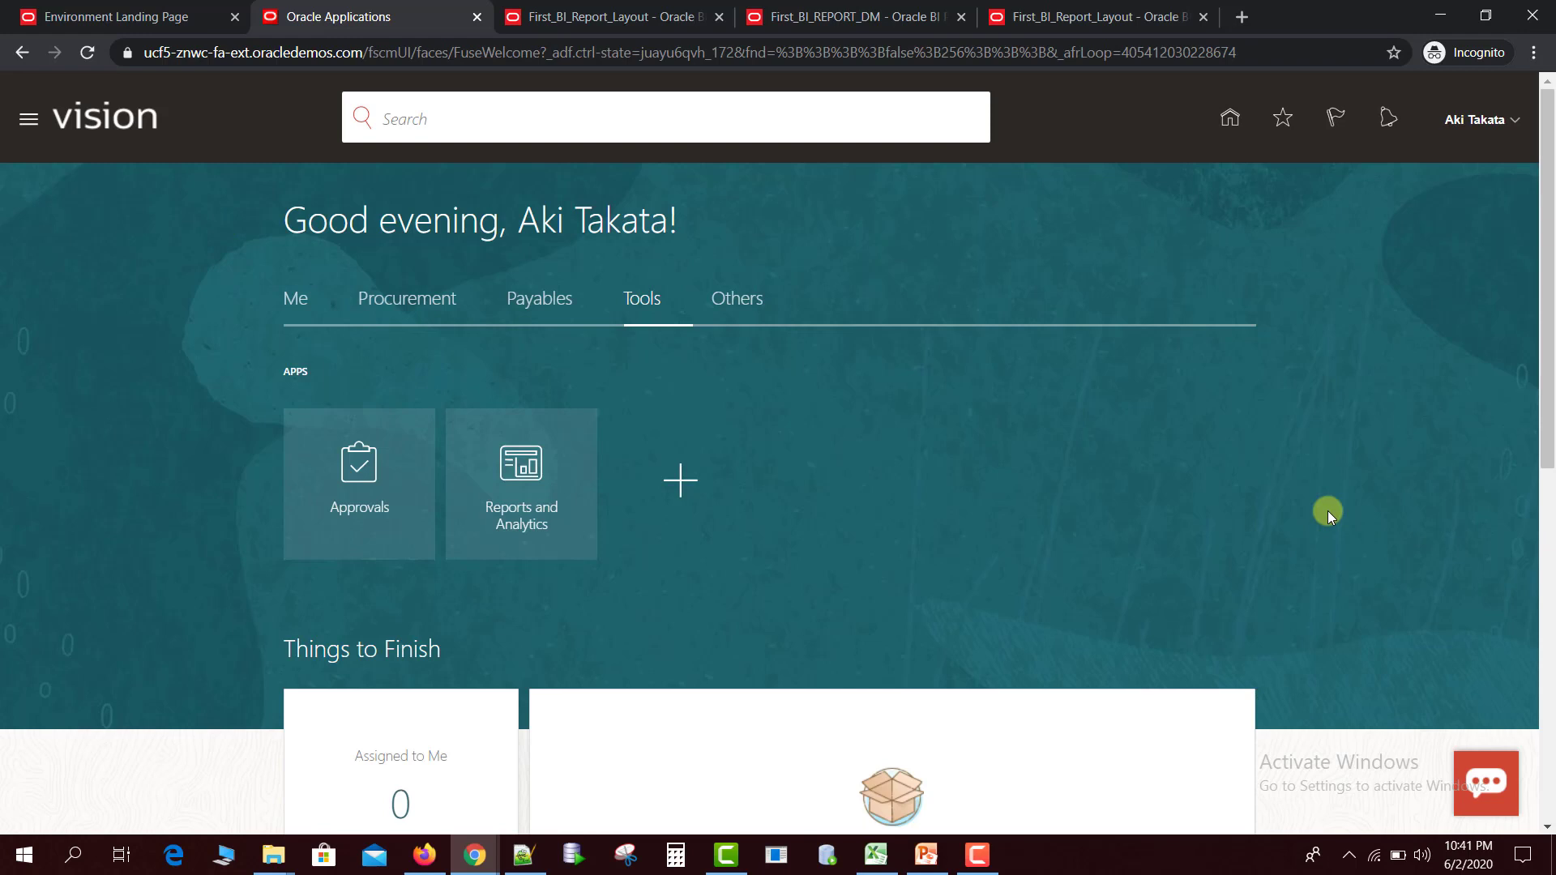
mouse_move(183, 459)
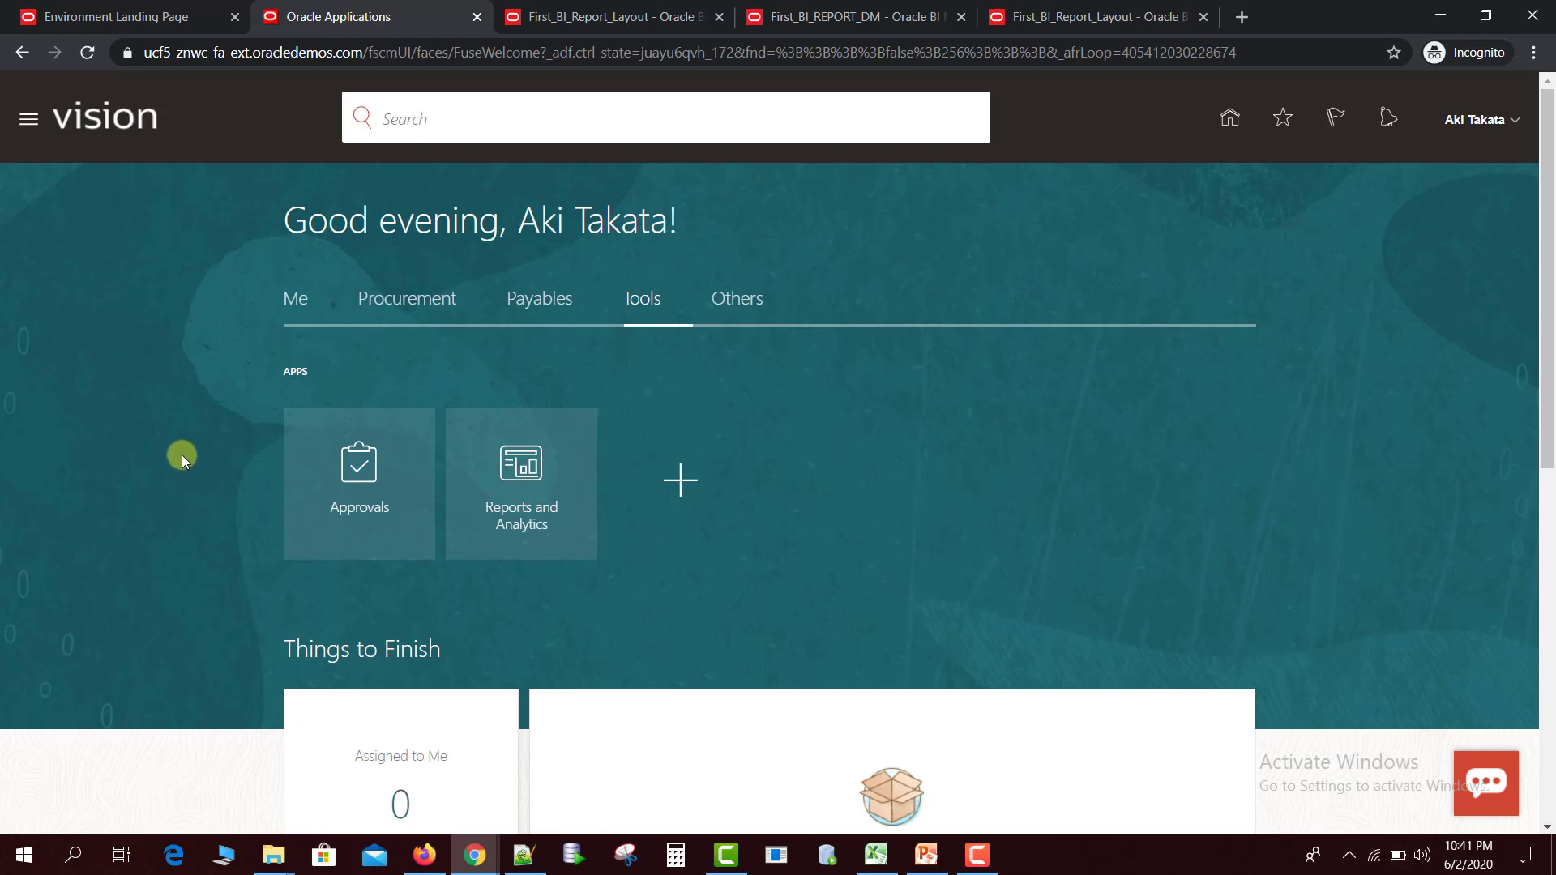
mouse_move(28, 118)
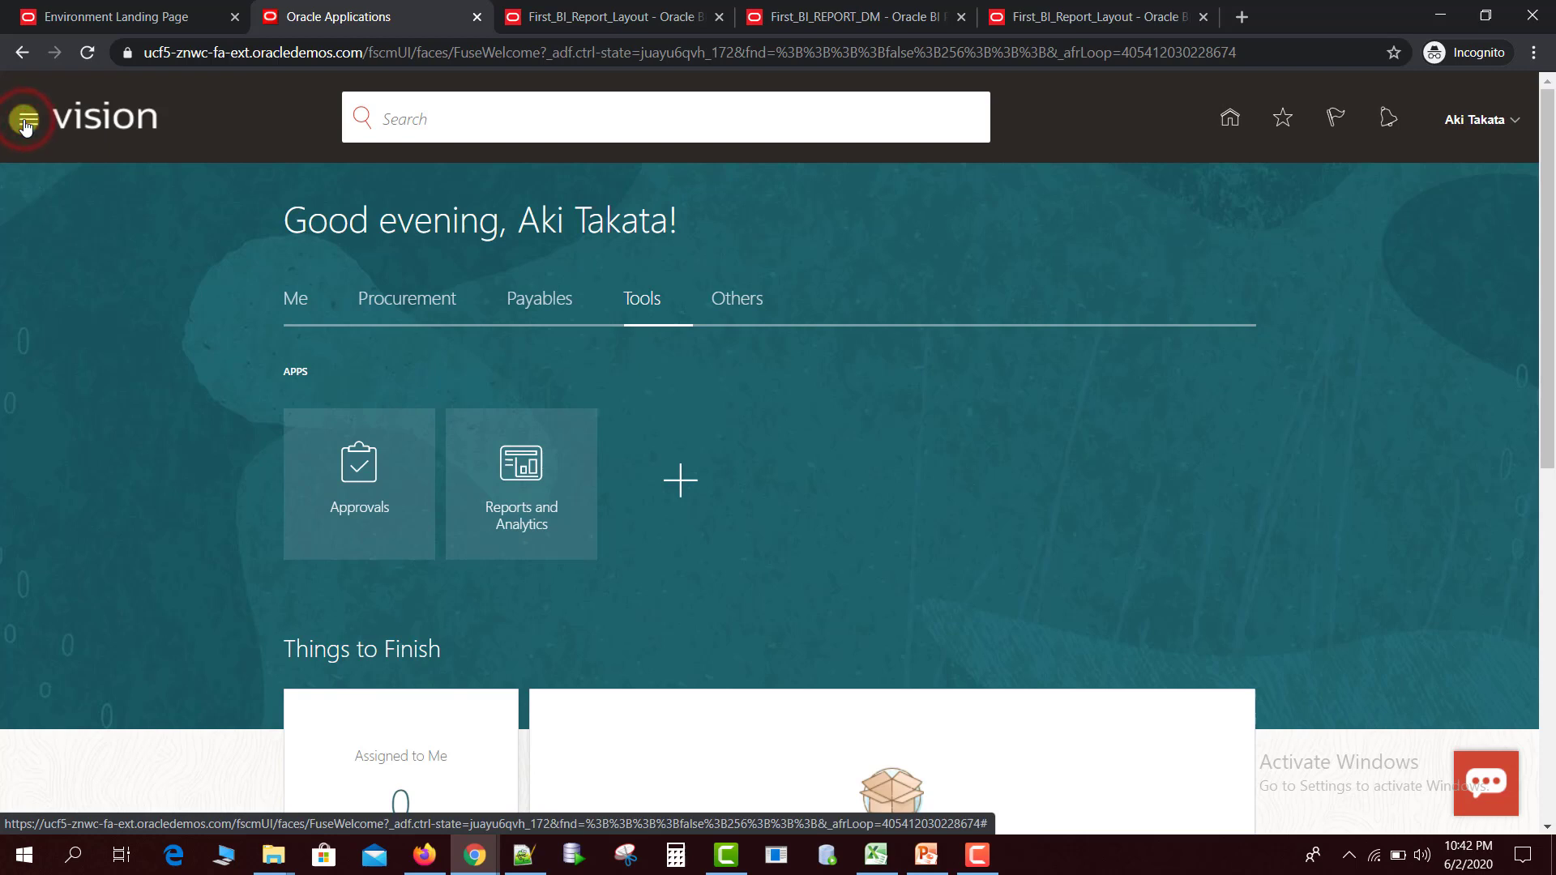
Navigate from the navigator's Tools section to the Reports and Analytics page.
click(24, 117)
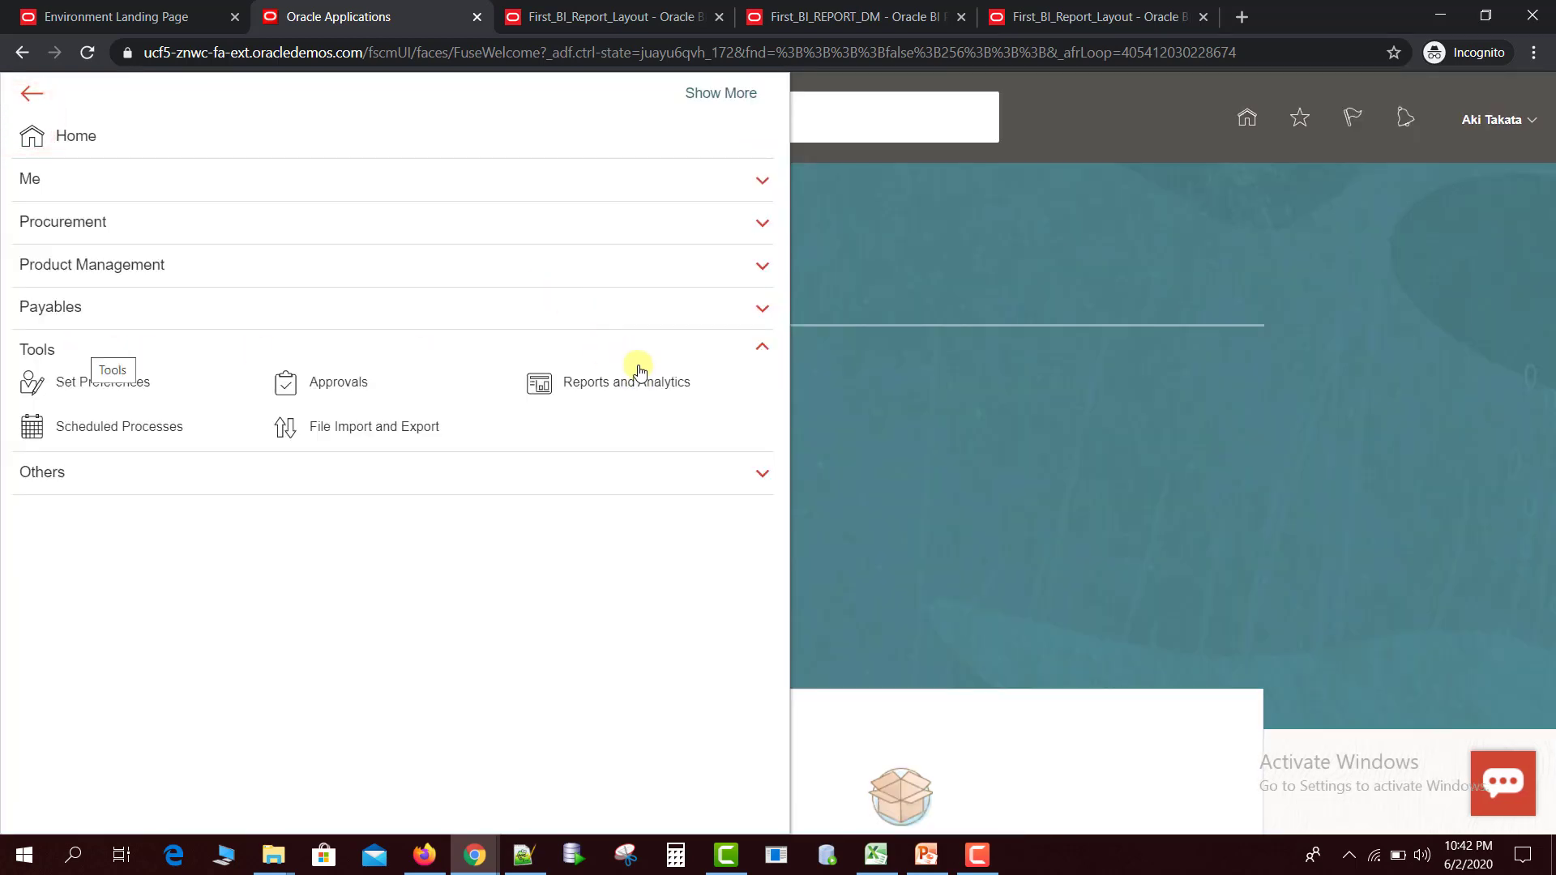
click(627, 383)
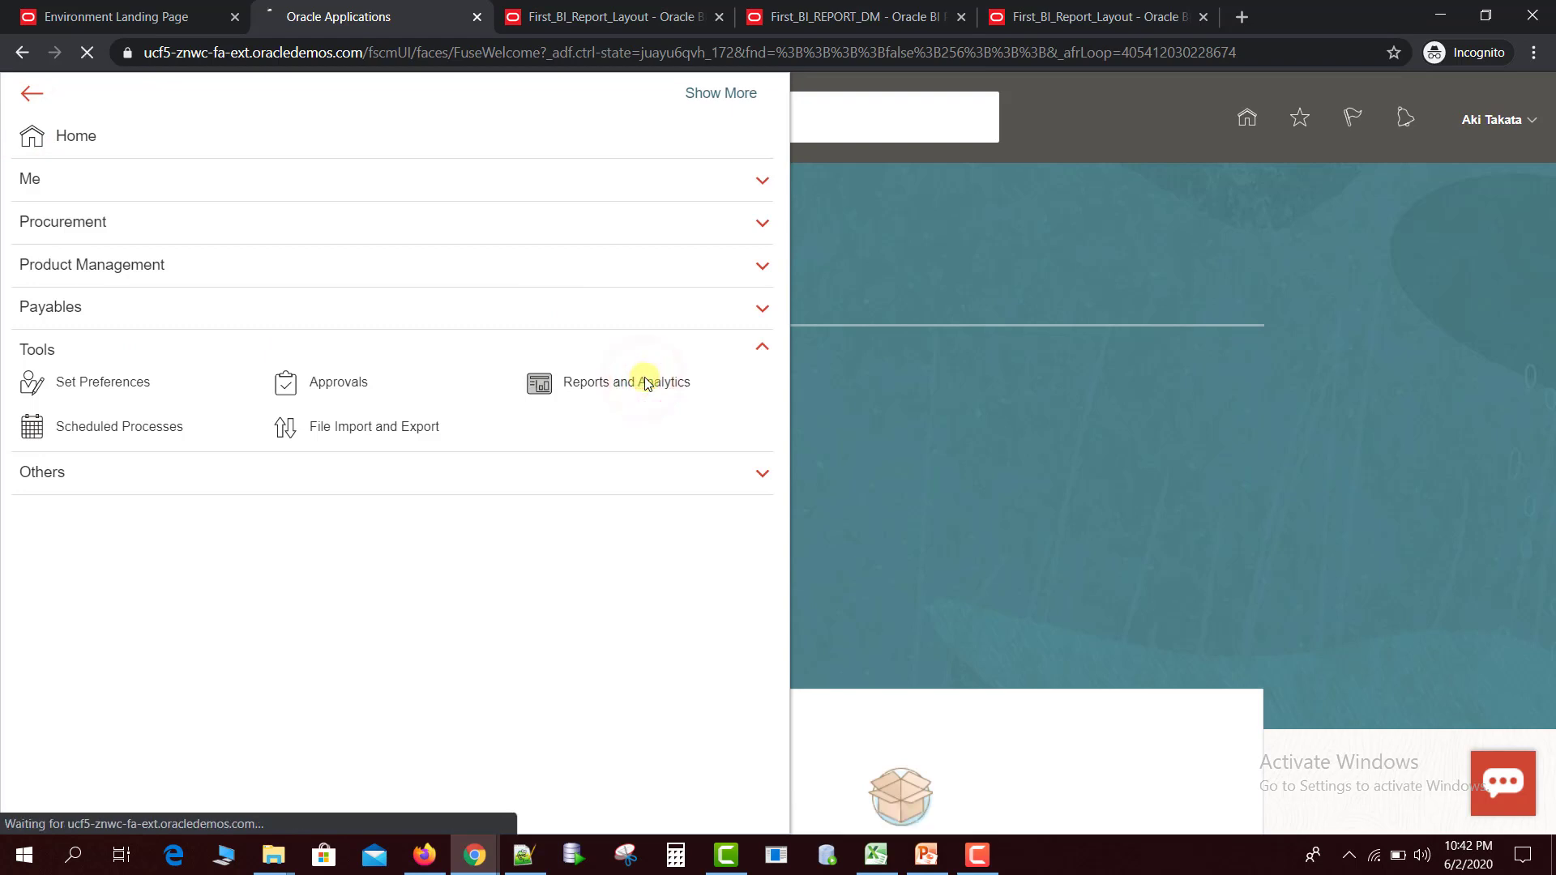
click(608, 382)
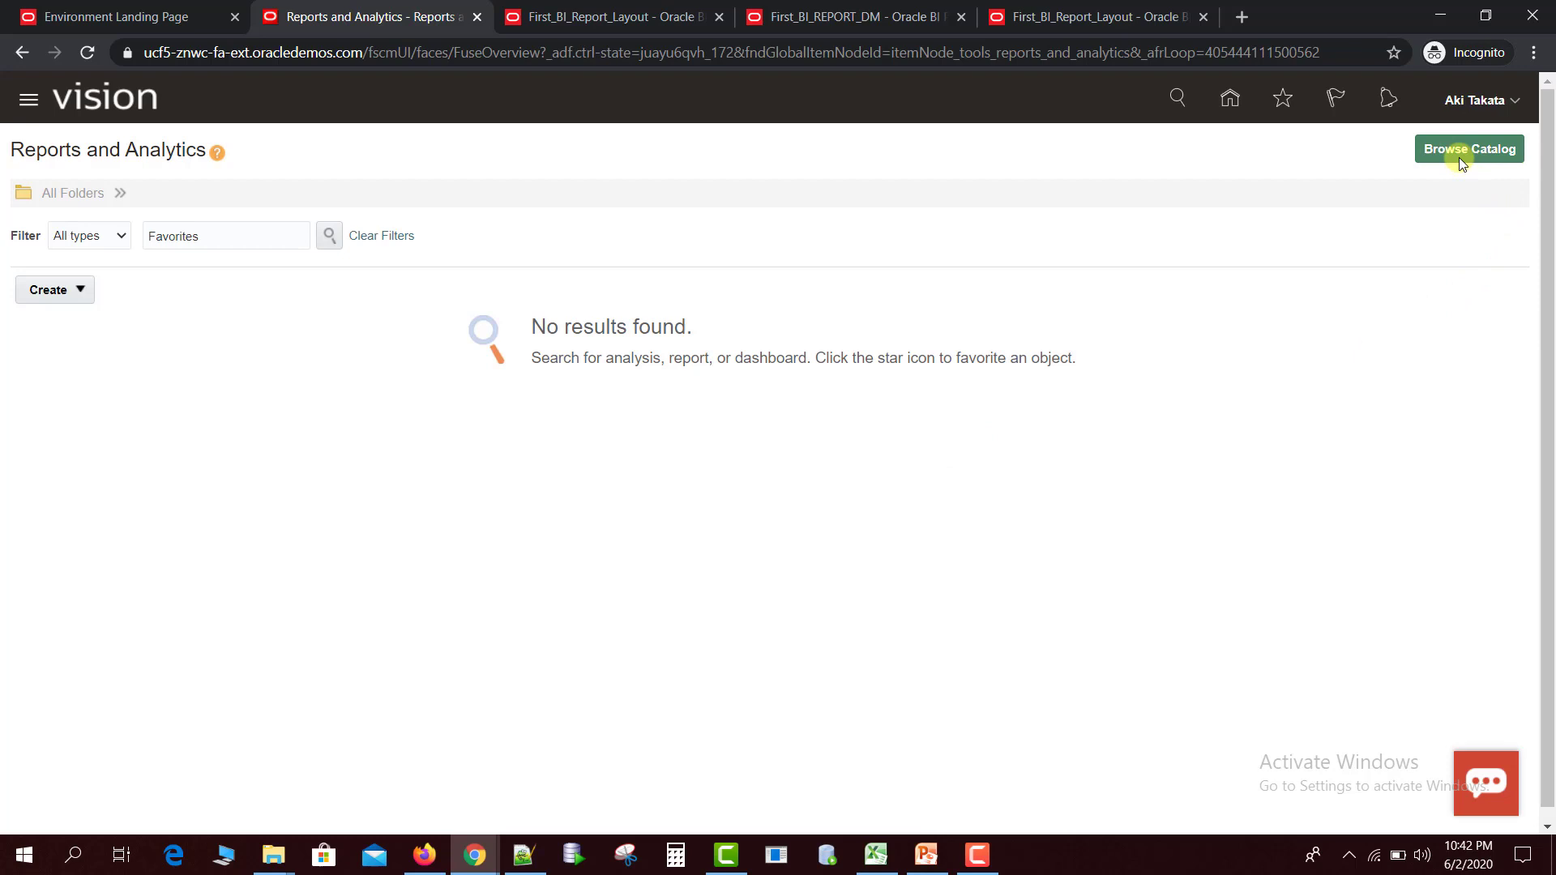
Browse the catalog to Shared Folders > Custom > BI DEMO and expand More for First_BI_Report_Layout.
click(1468, 149)
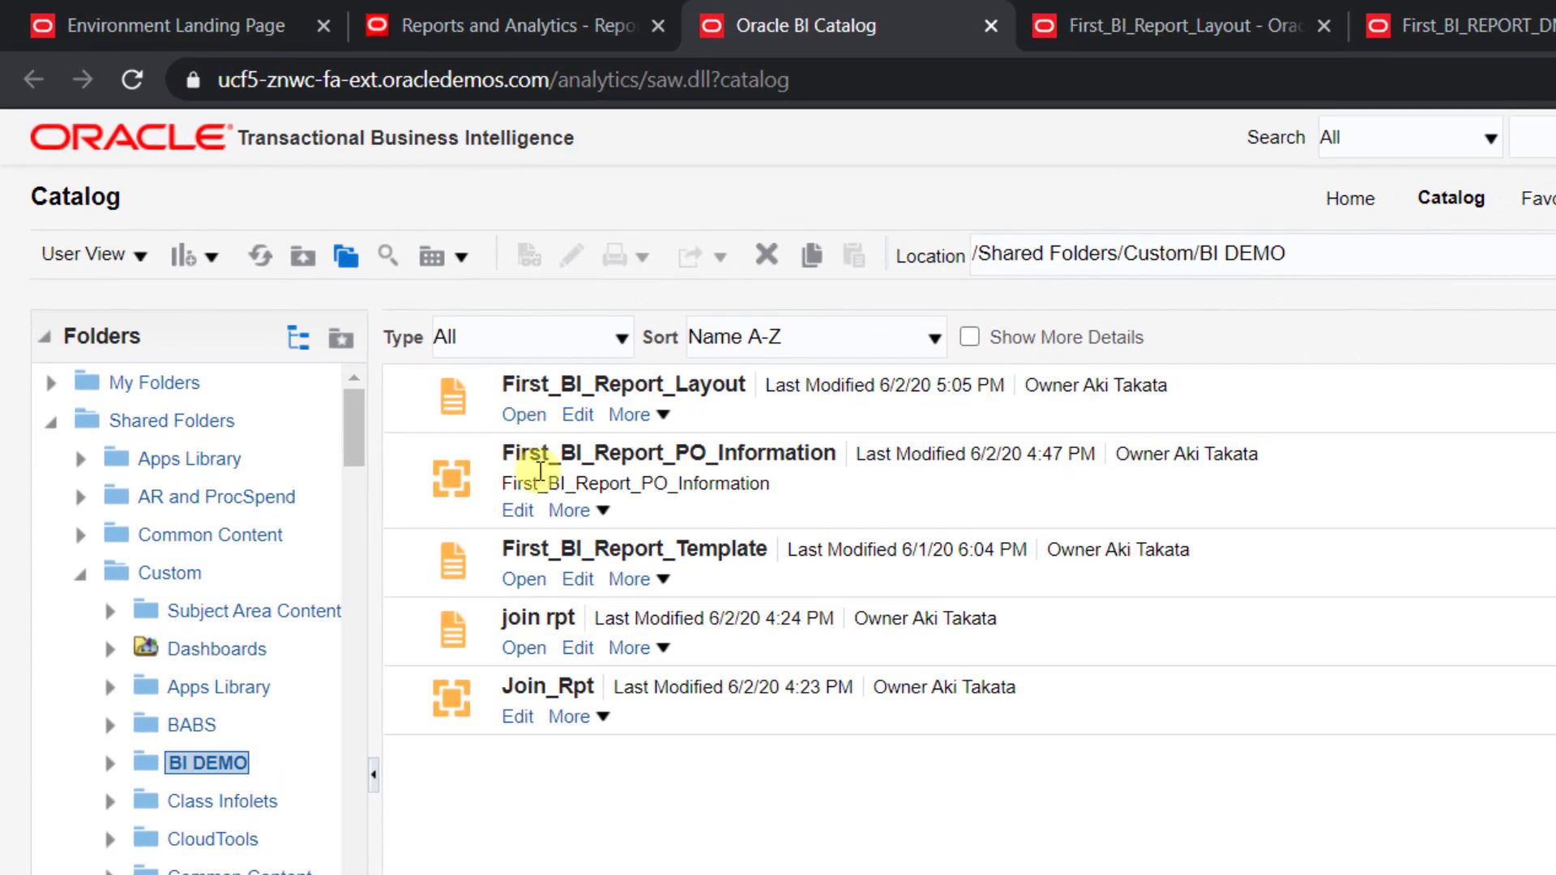
mouse_move(726, 415)
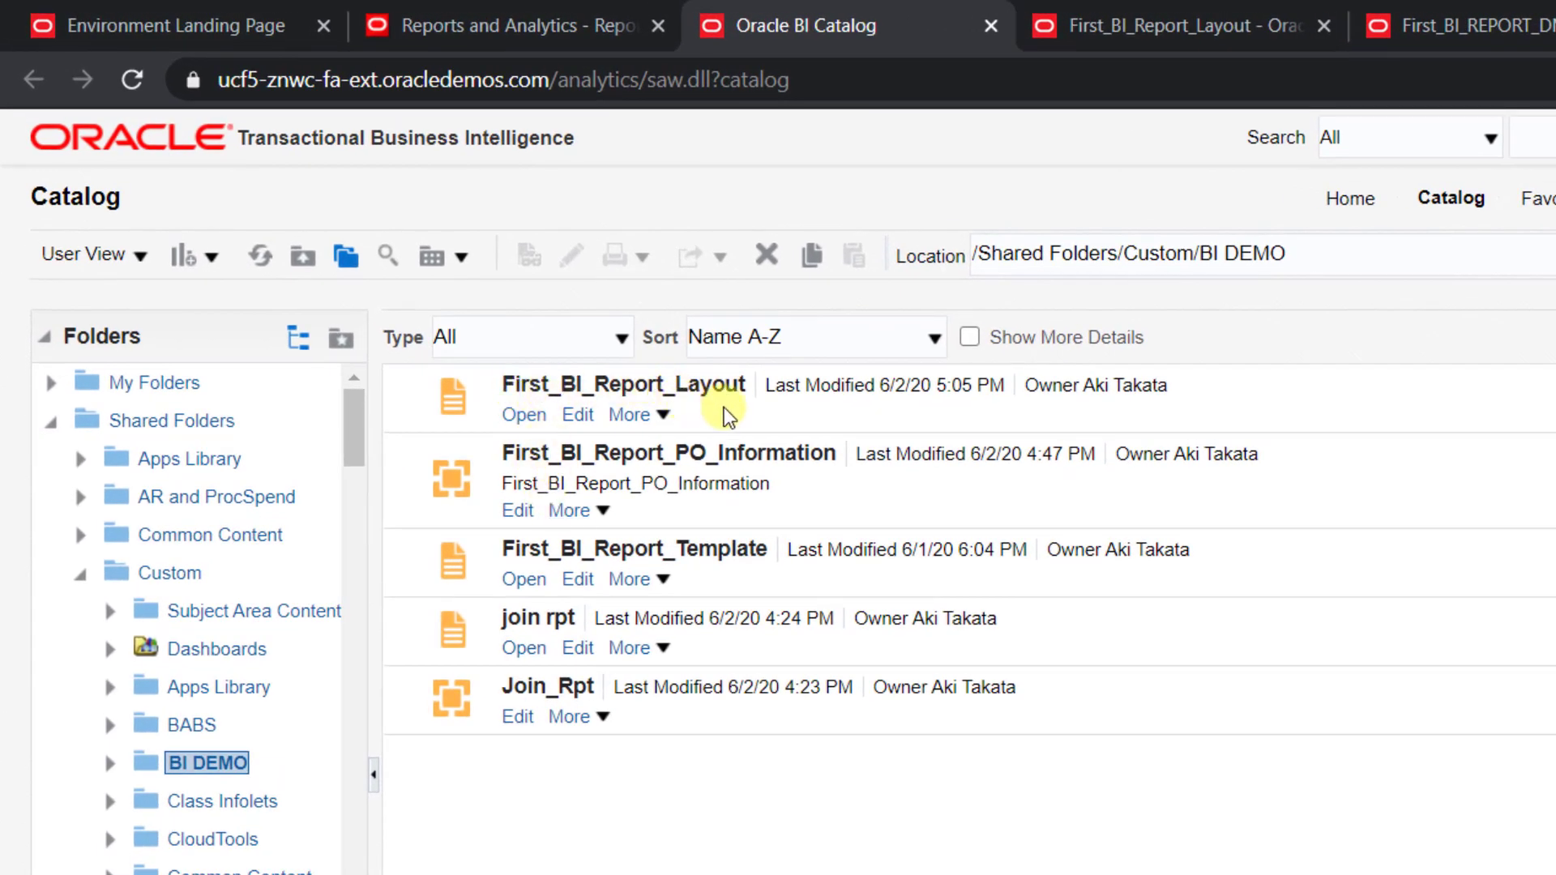
mouse_move(744, 496)
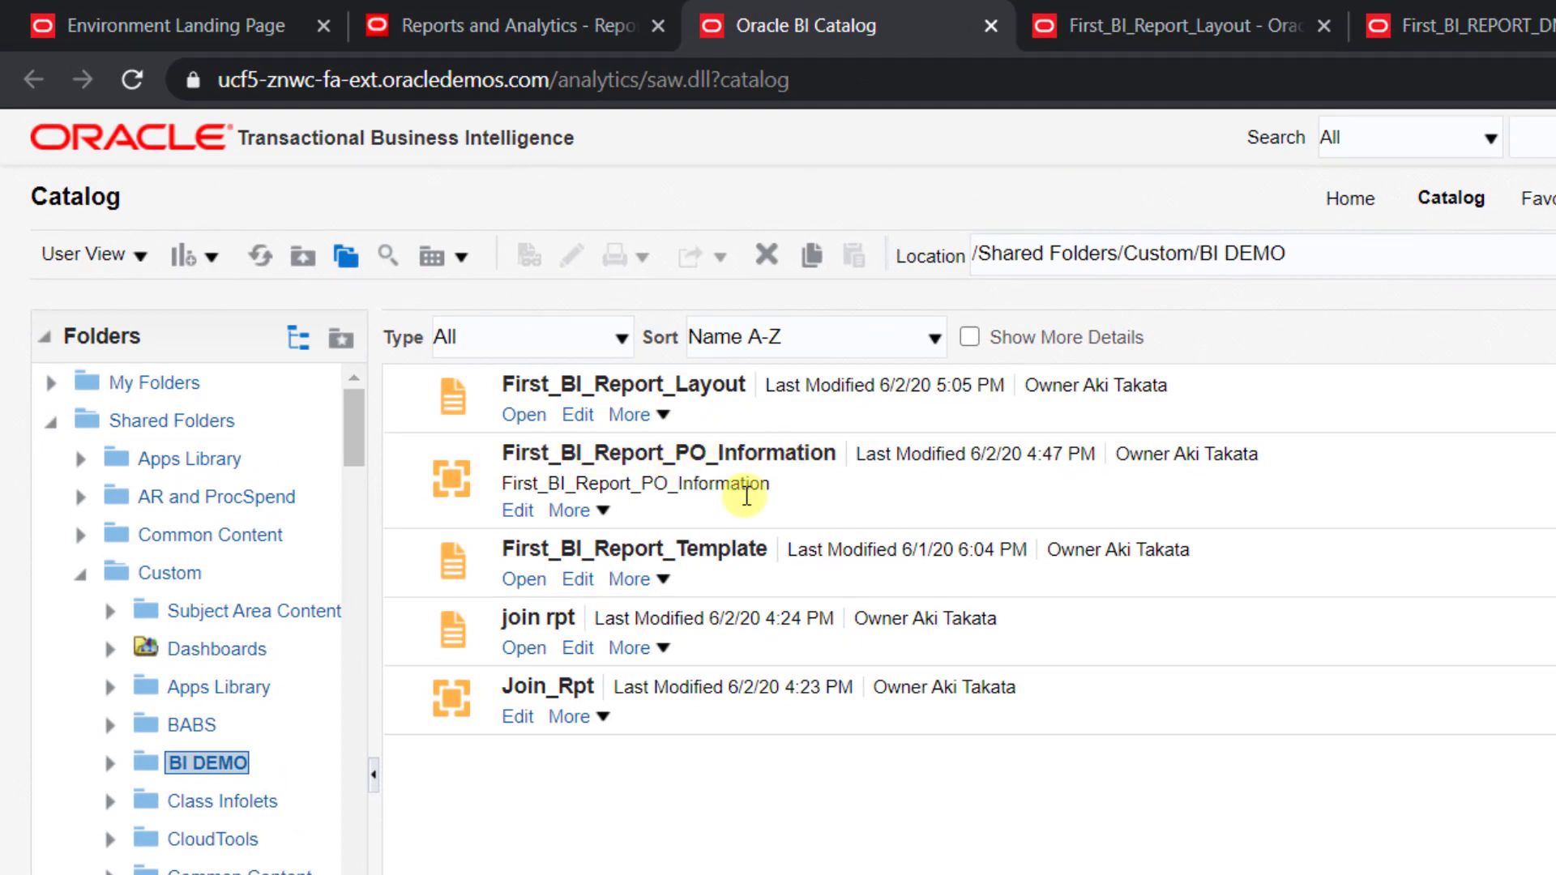
mouse_move(712, 561)
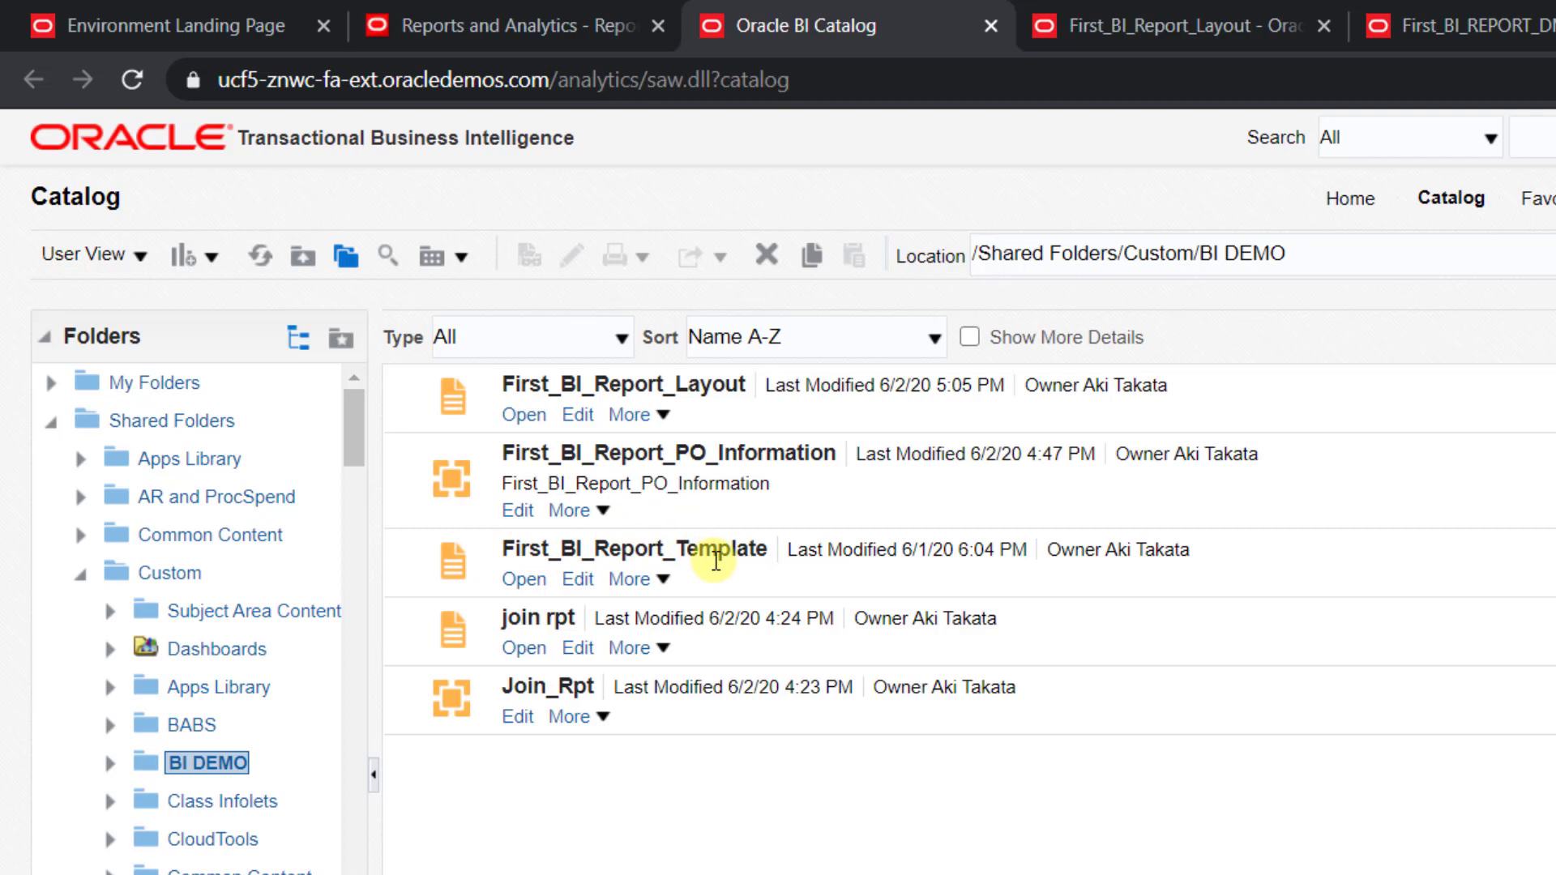
mouse_move(812, 523)
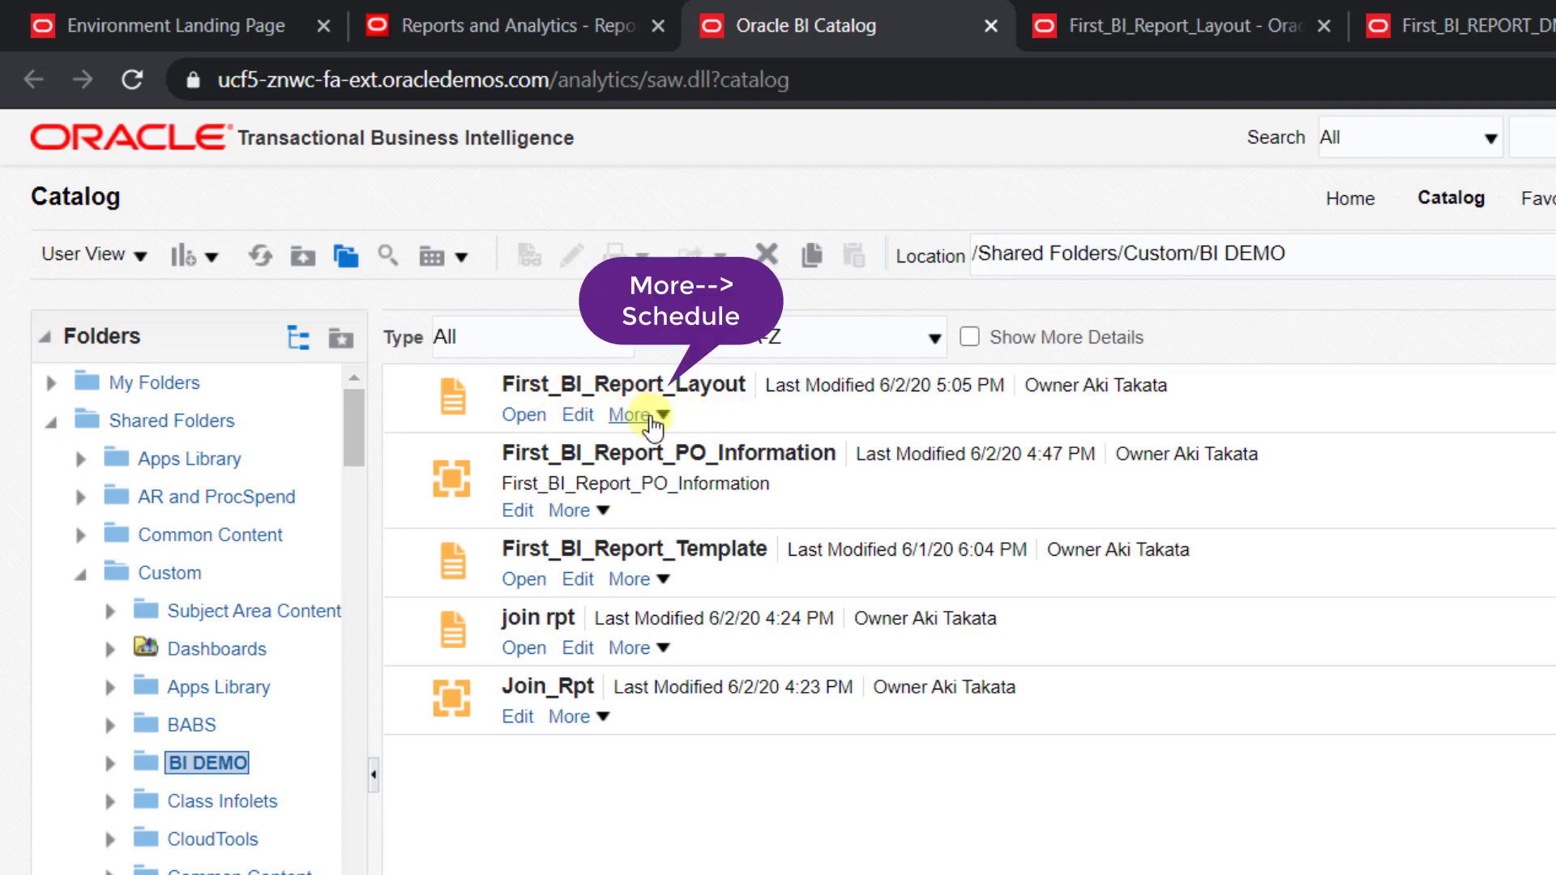
click(634, 415)
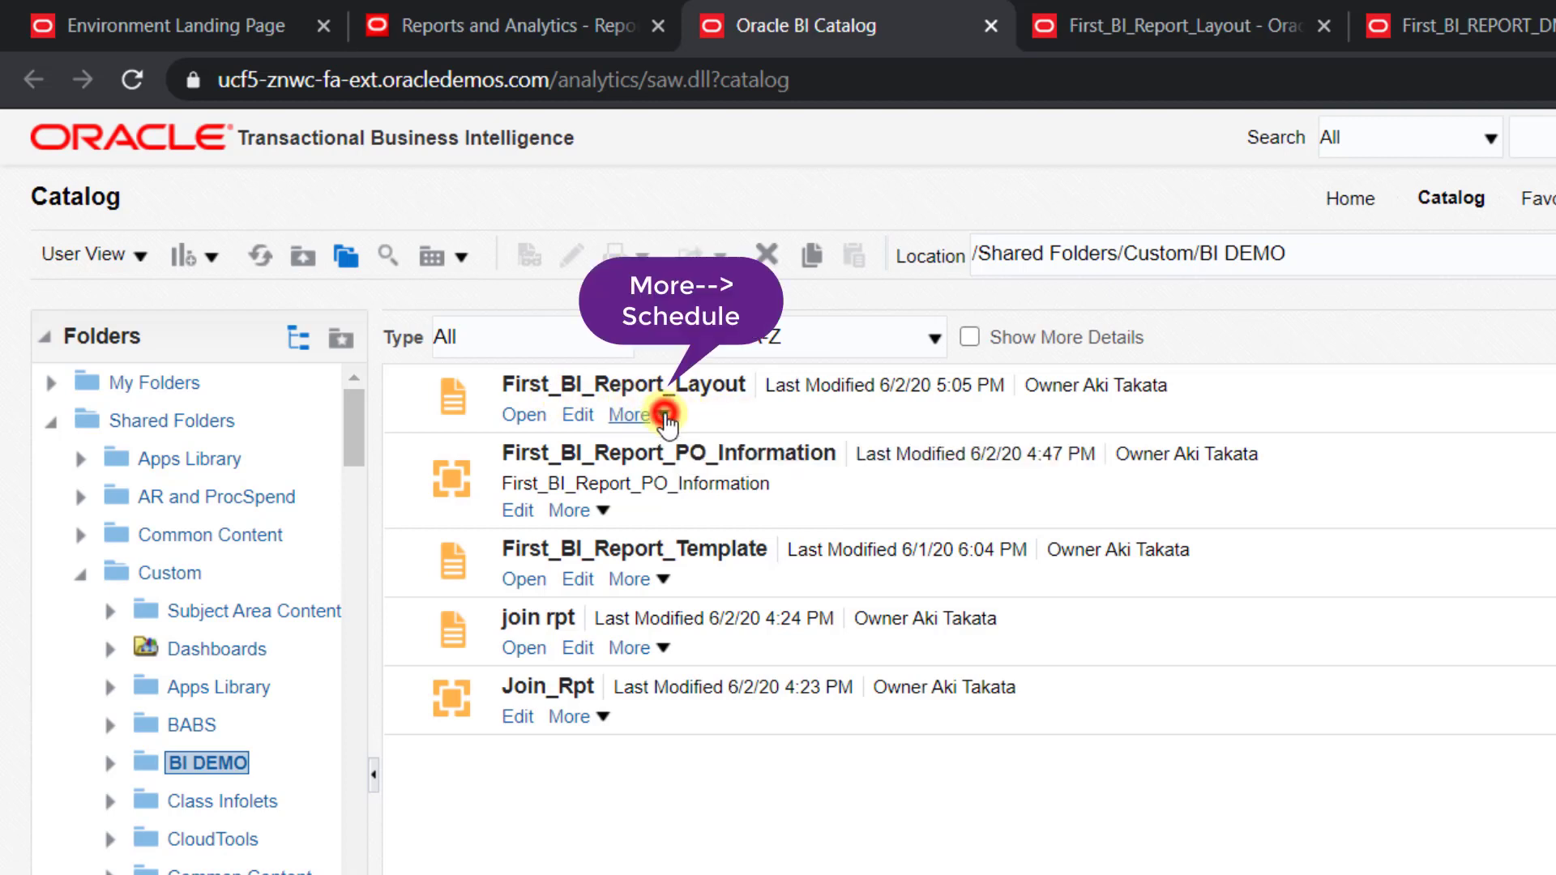
Schedule a job for First_BI_Report_Layout and review its General tab and Parameters section.
click(631, 414)
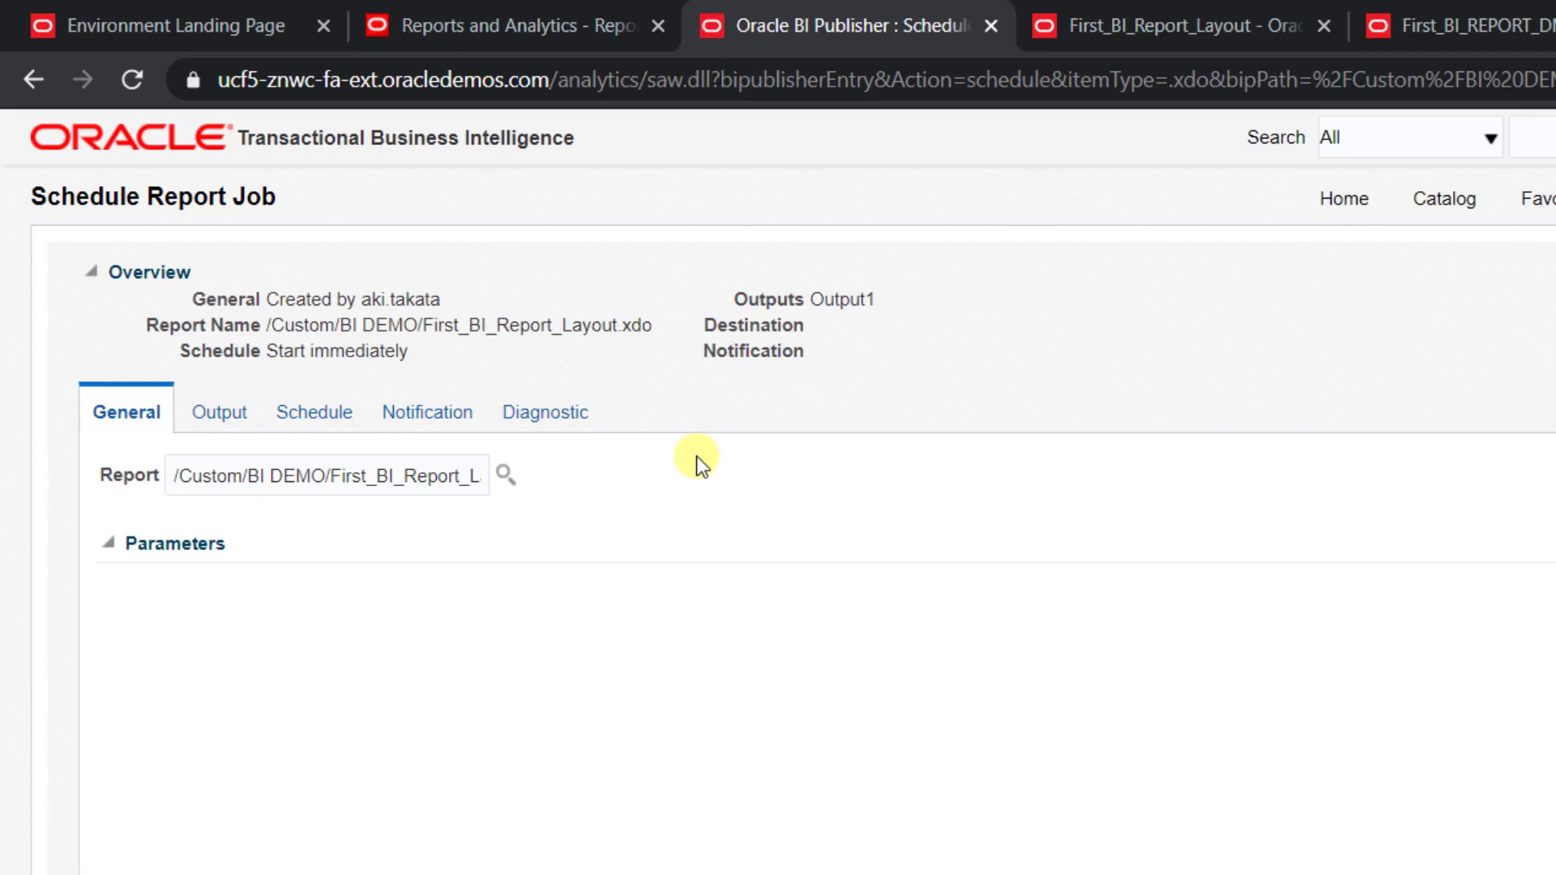
click(258, 475)
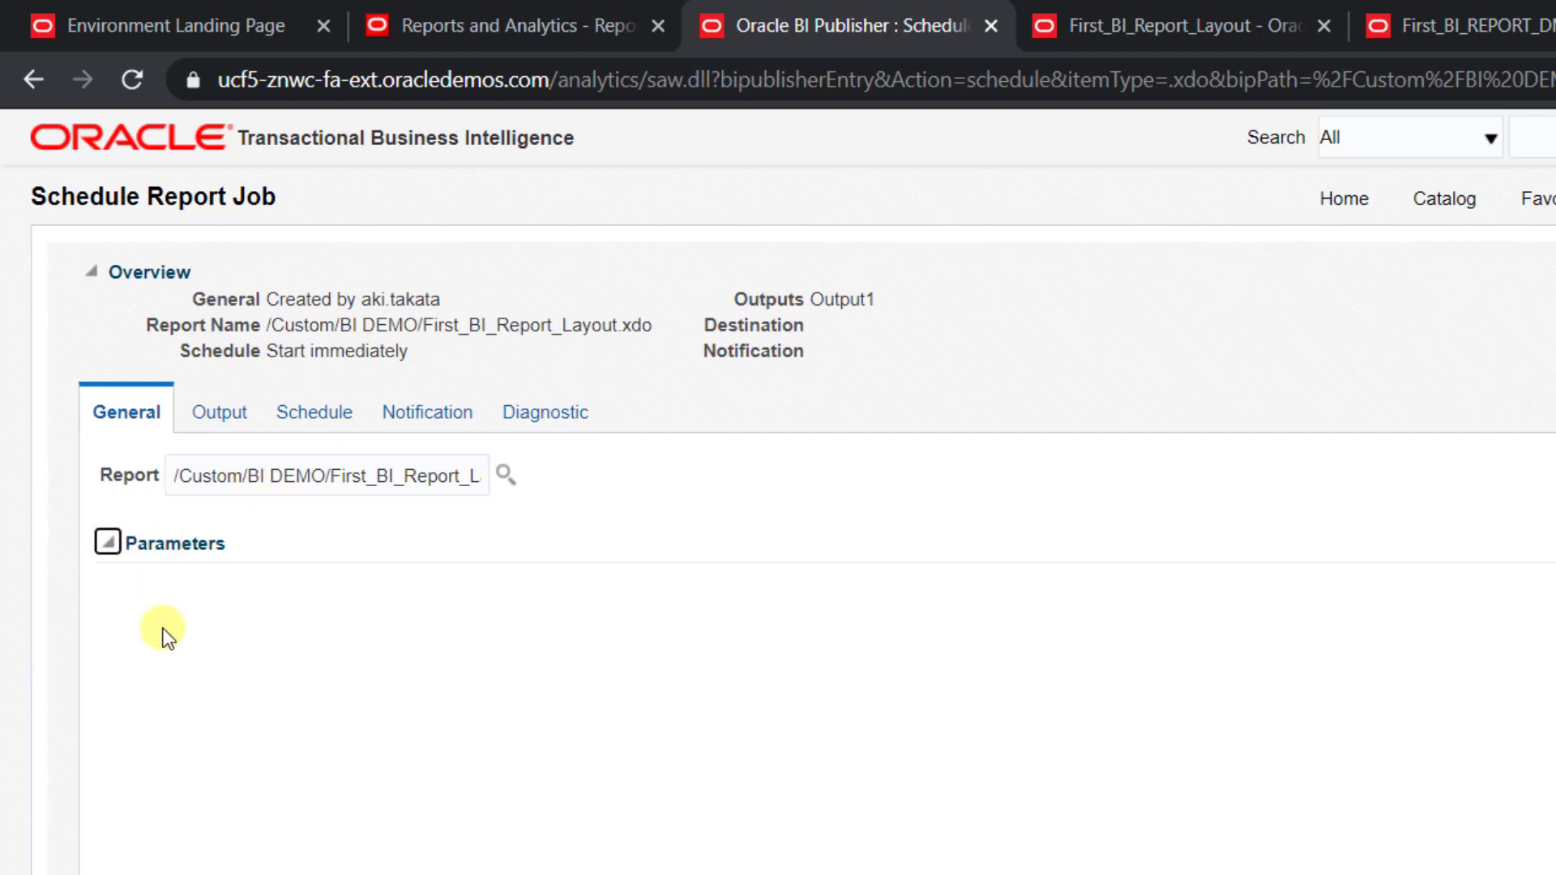
mouse_move(144, 594)
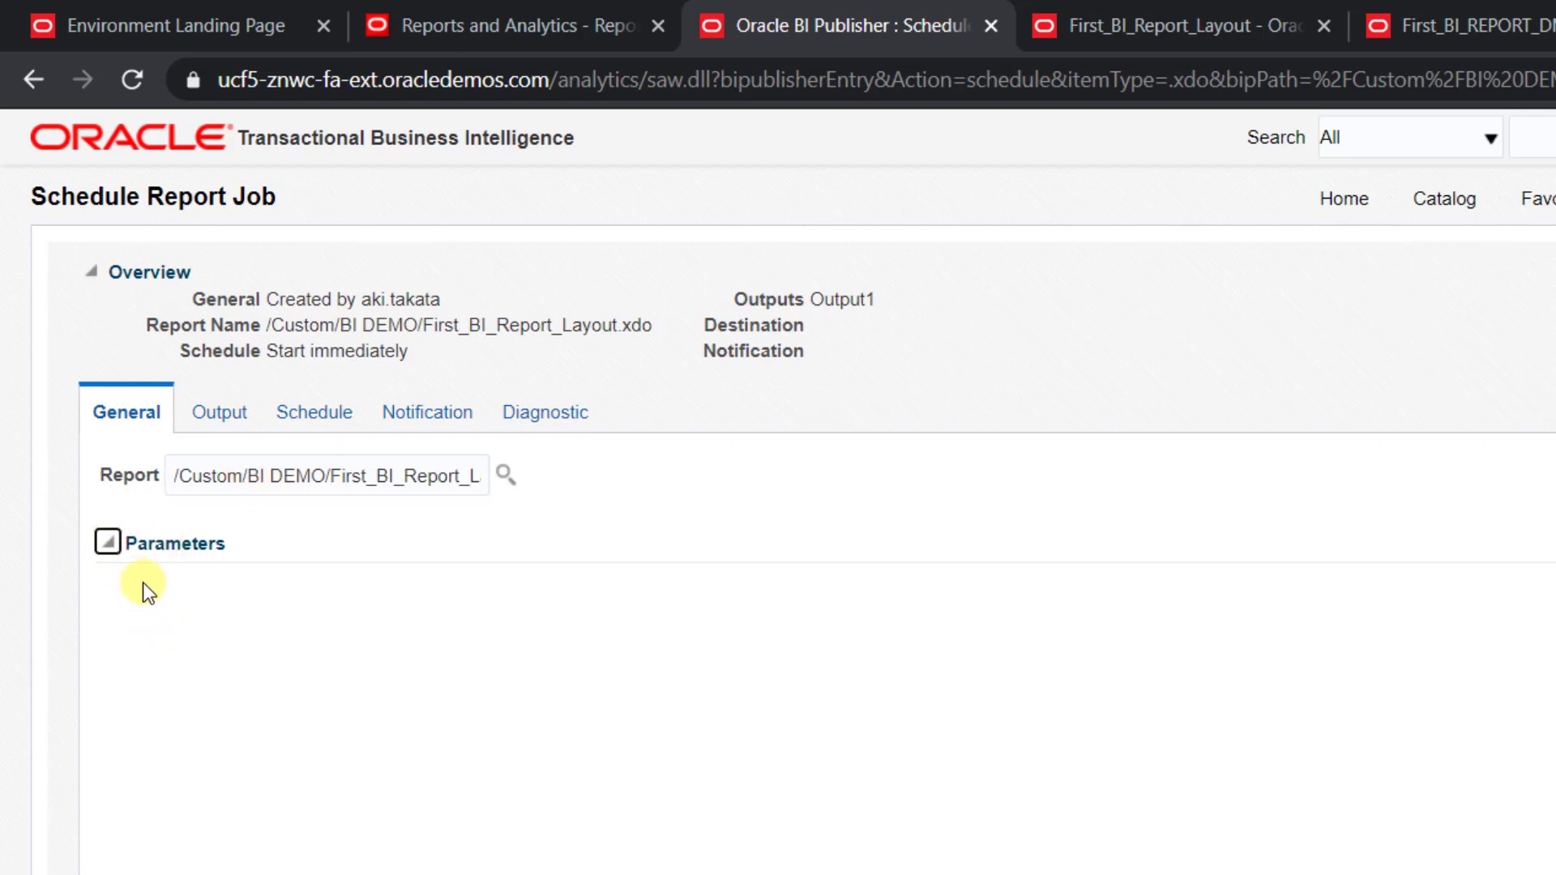
click(109, 541)
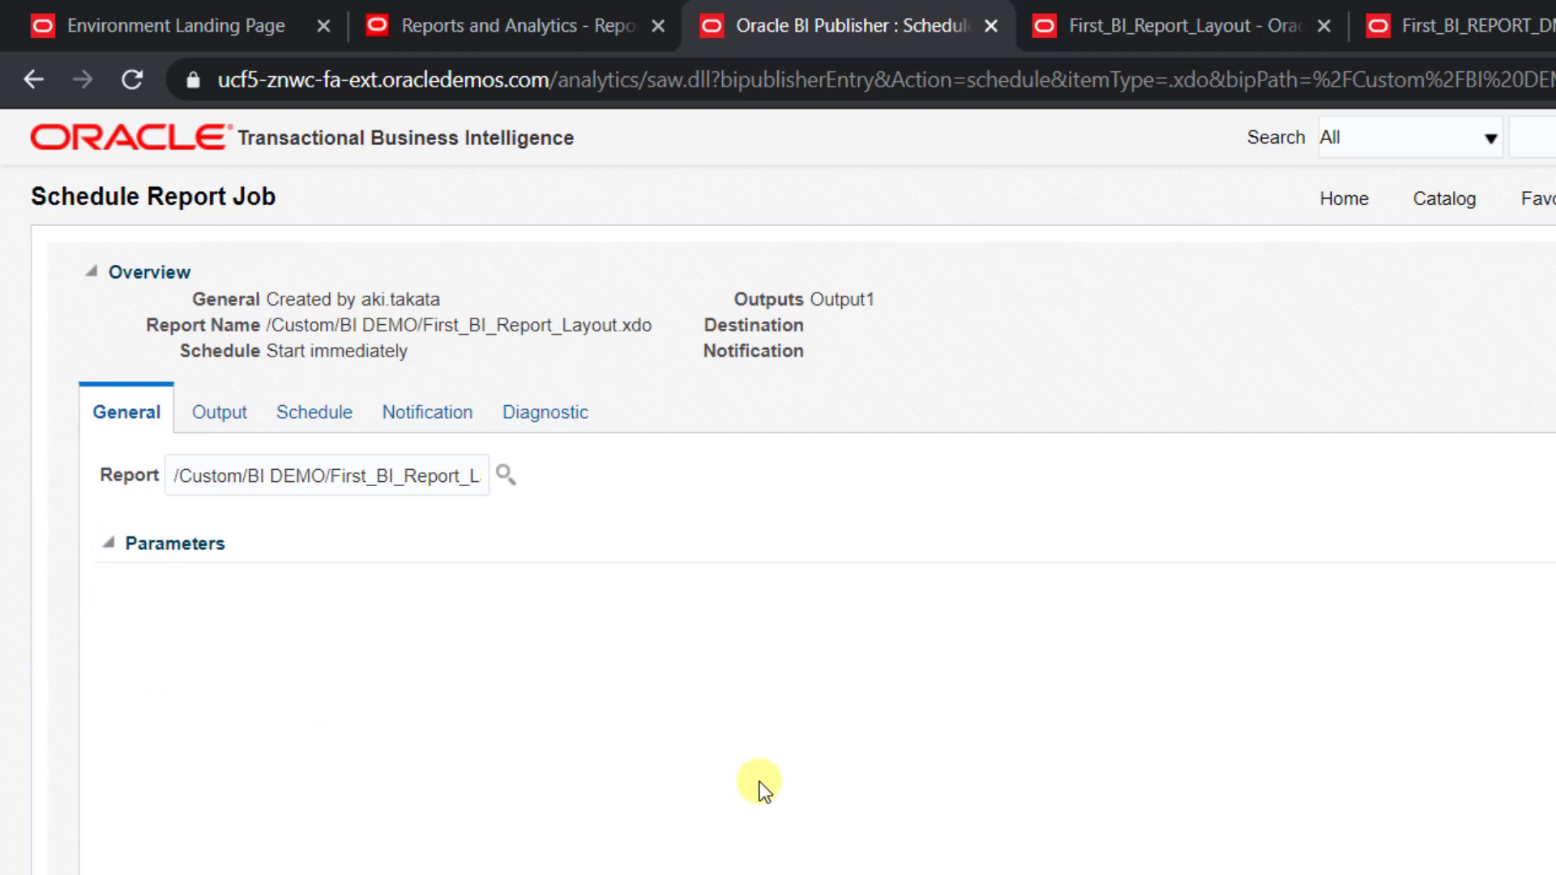
mouse_move(262, 663)
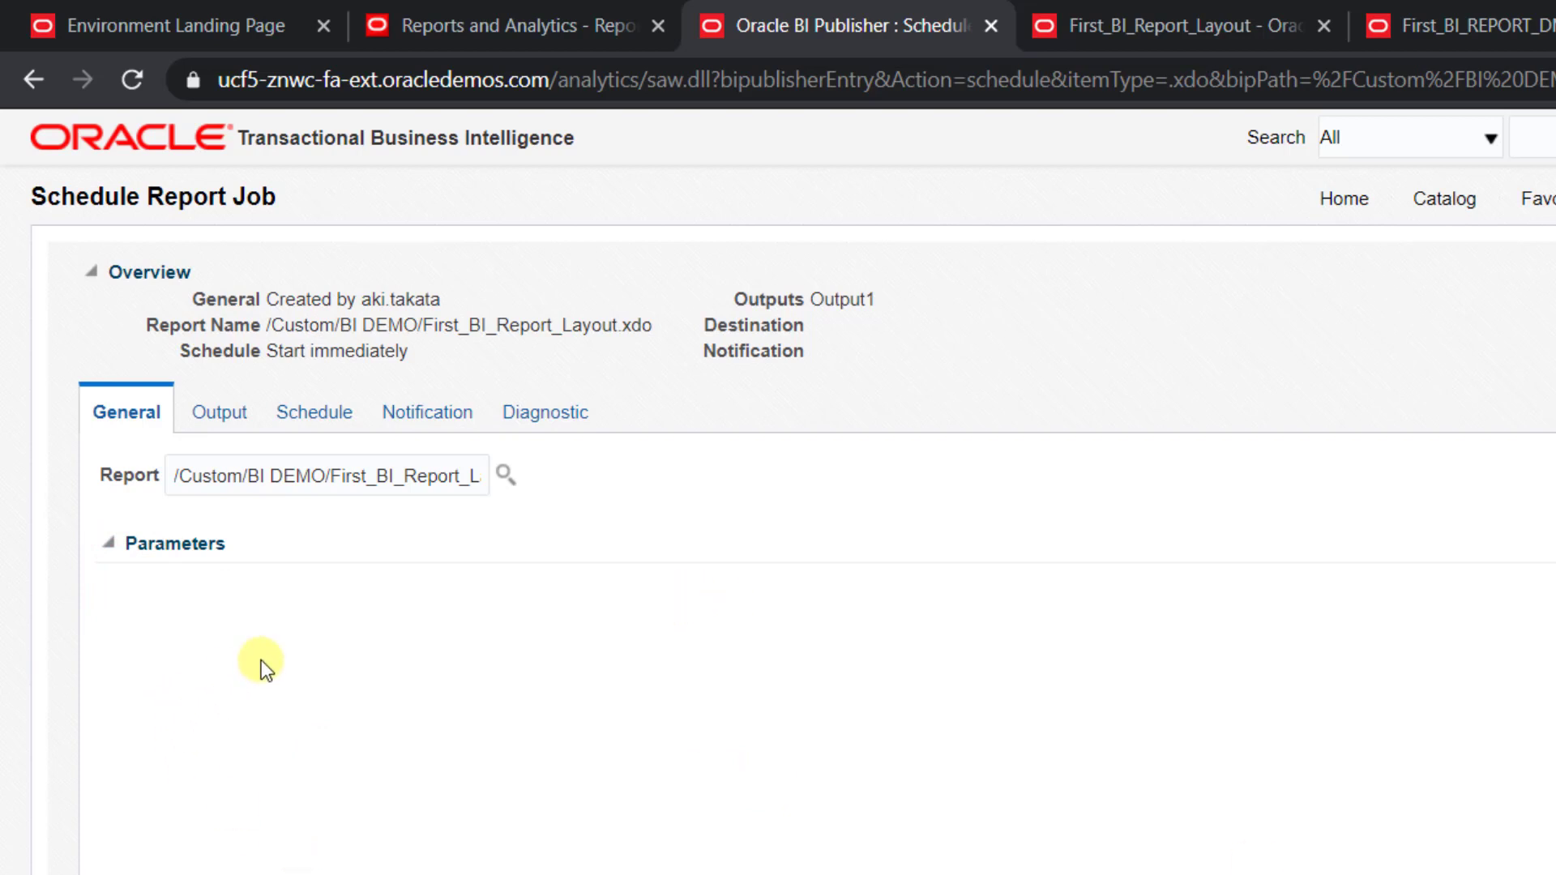
click(218, 412)
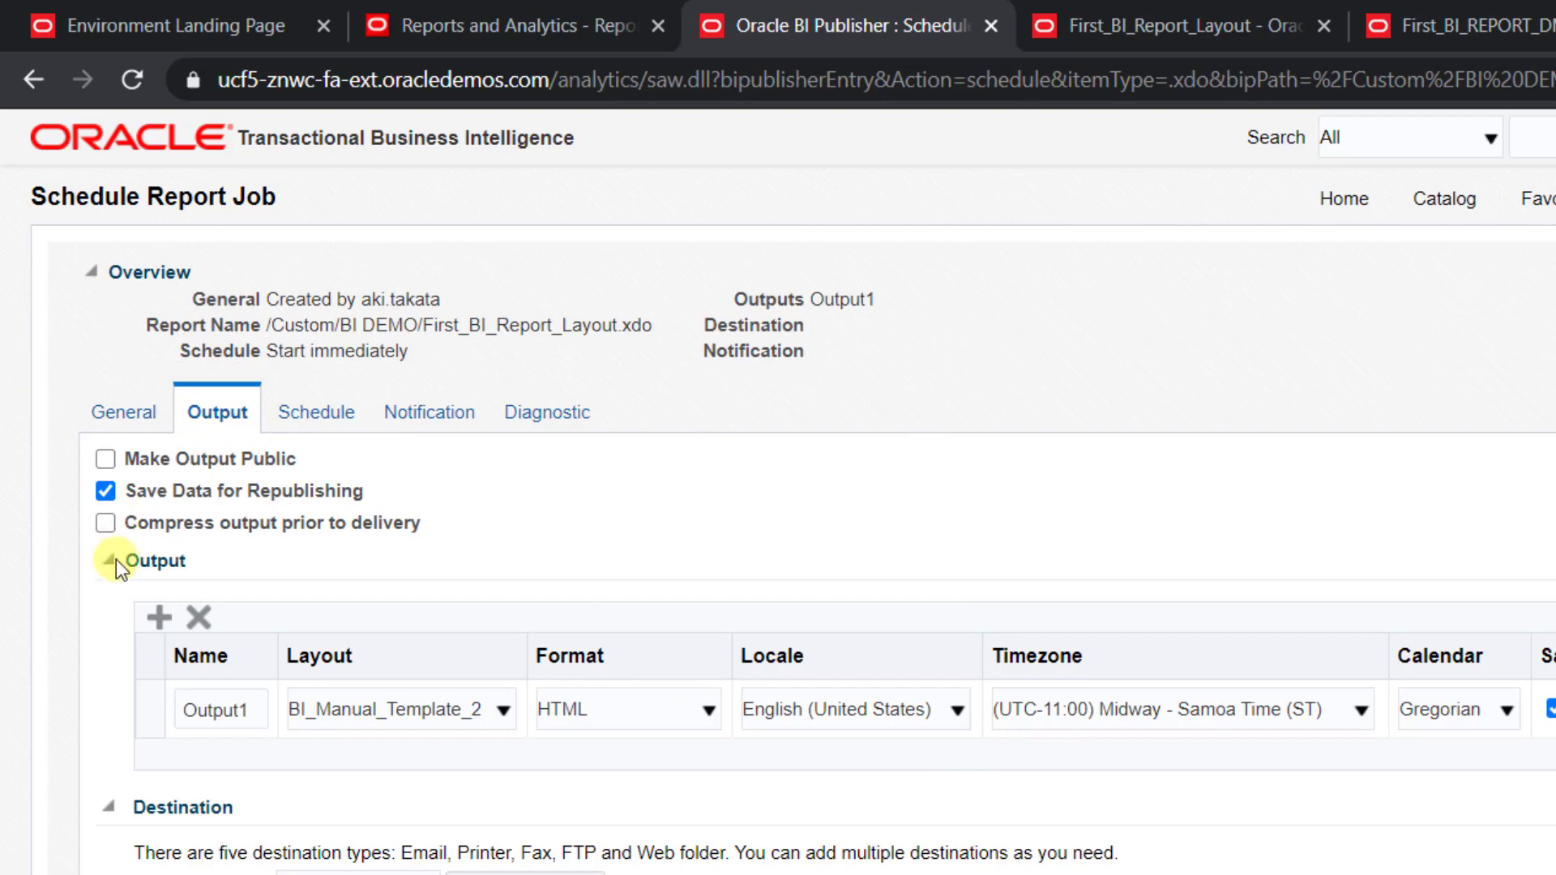
Set Output1's format to PDF with Save Output kept enabled.
click(707, 708)
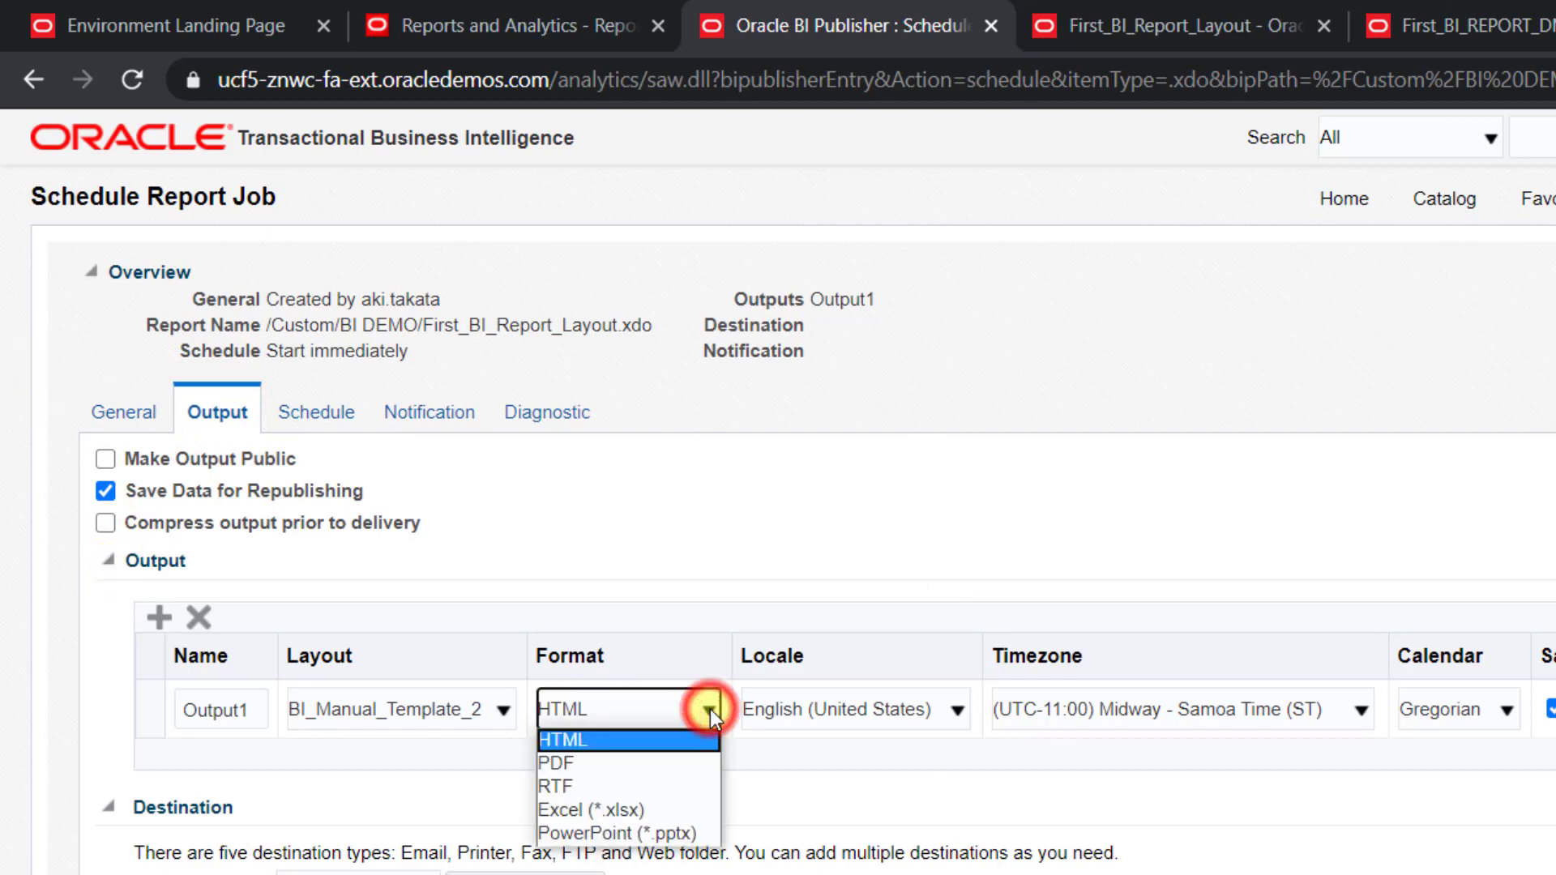
click(556, 762)
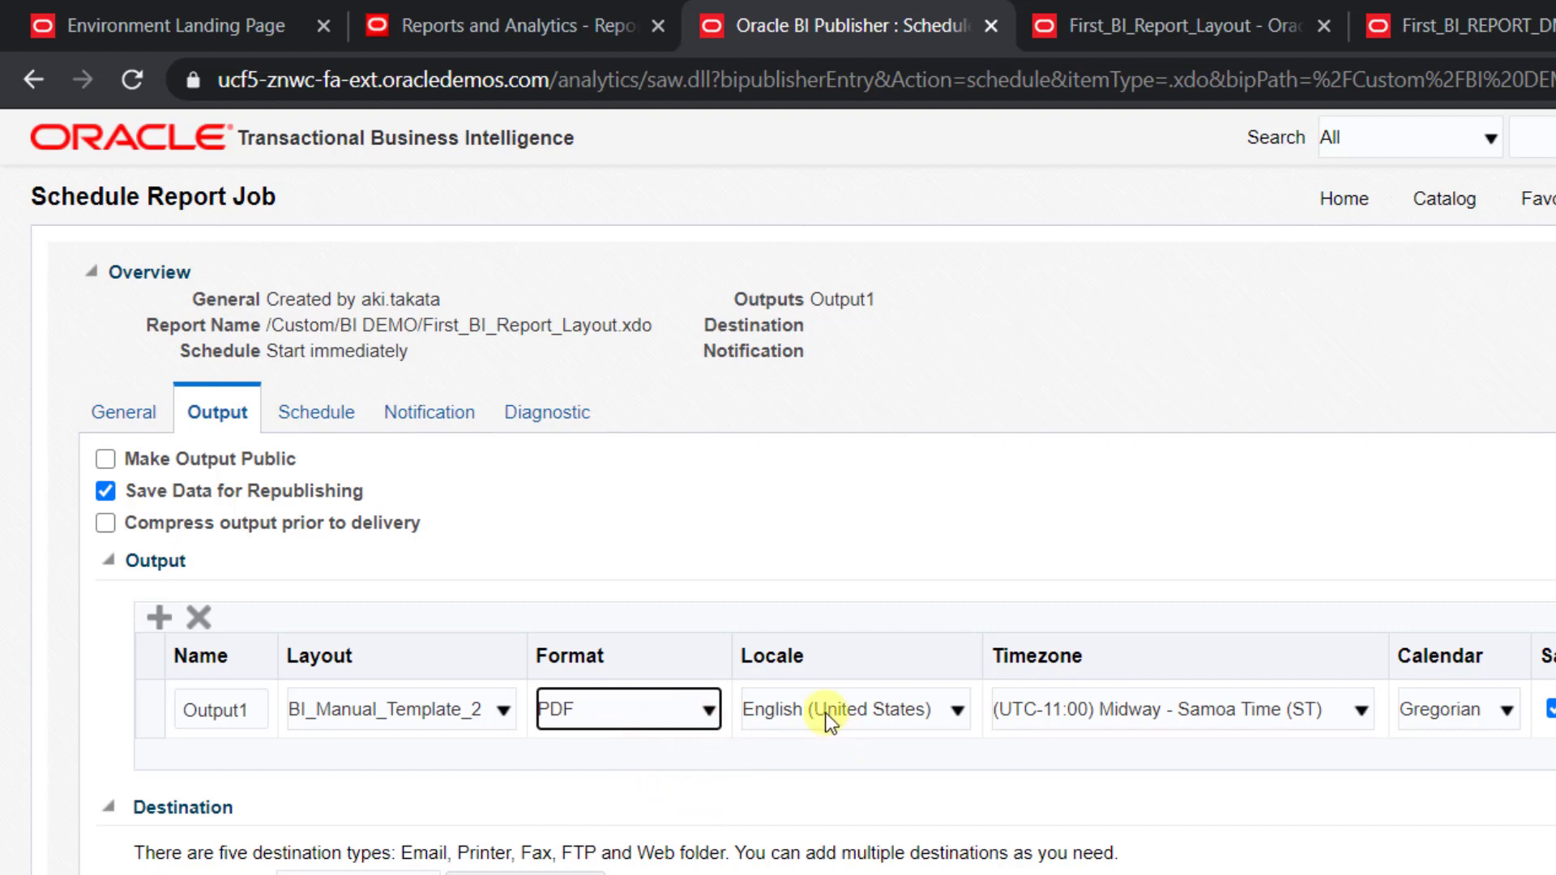
mouse_move(1022, 732)
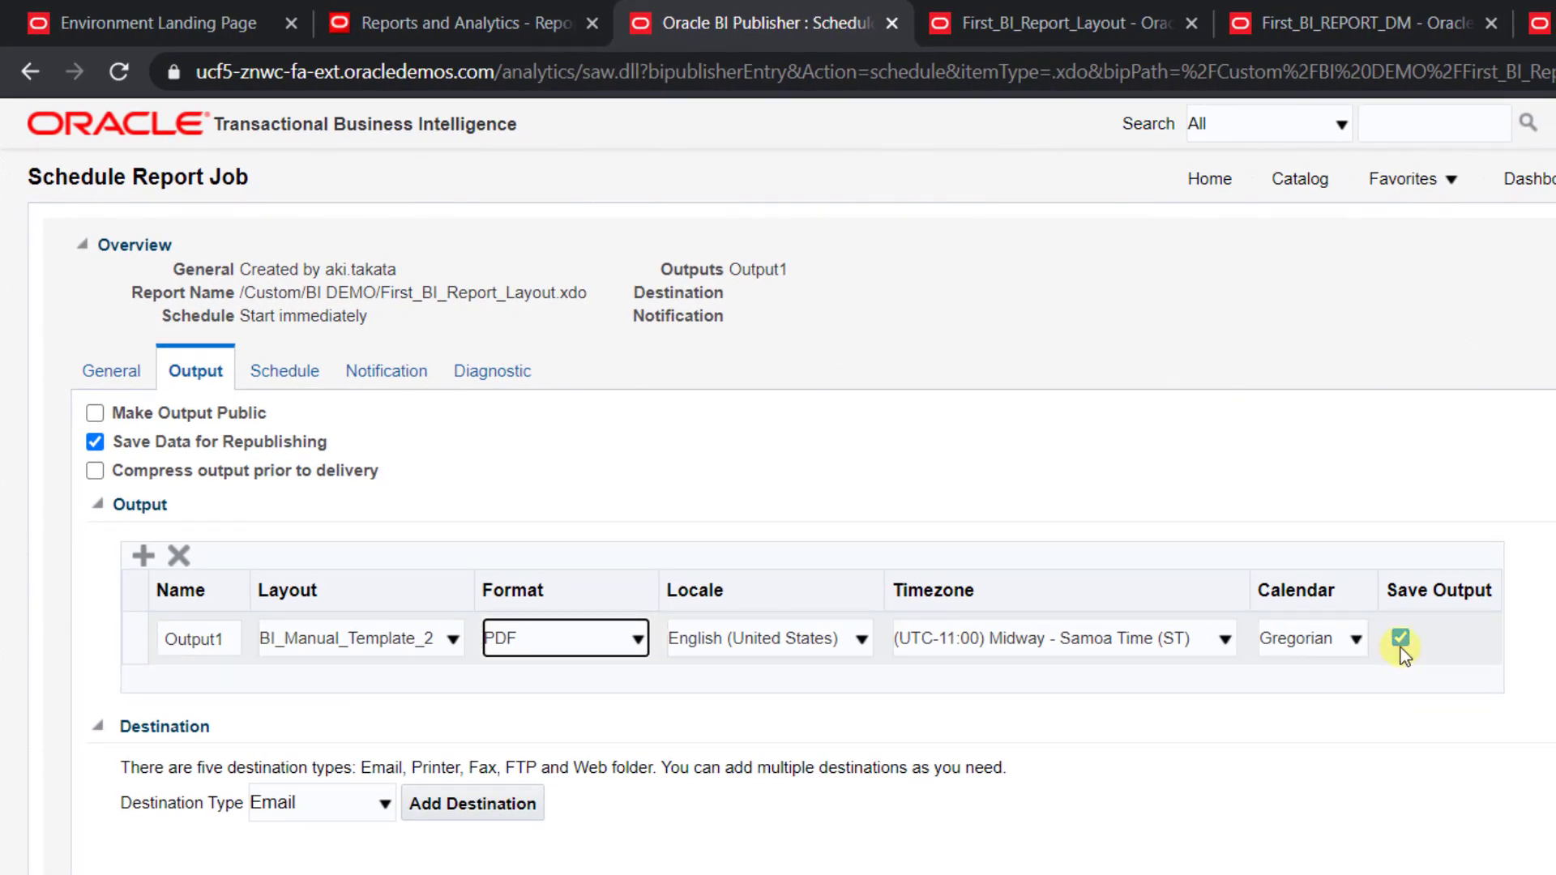
click(282, 370)
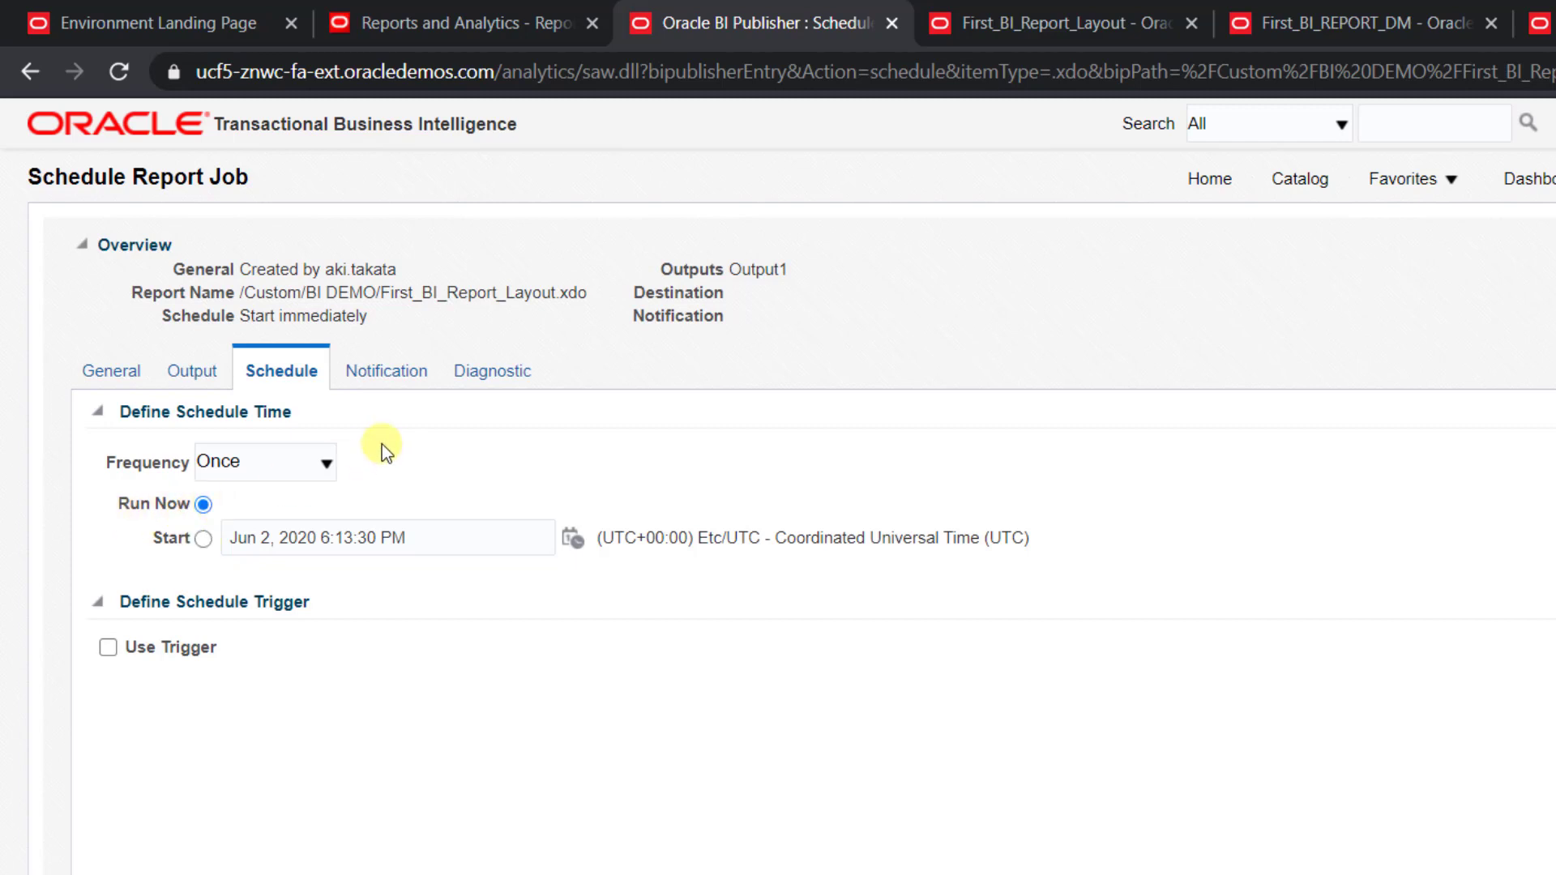
Keep a one-time Run Now schedule and enable email notification on completion and completion with warnings.
click(385, 370)
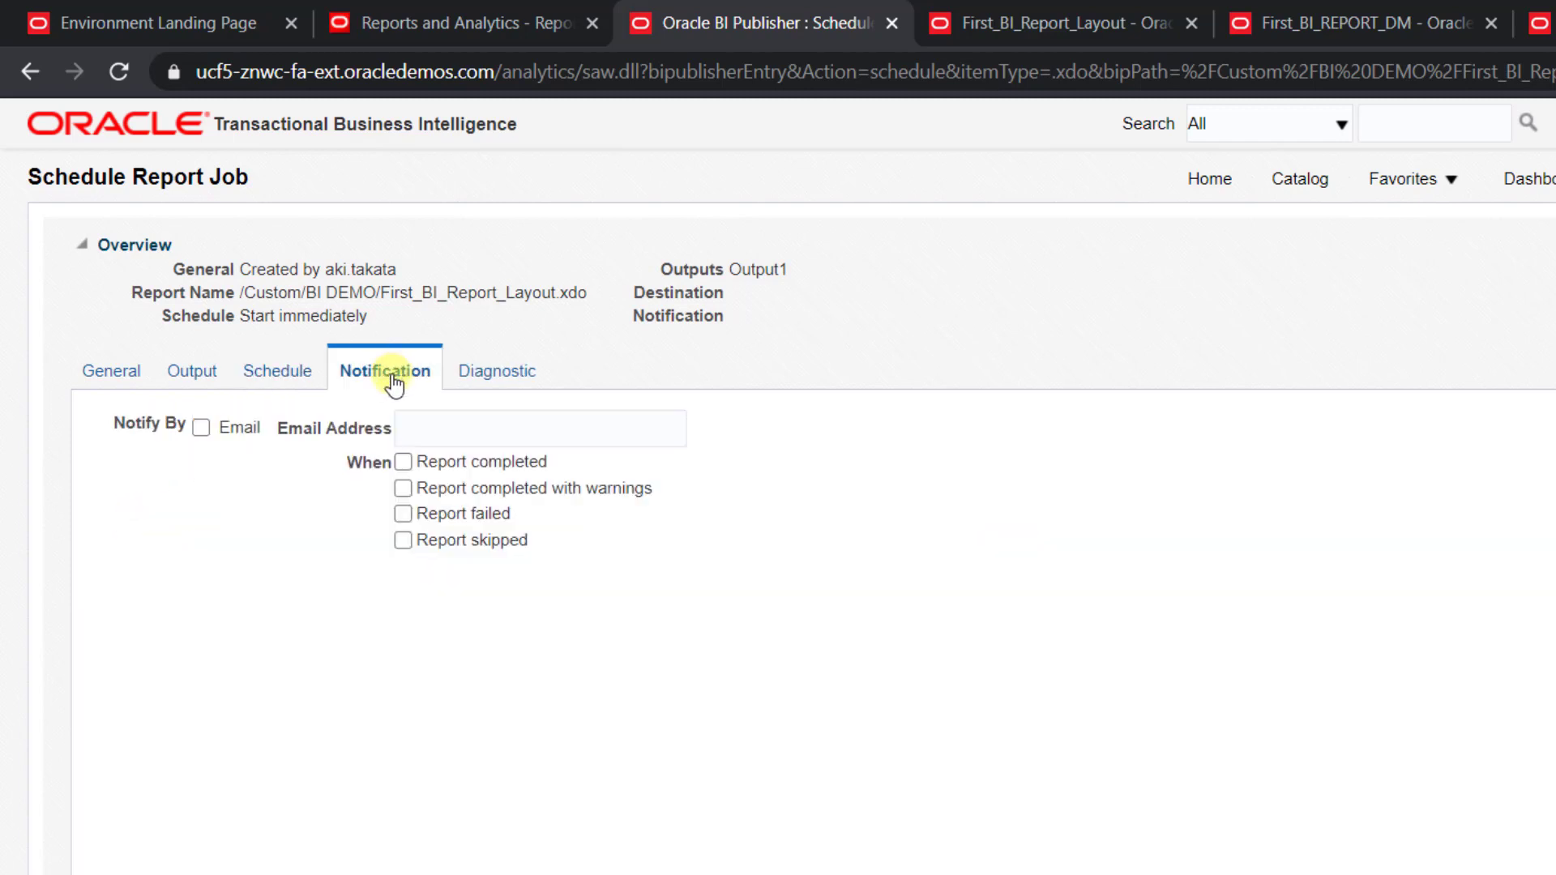
mouse_move(391, 398)
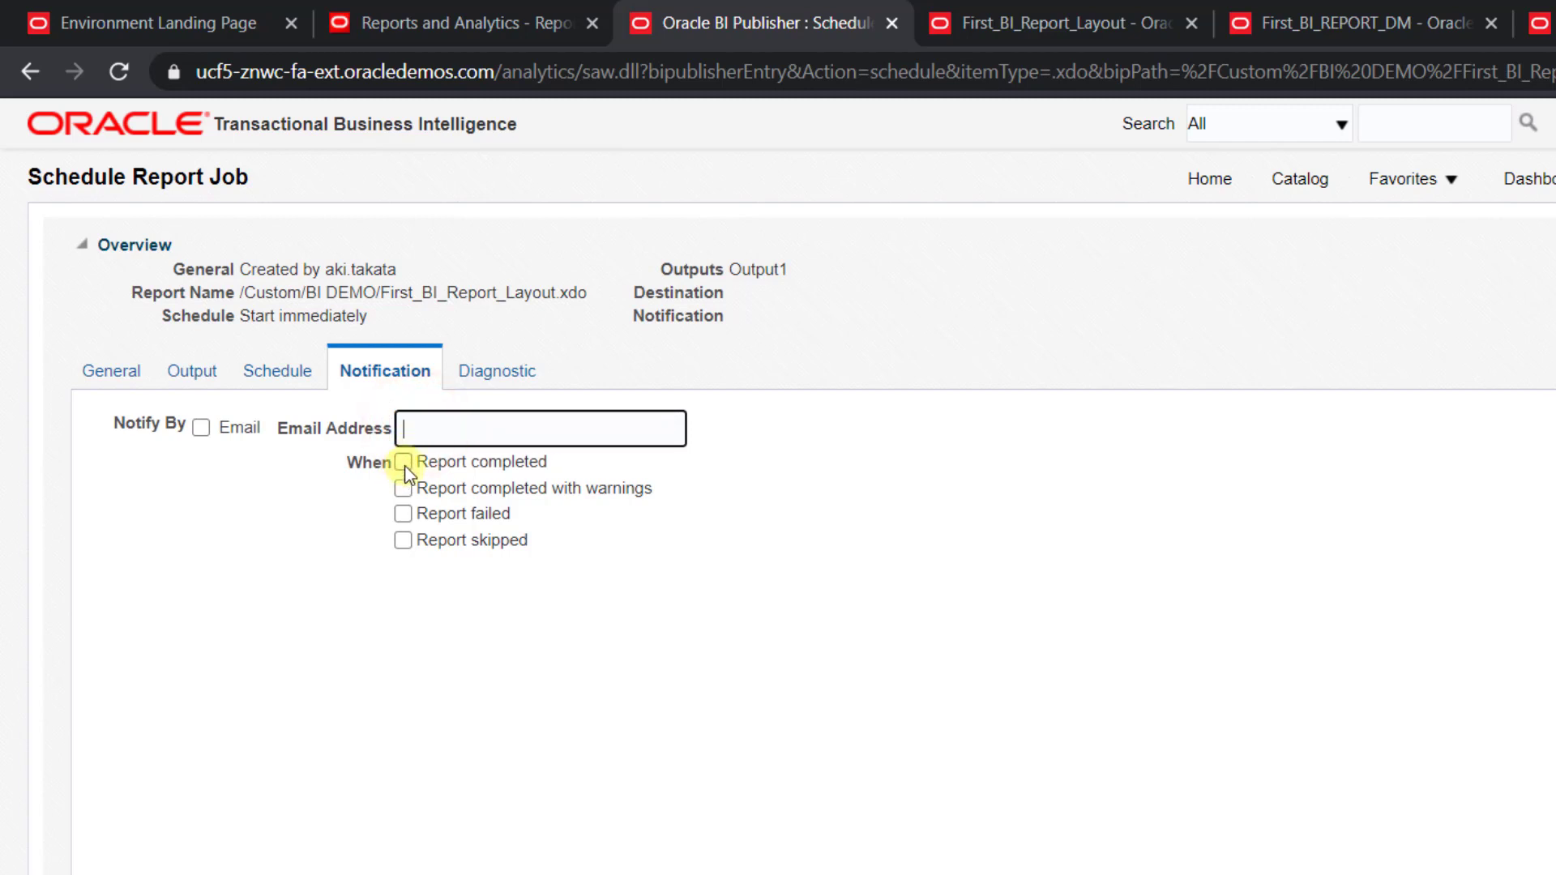
mouse_move(475, 498)
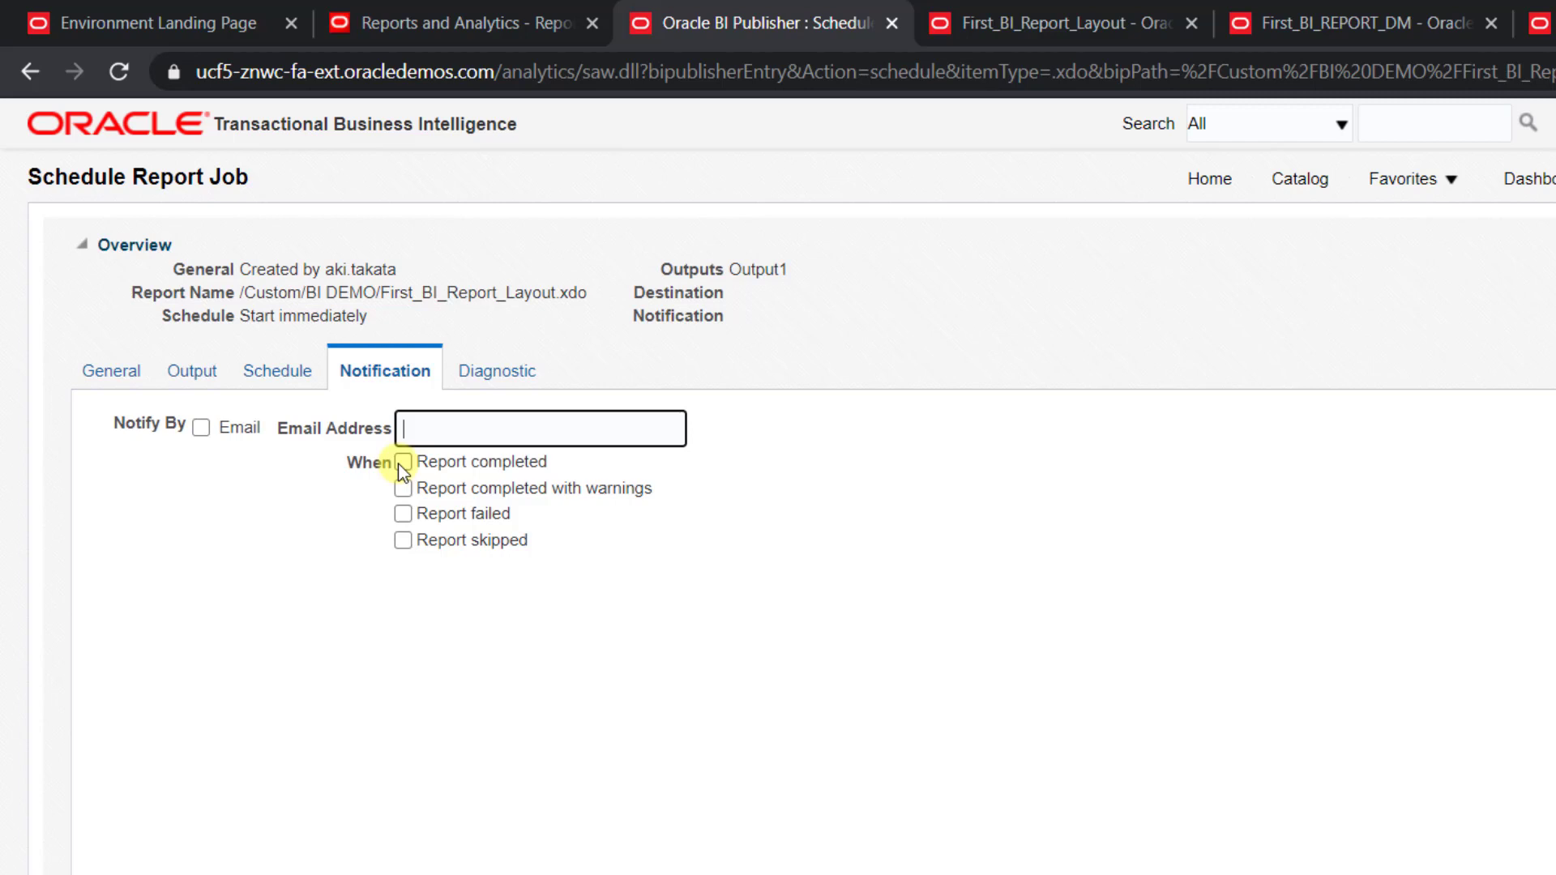
click(404, 488)
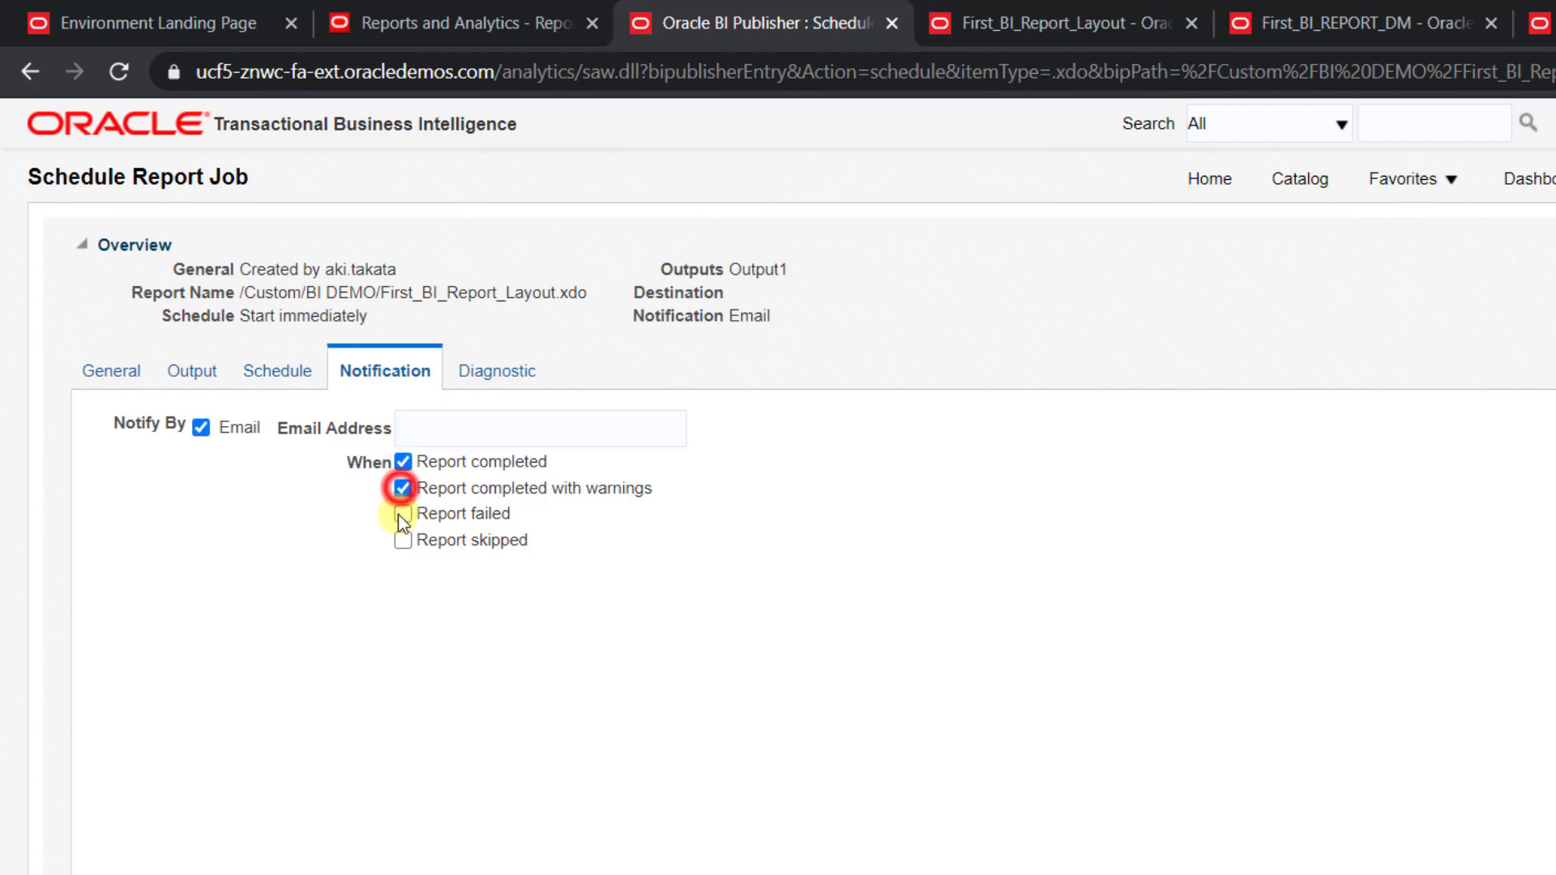
click(403, 487)
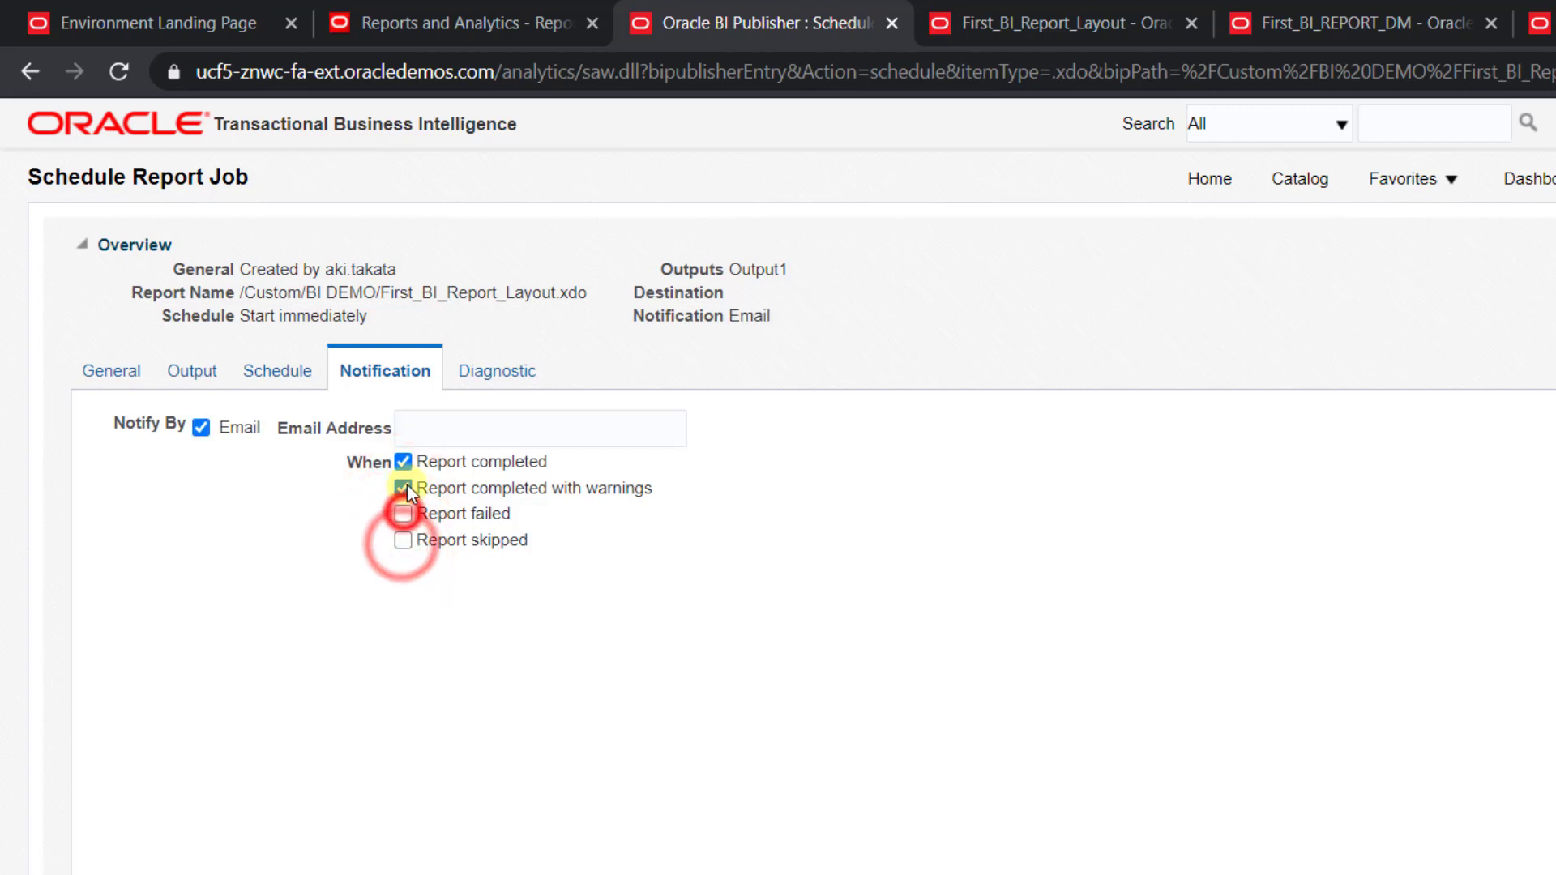
click(199, 427)
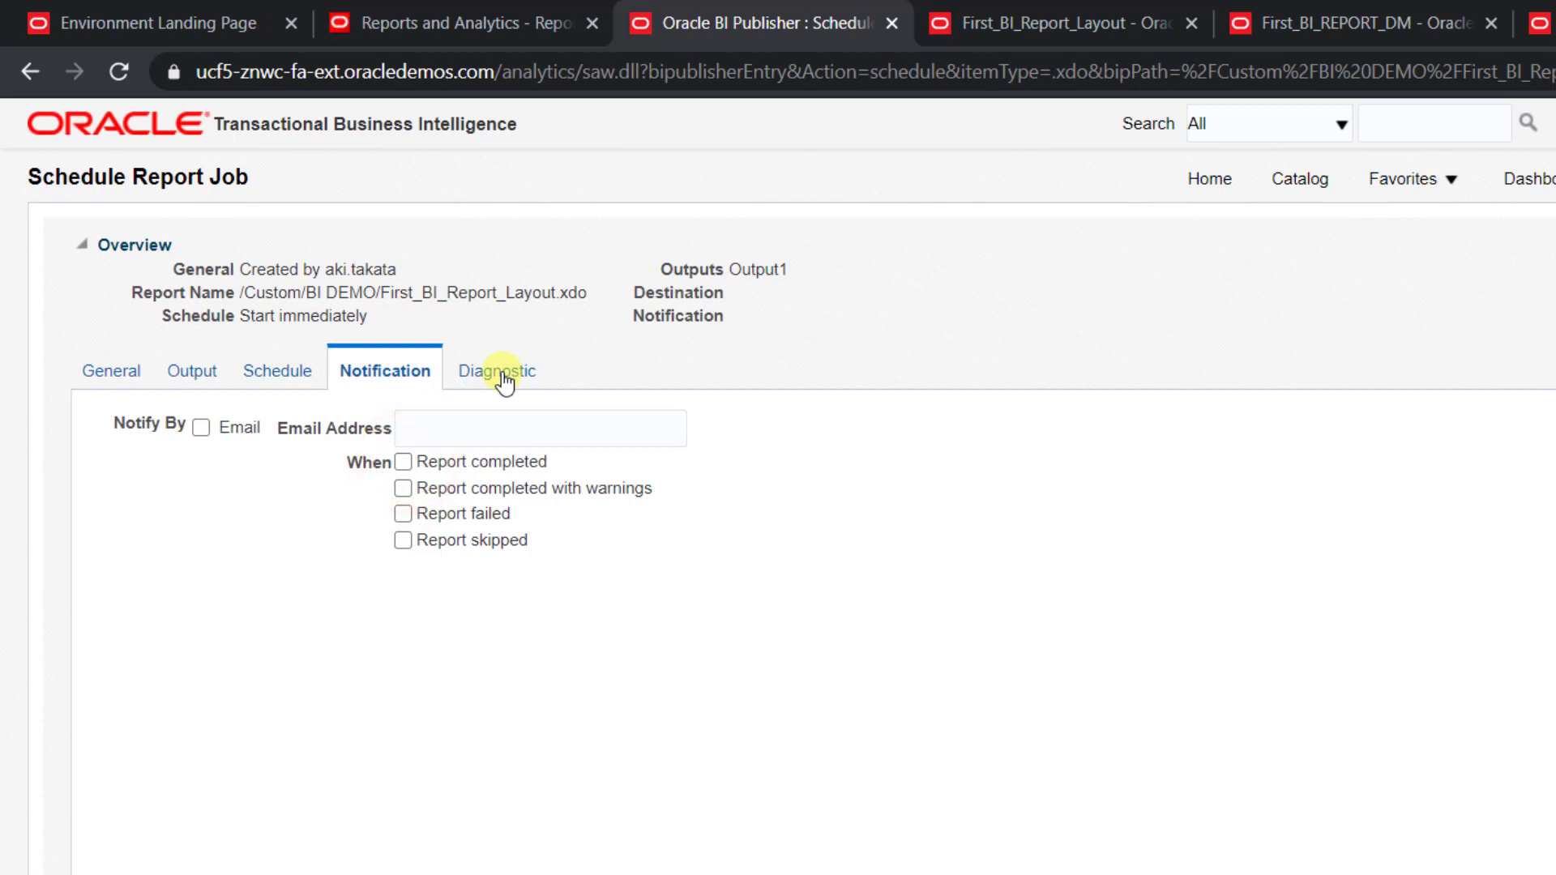
Toggle Enable SQL Explain Plan on and back off, leaving all diagnostics disabled, and return to Output.
click(495, 370)
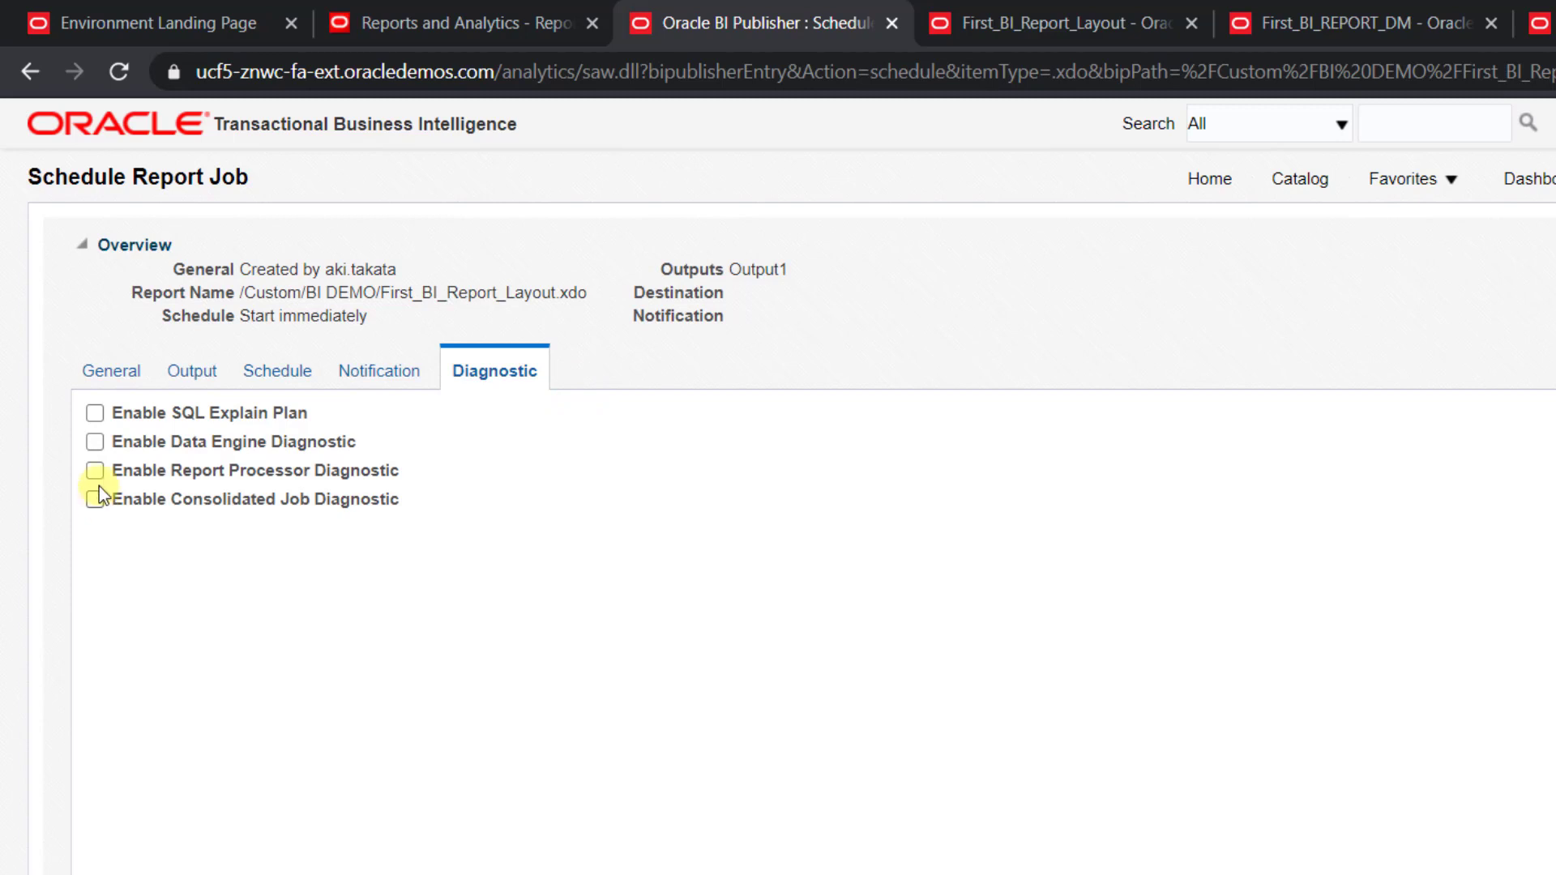
click(96, 414)
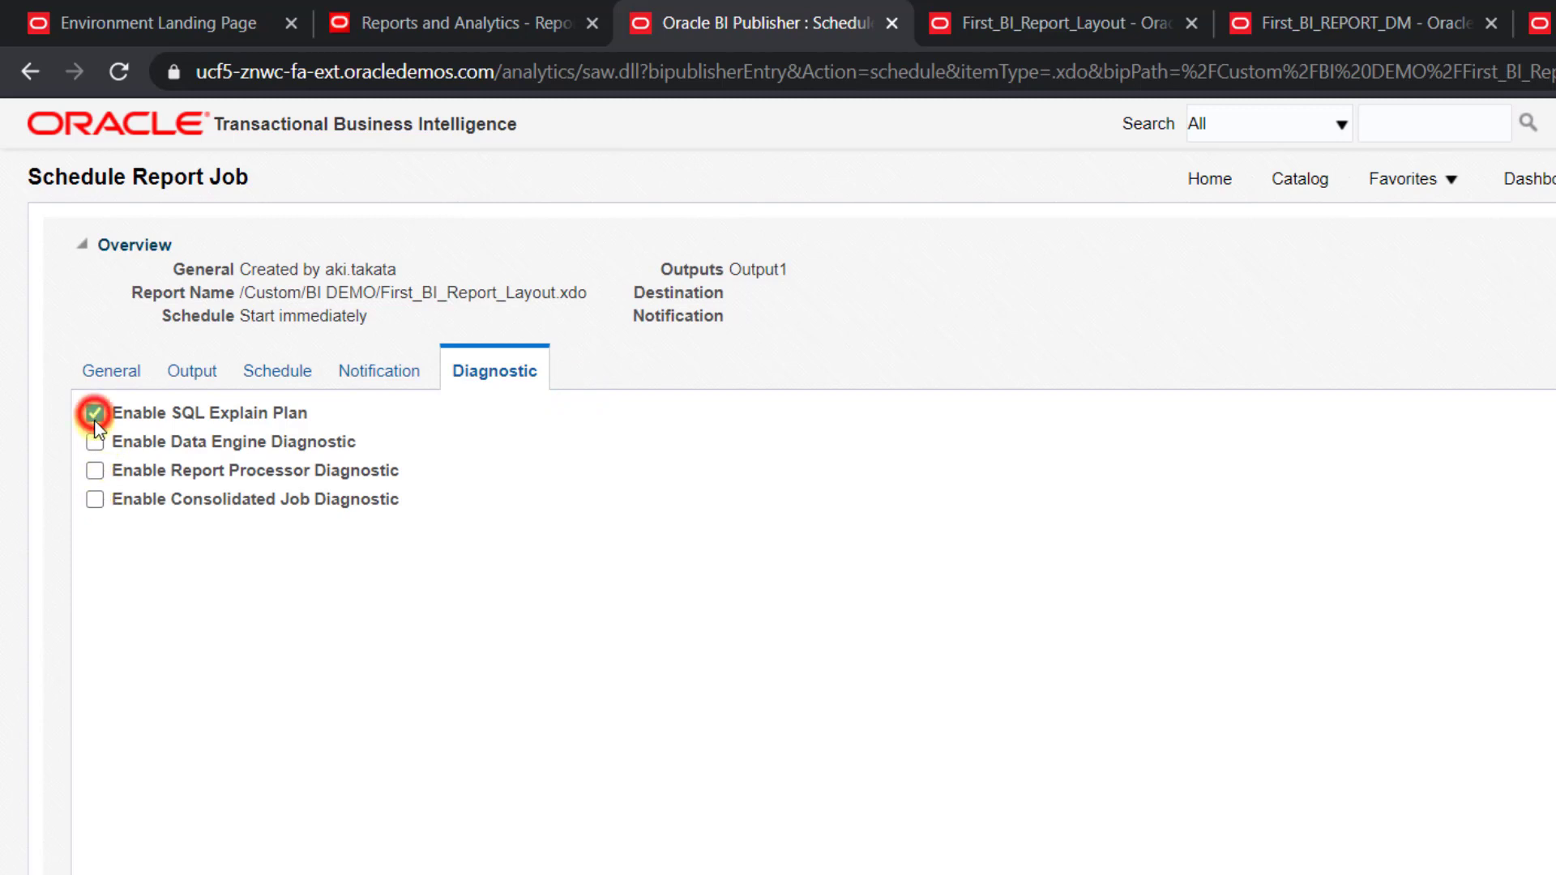
click(94, 413)
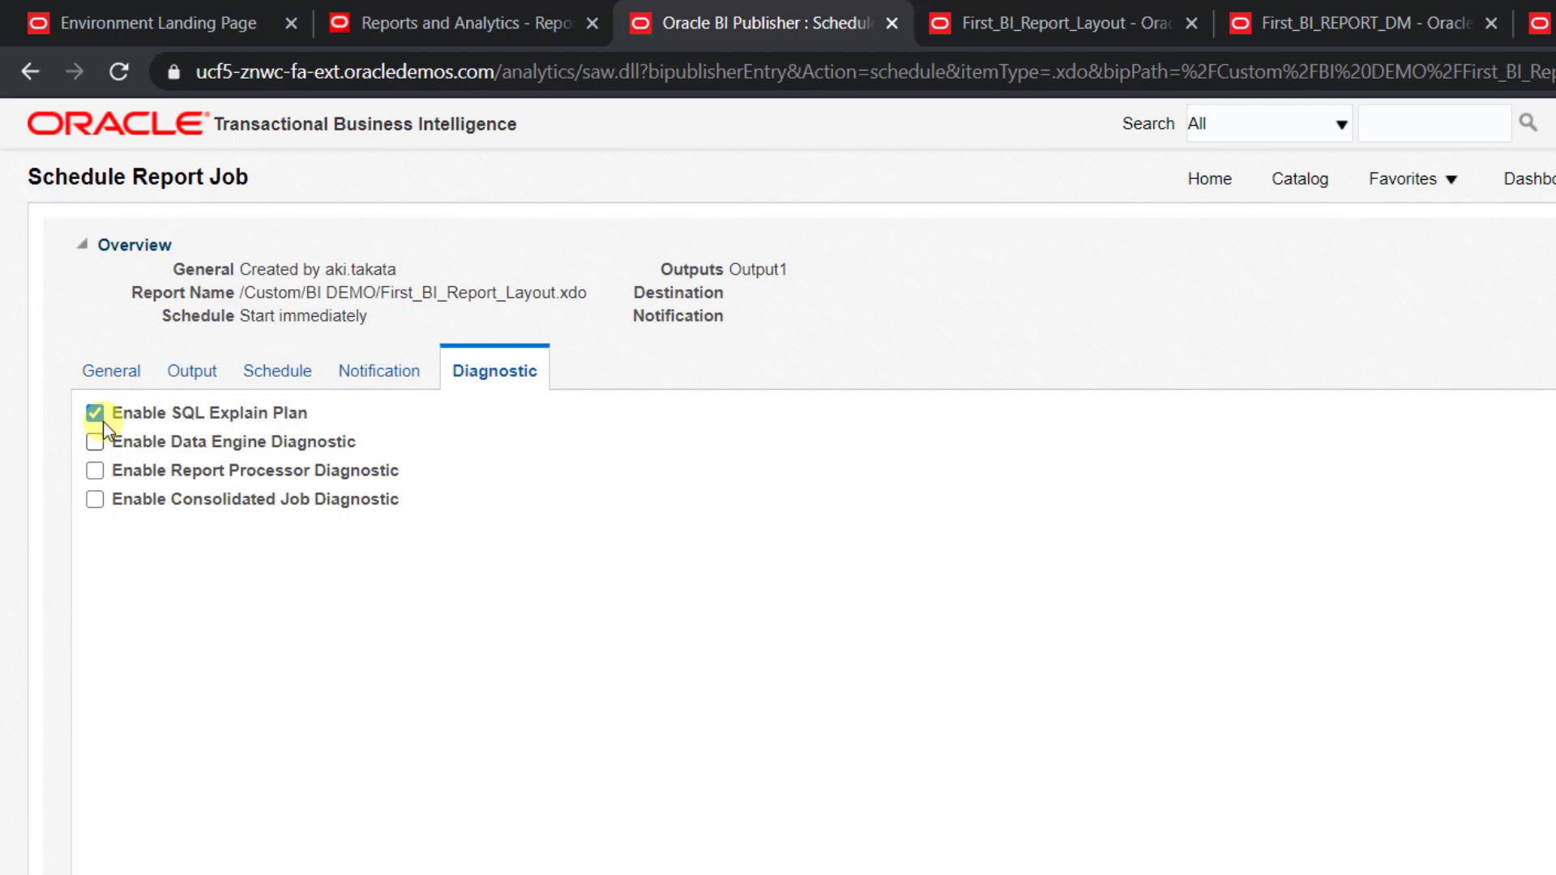
click(94, 413)
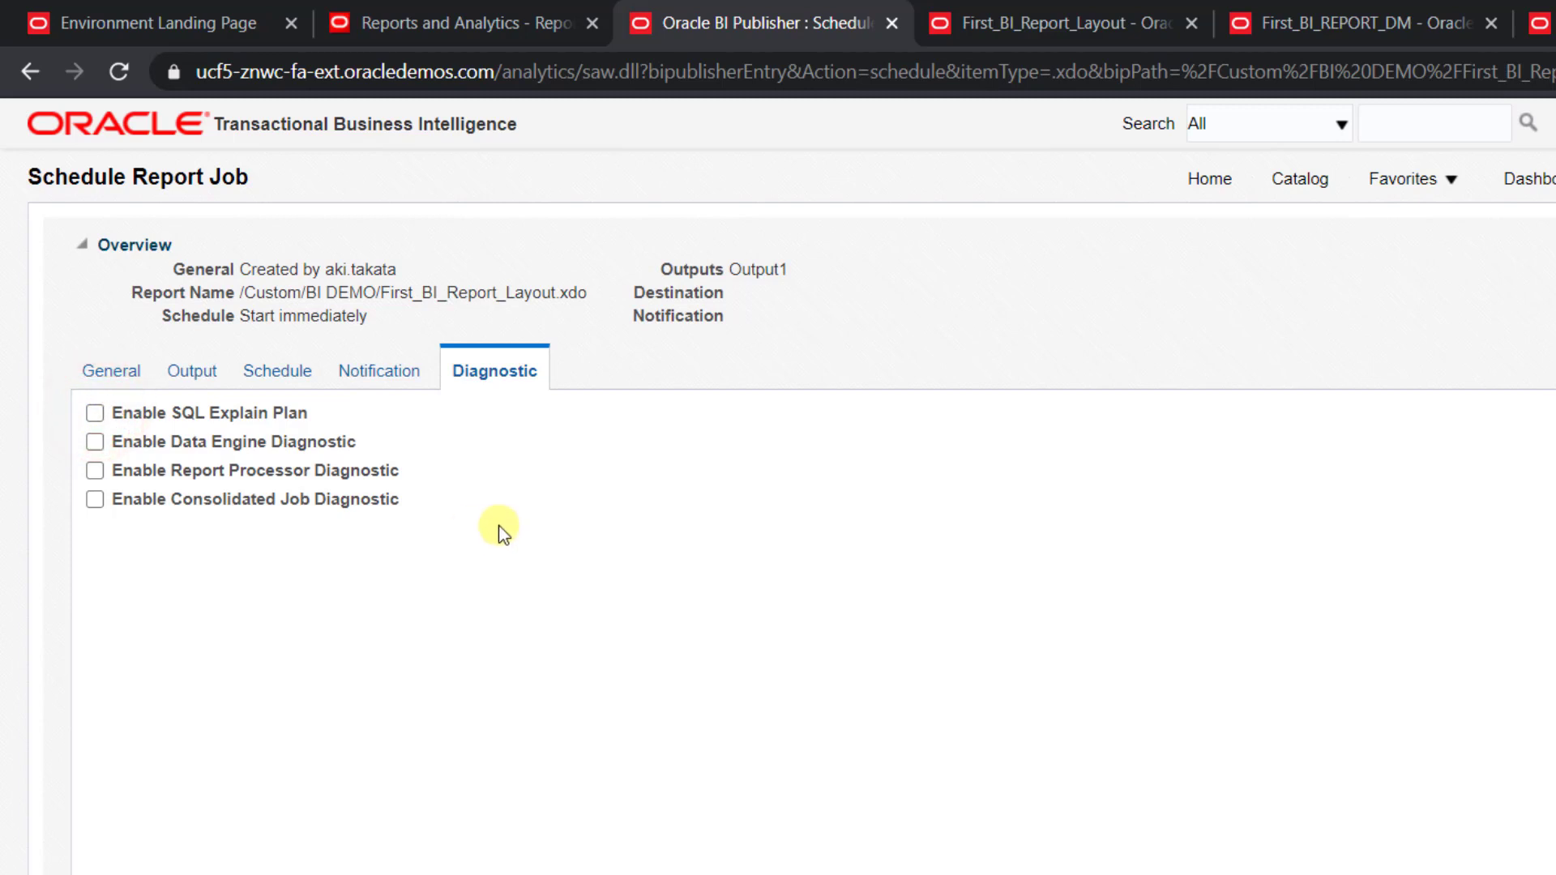
mouse_move(350, 574)
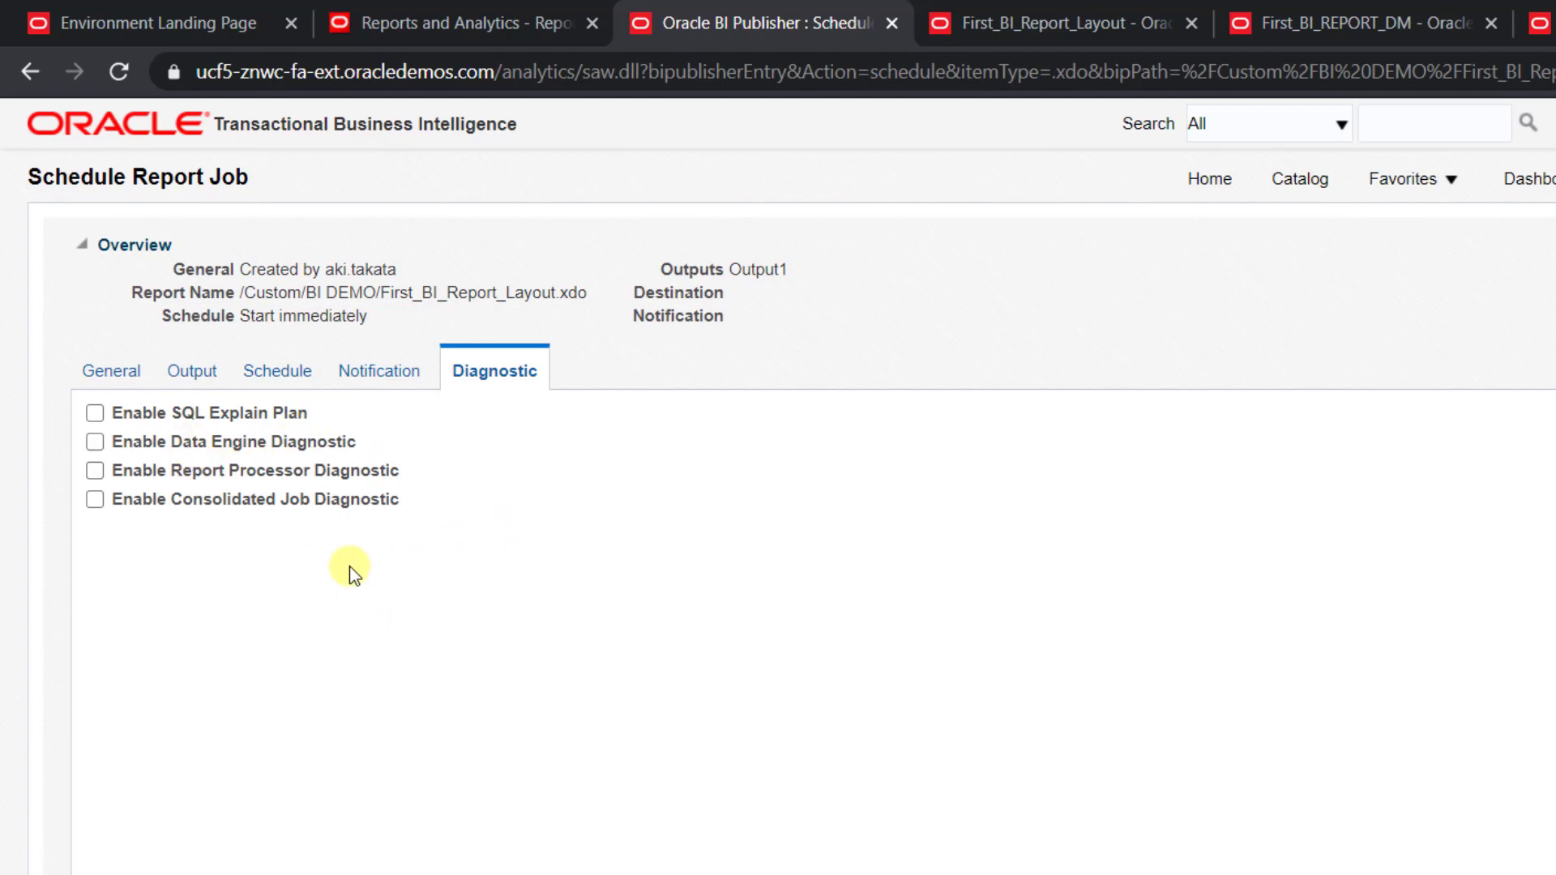
mouse_move(141, 406)
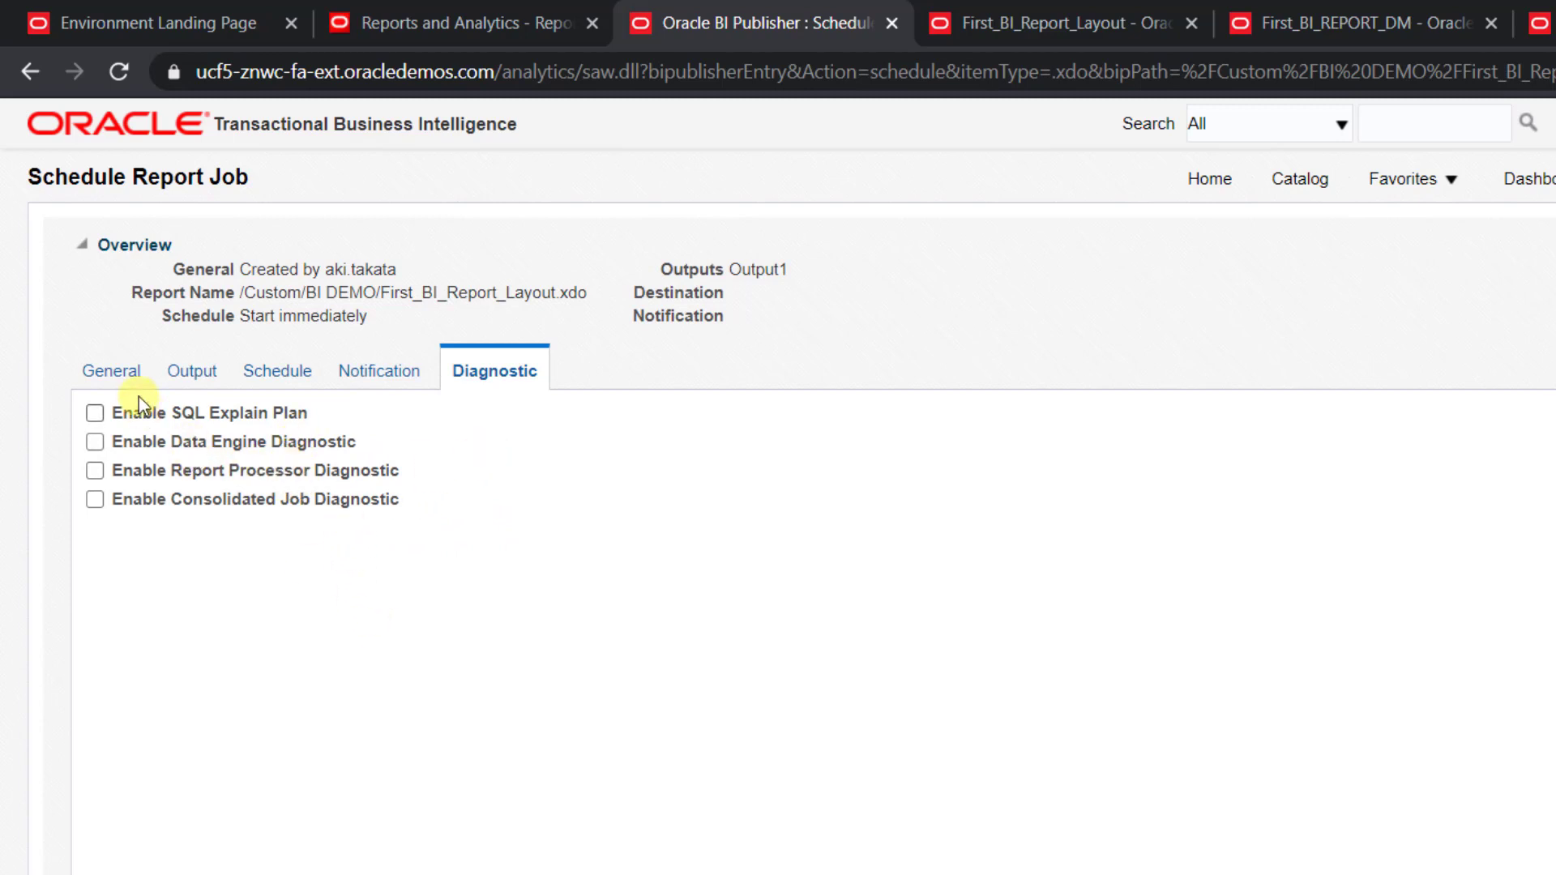
click(111, 370)
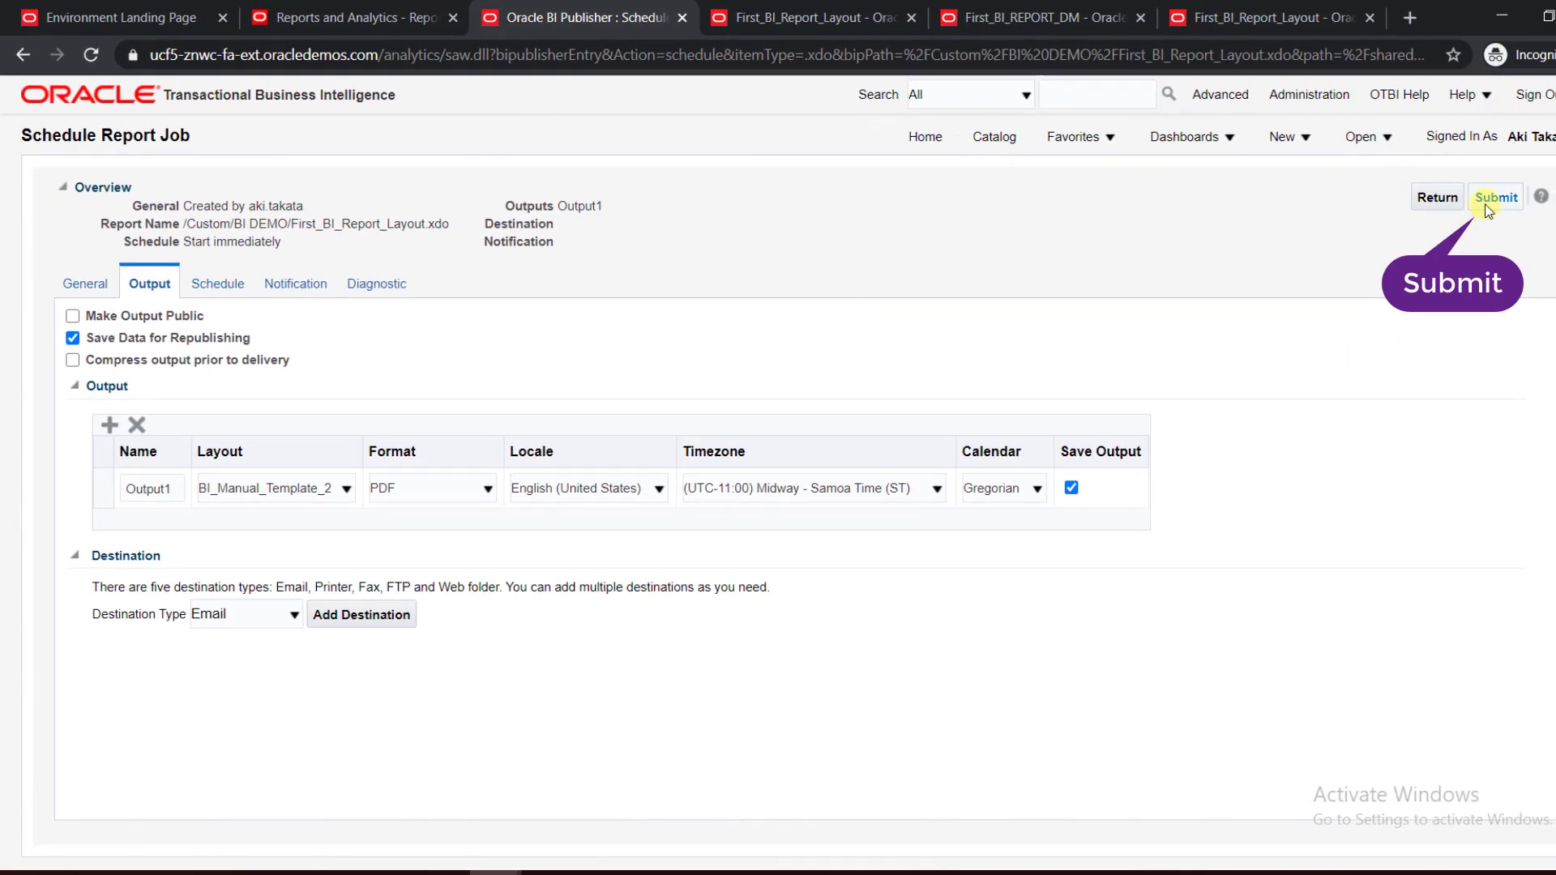
Submit the job as 'Firdt_BI_Report' and acknowledge the successful submission message.
click(1496, 196)
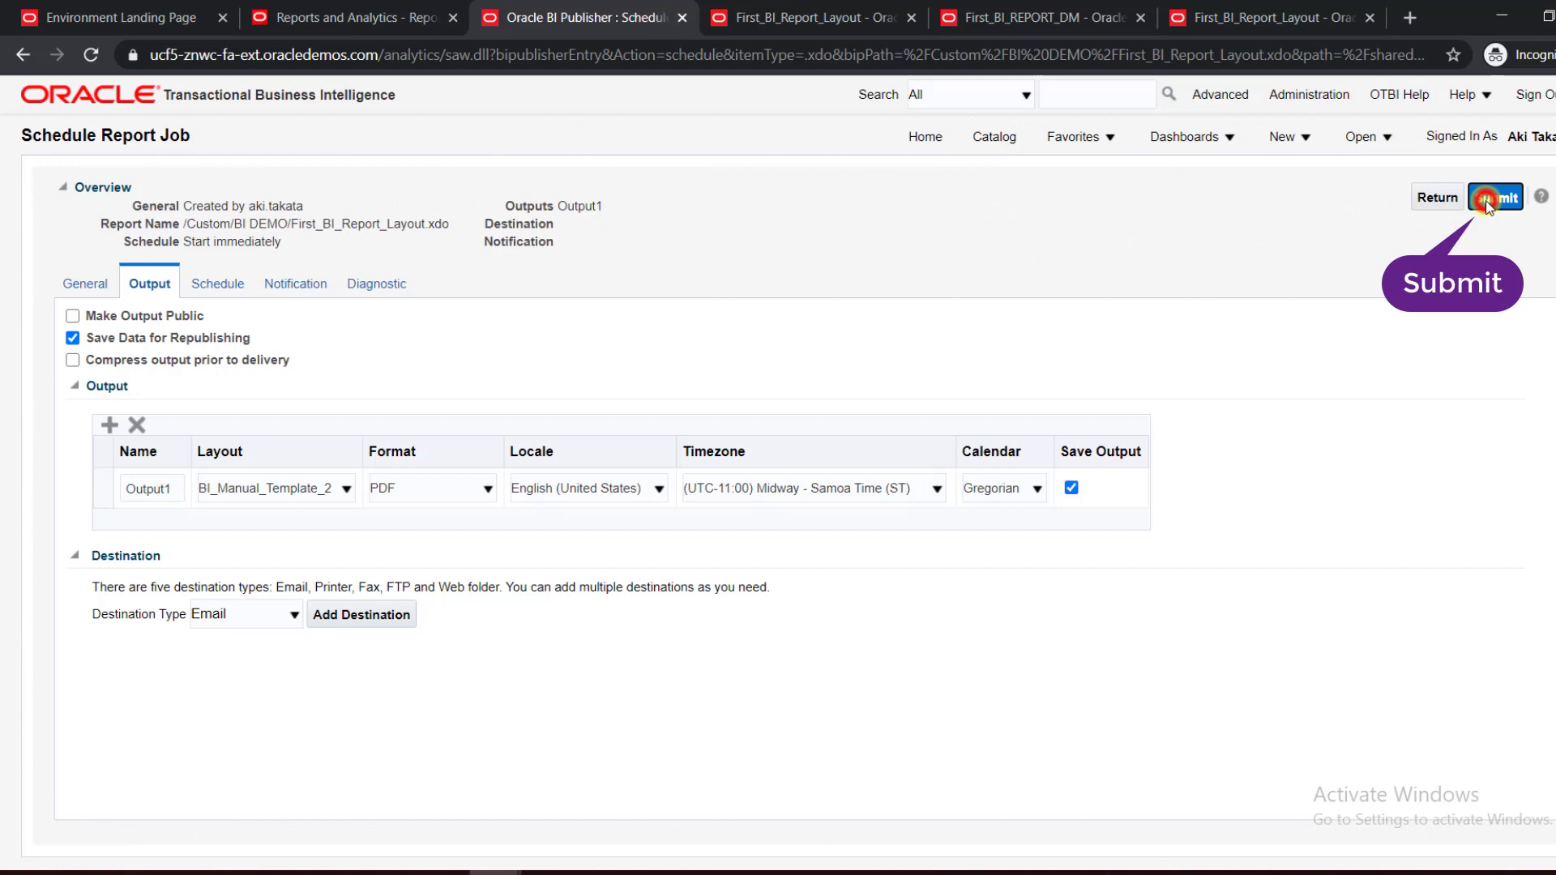
click(1494, 196)
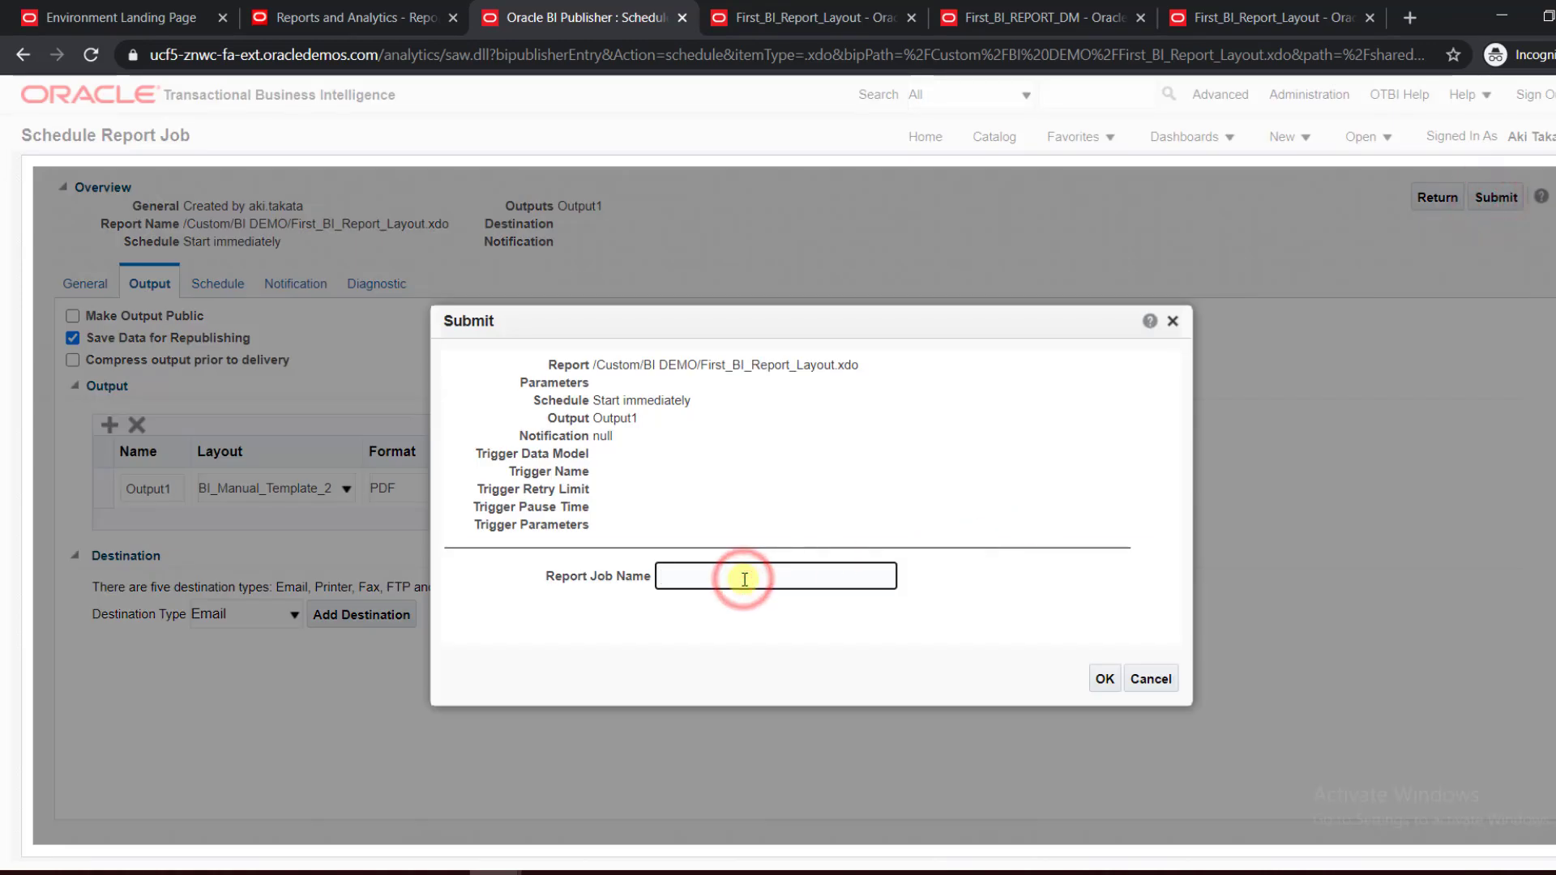
text(Fi)
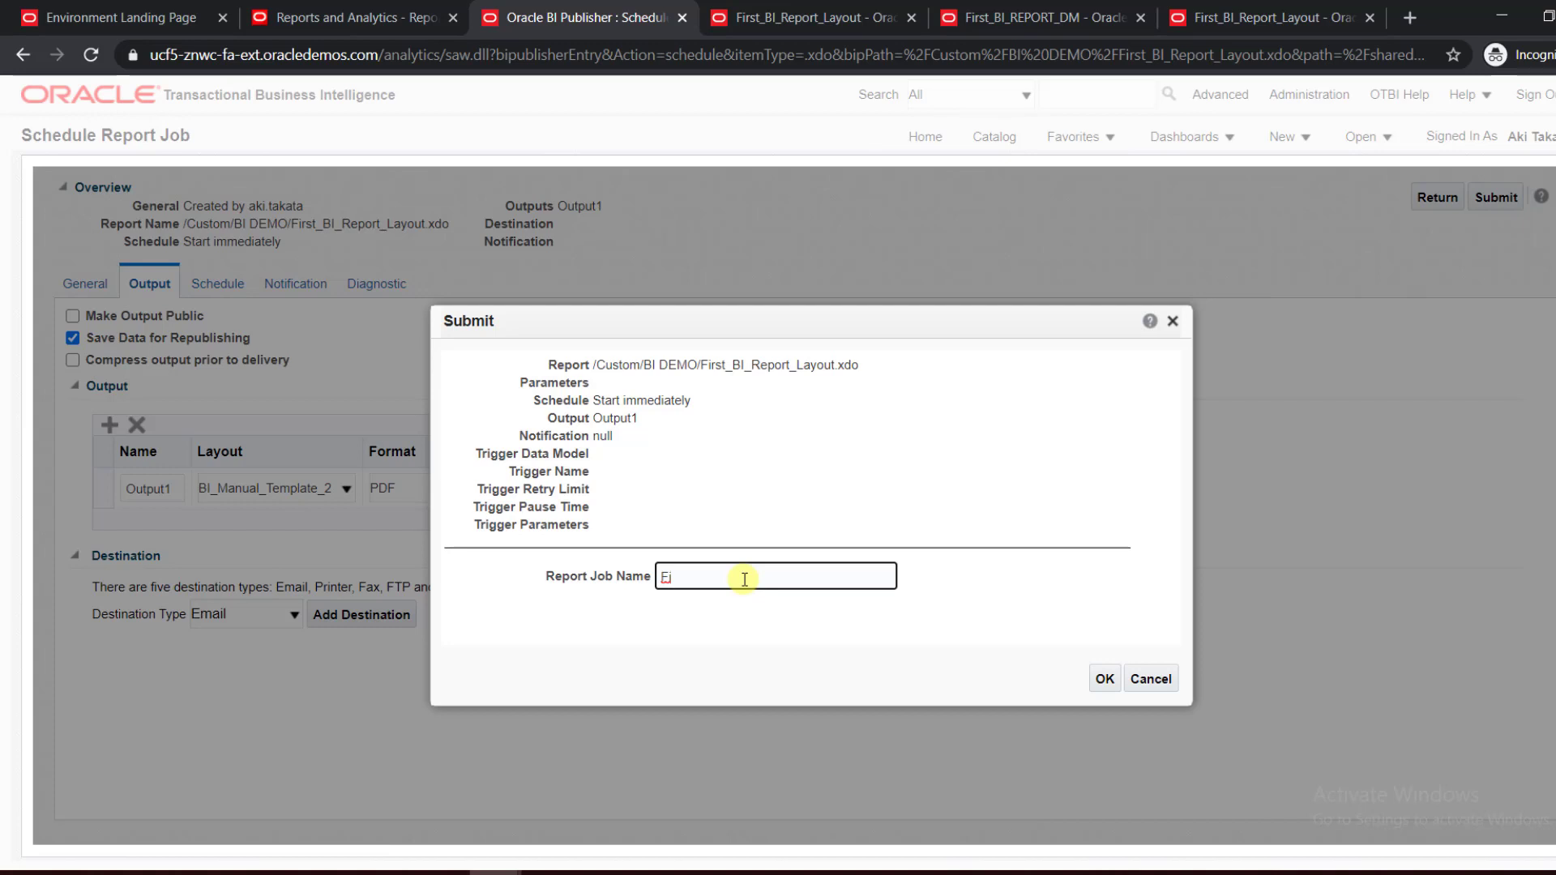
text(Firdt_BI_Report)
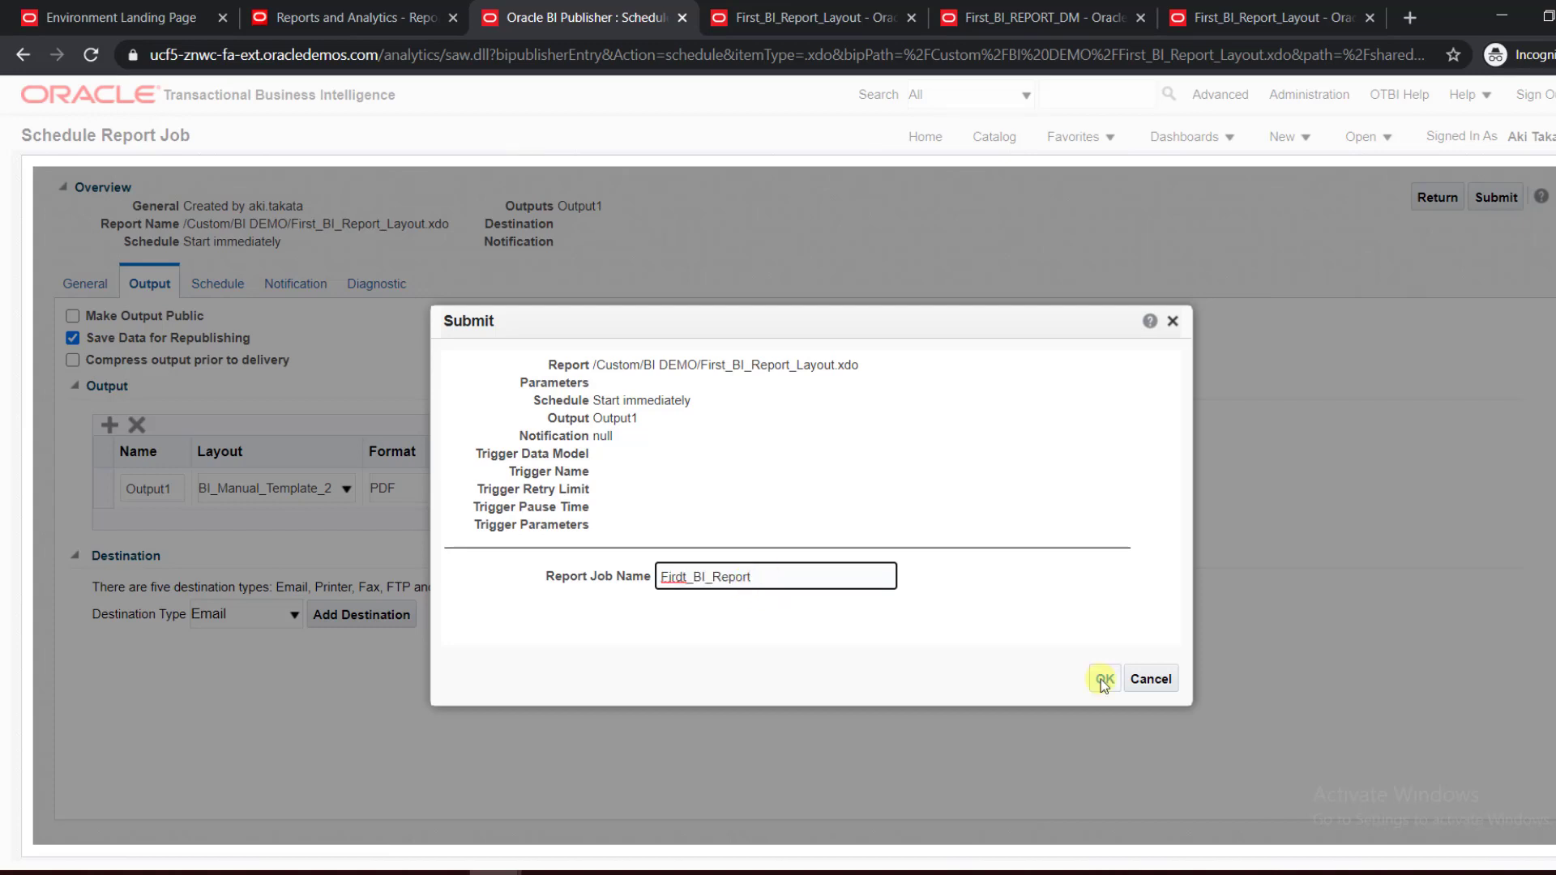
click(1102, 679)
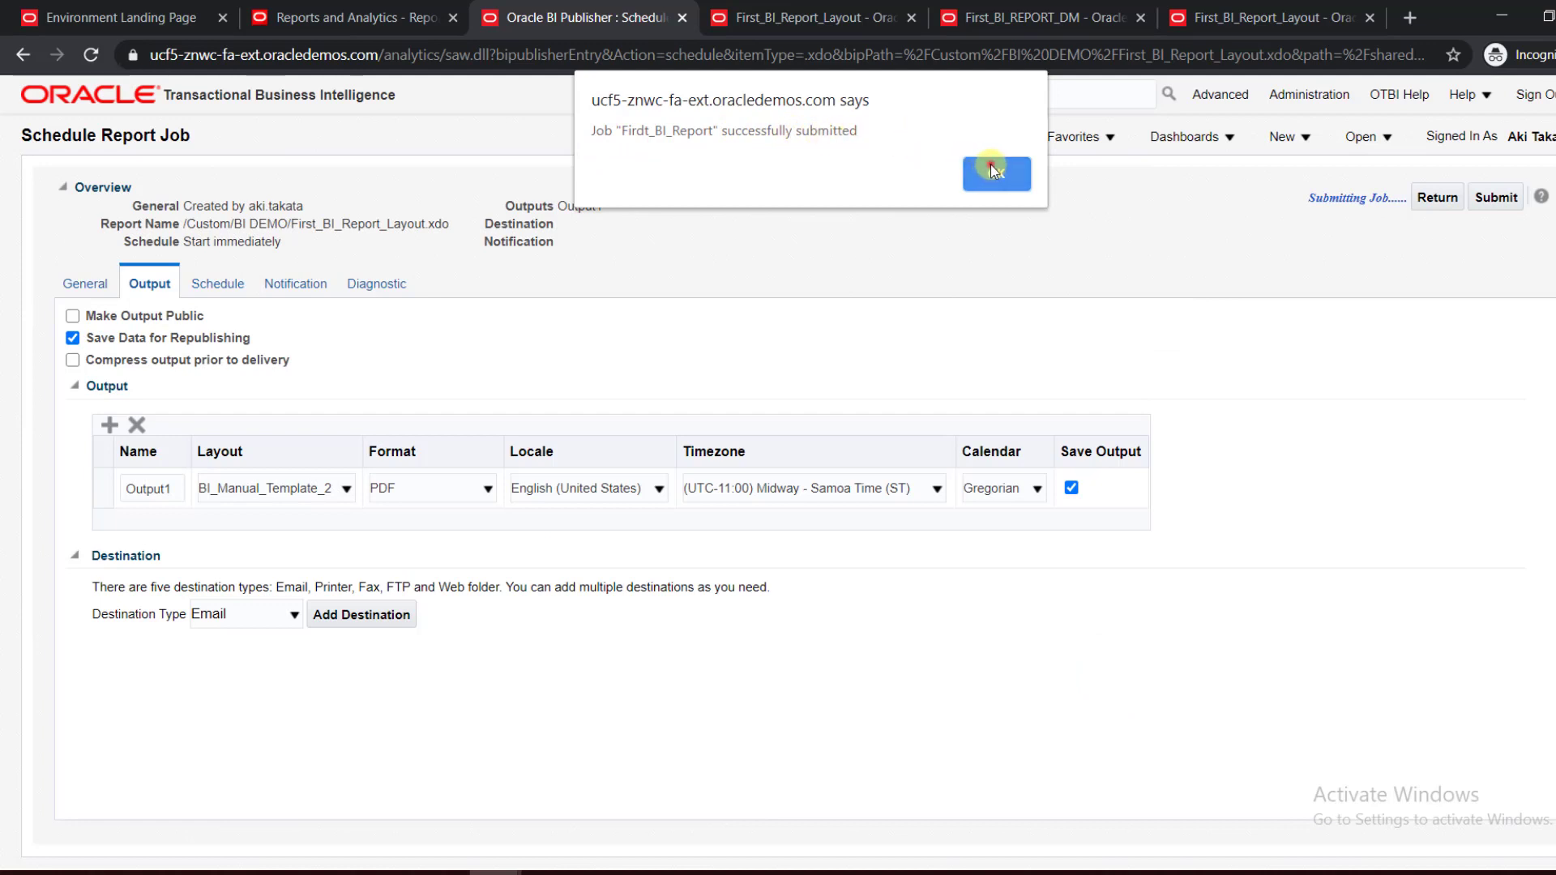
click(993, 173)
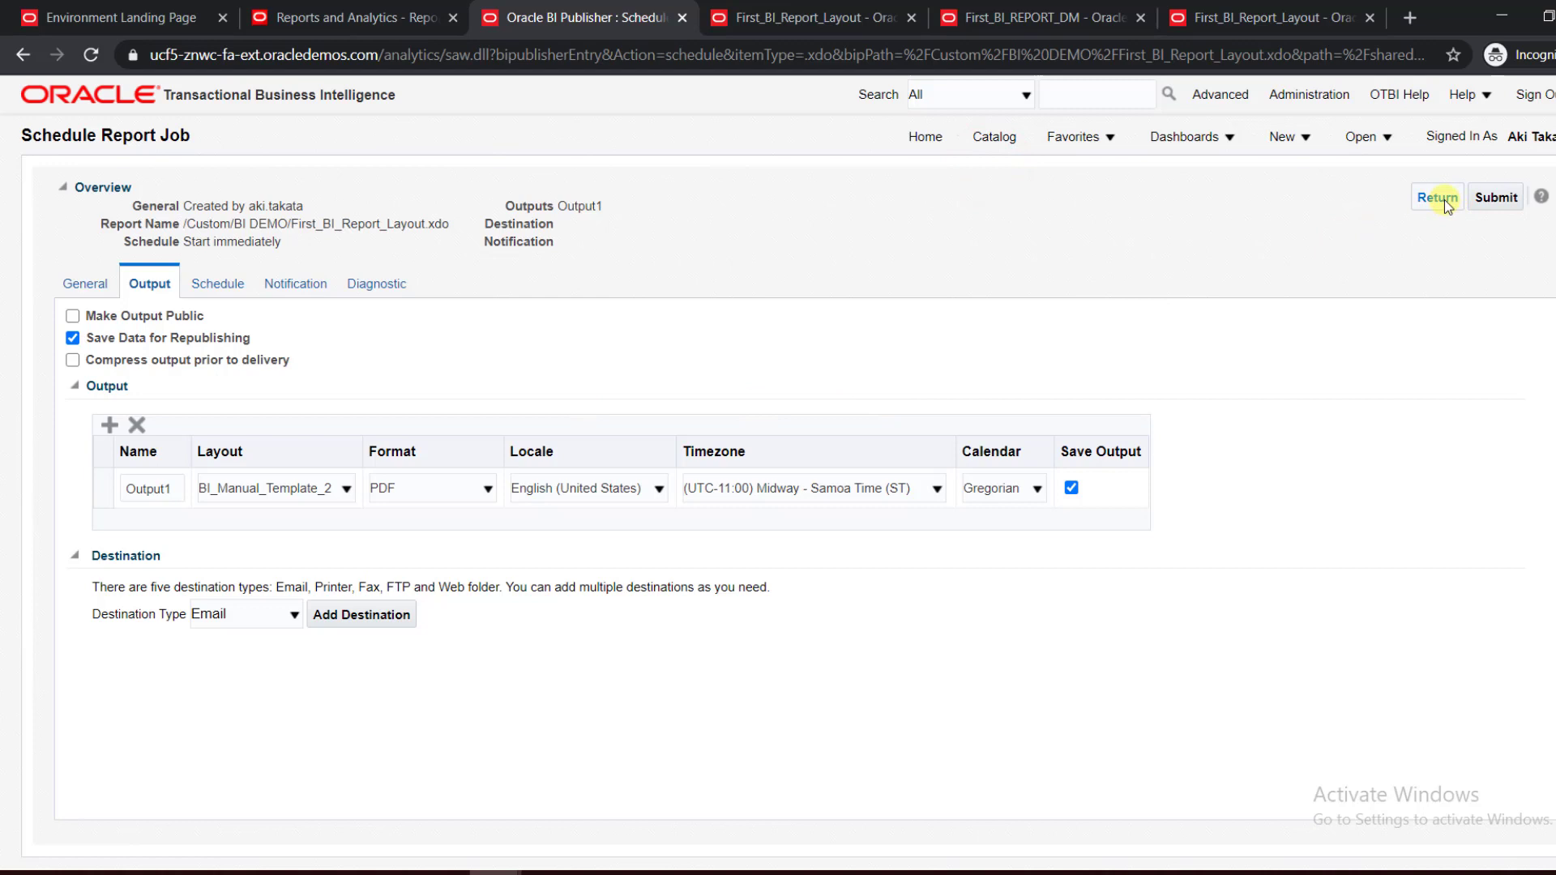
Return to the BI DEMO catalog folder and choose History for First_BI_Report_Layout.
click(1434, 196)
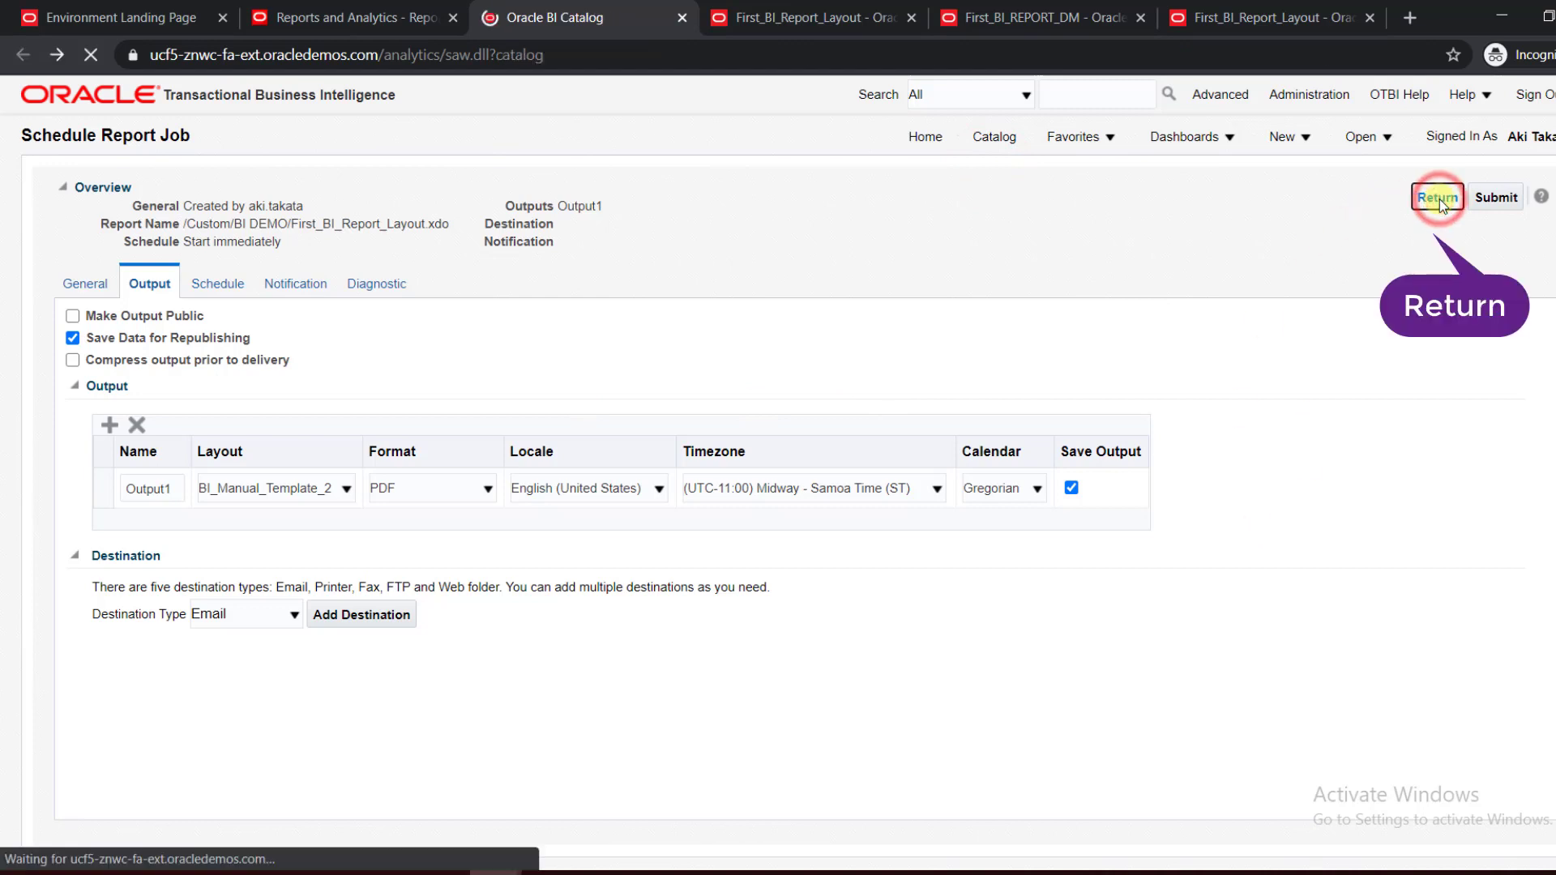
click(1438, 196)
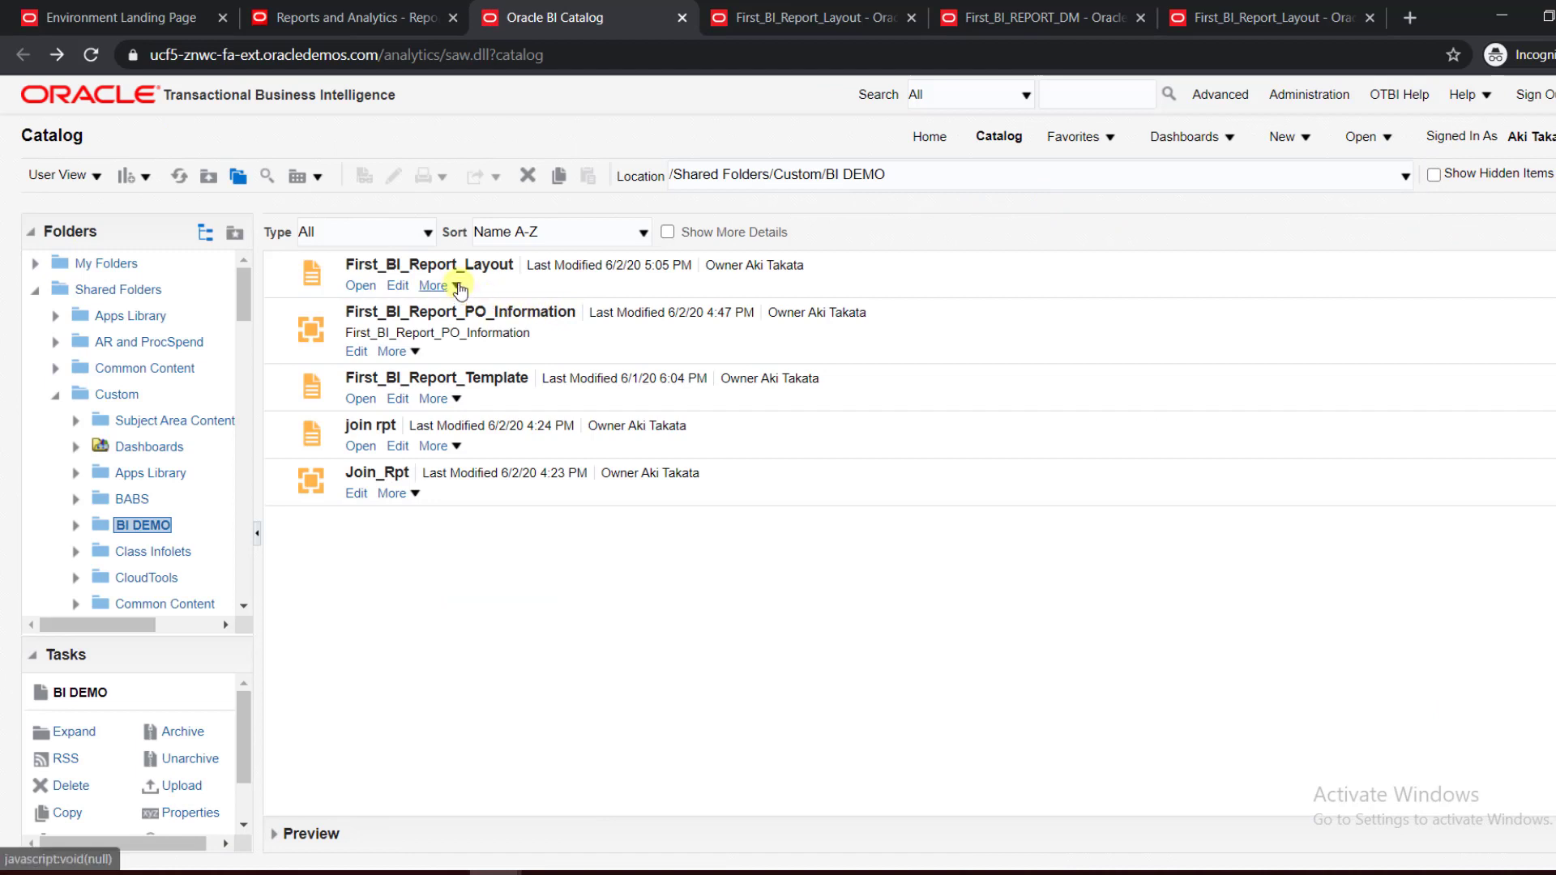
click(435, 285)
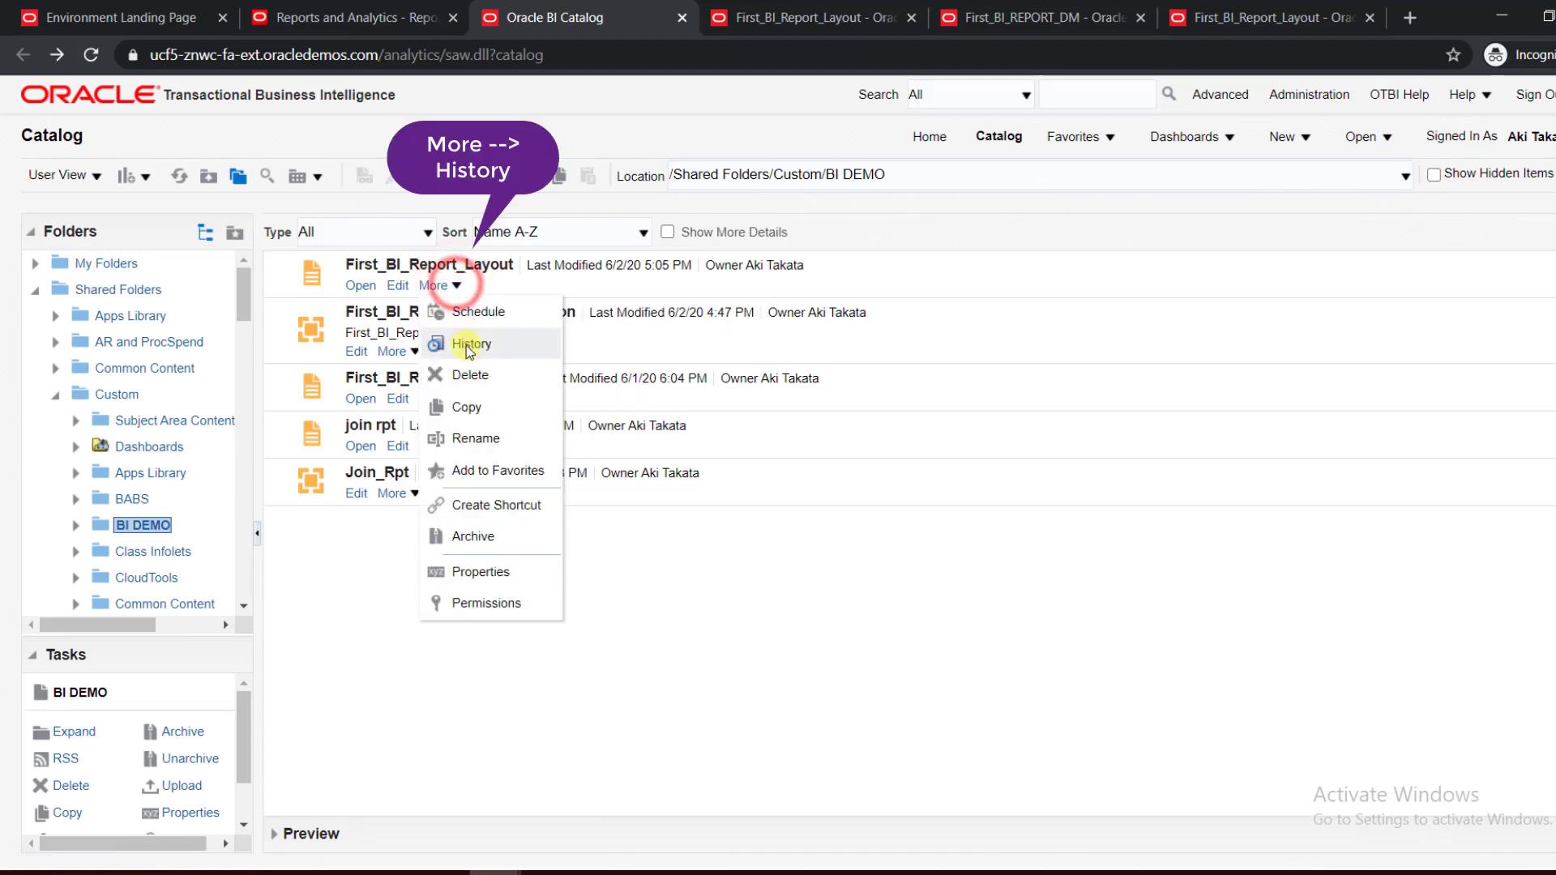
click(471, 344)
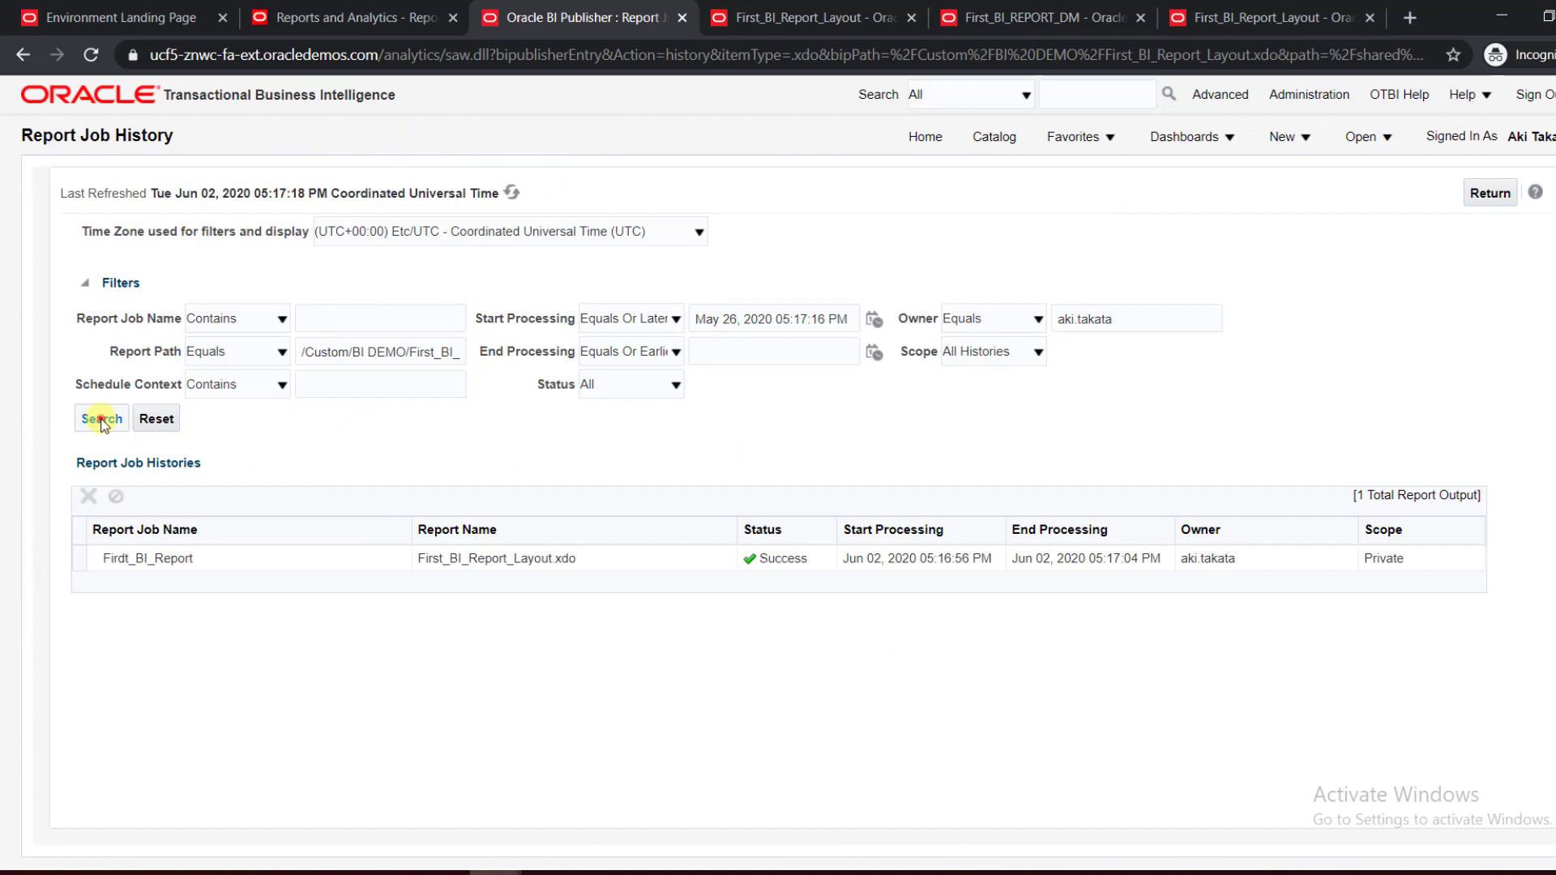
Refresh the job history, confirm Firdt_BI_Report shows Success and open its job details.
click(100, 418)
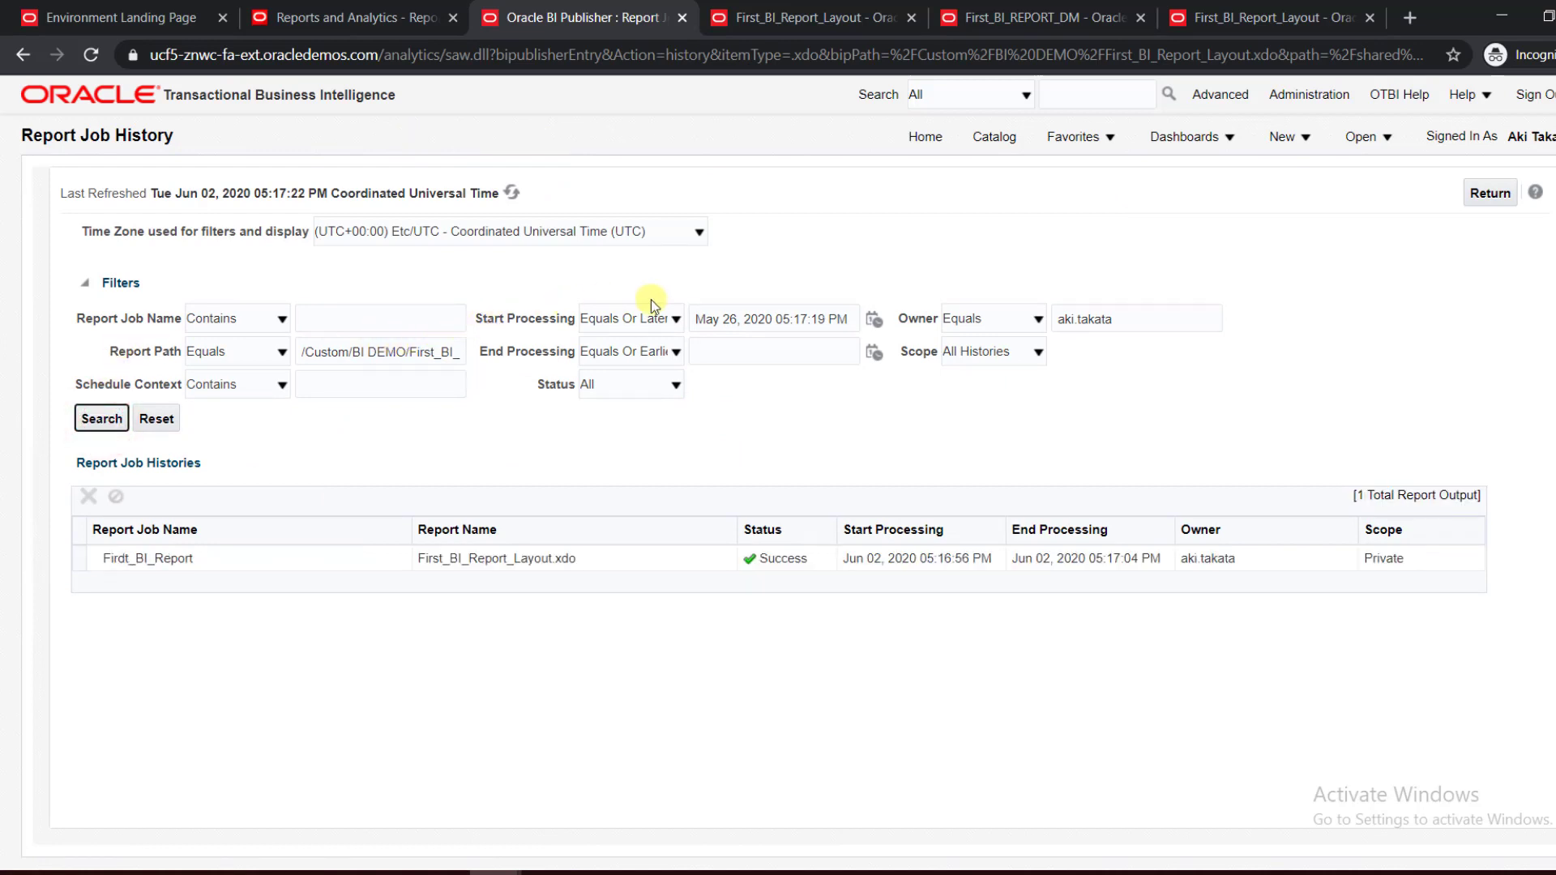
mouse_move(383, 431)
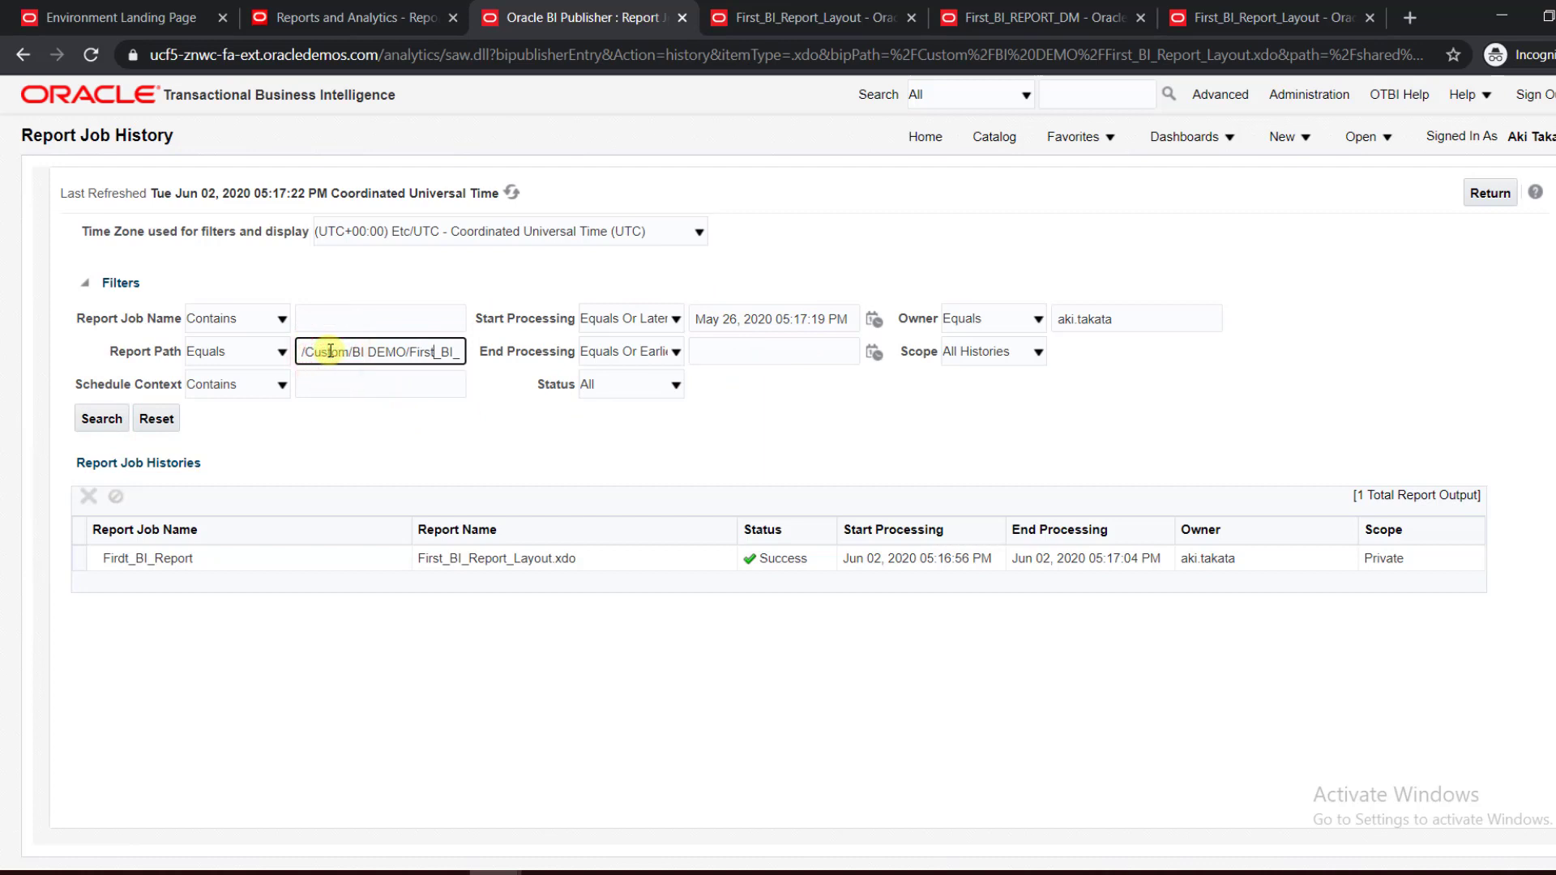
text(First_BI_Report_Layout.xdo)
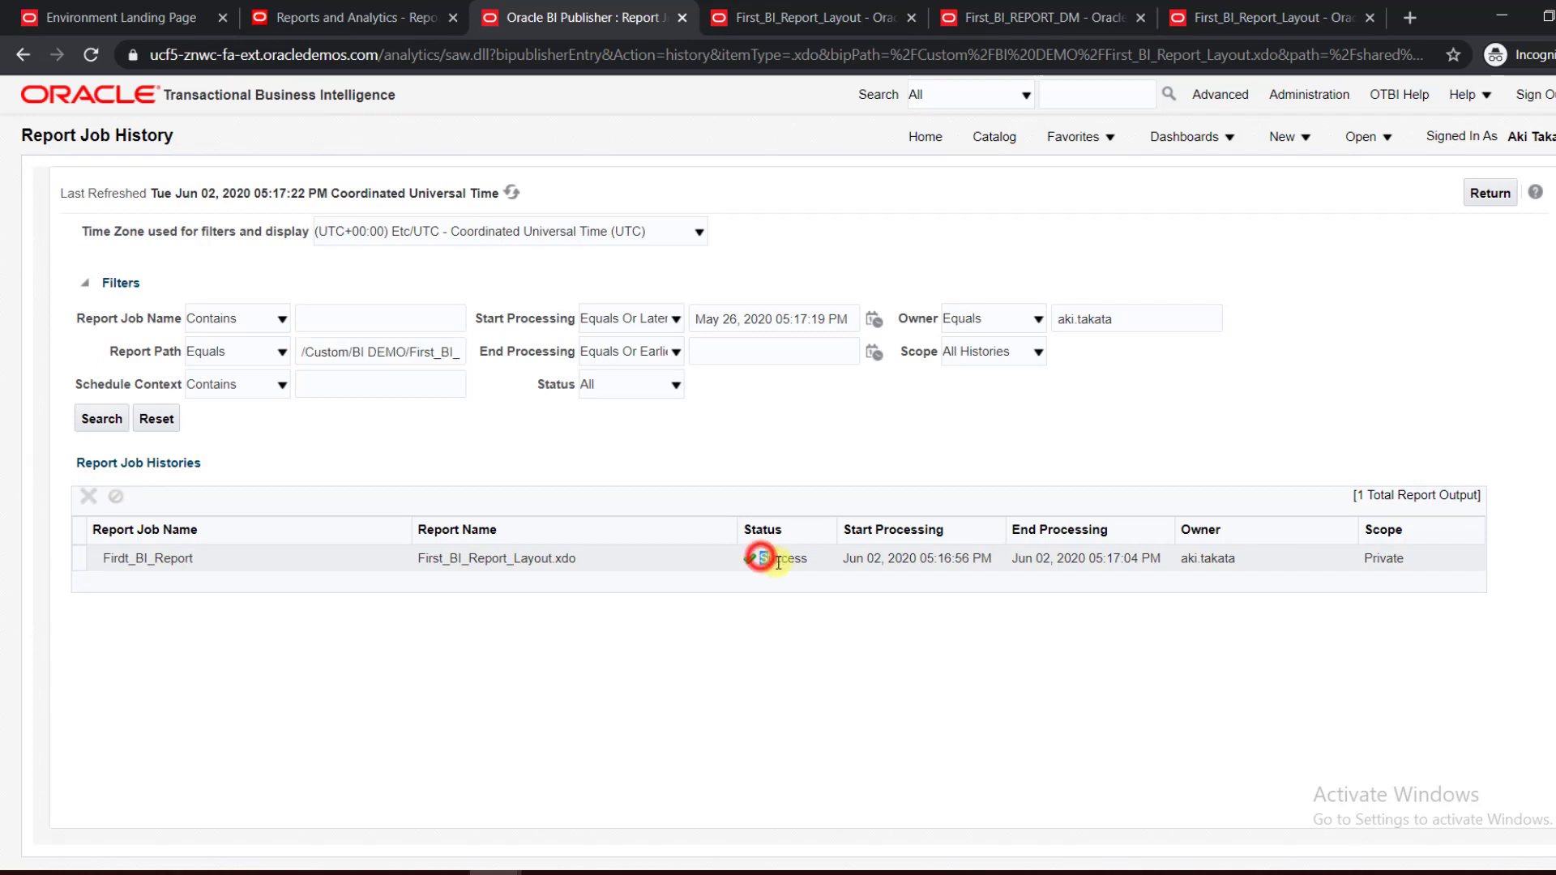
double_click(785, 558)
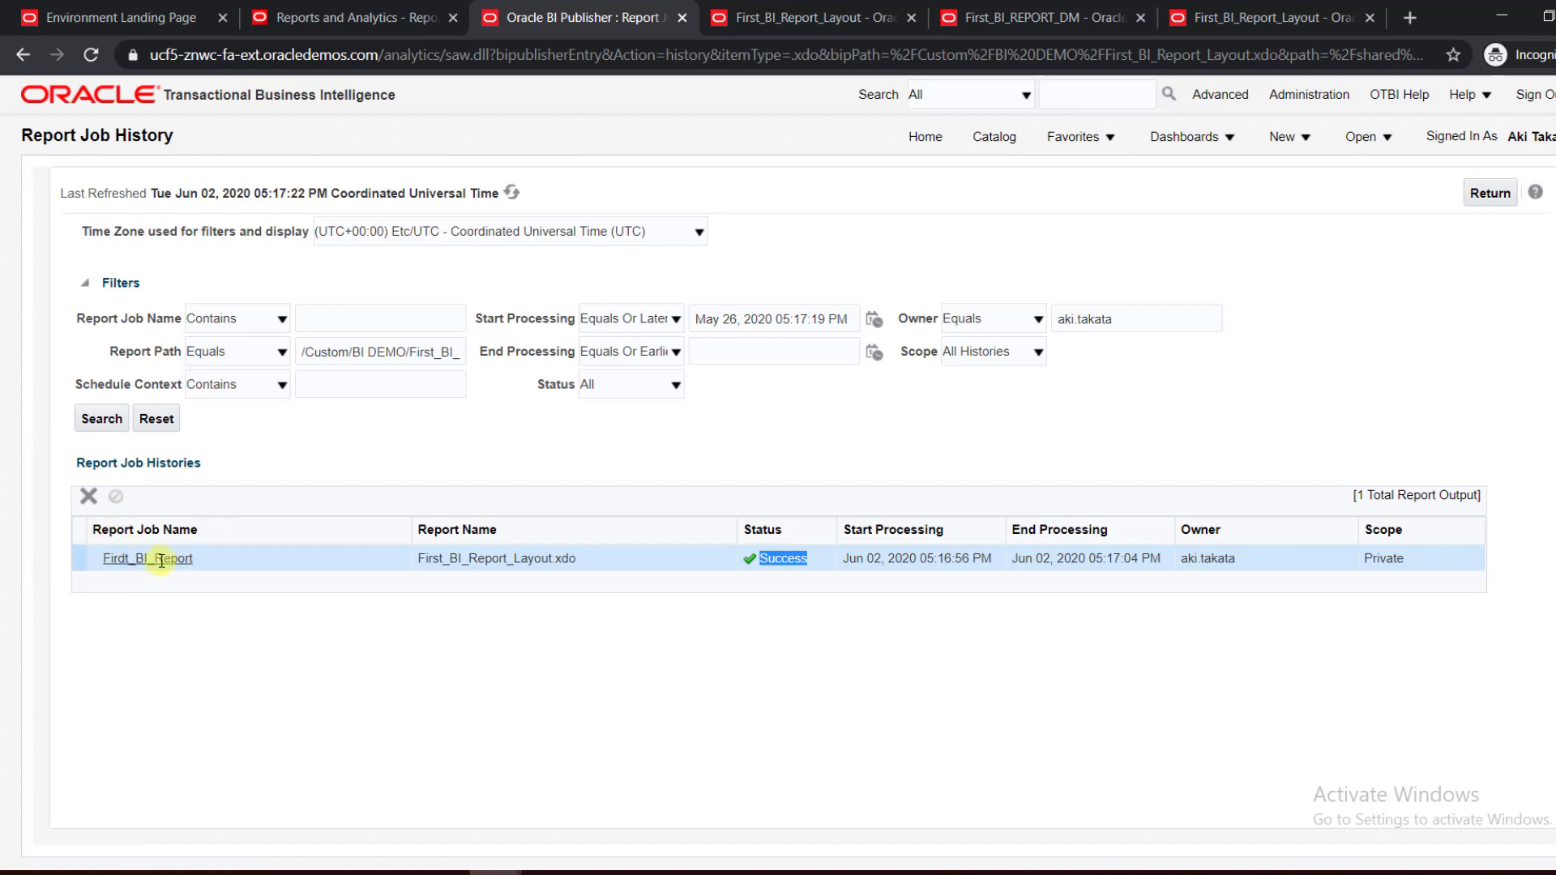
click(148, 558)
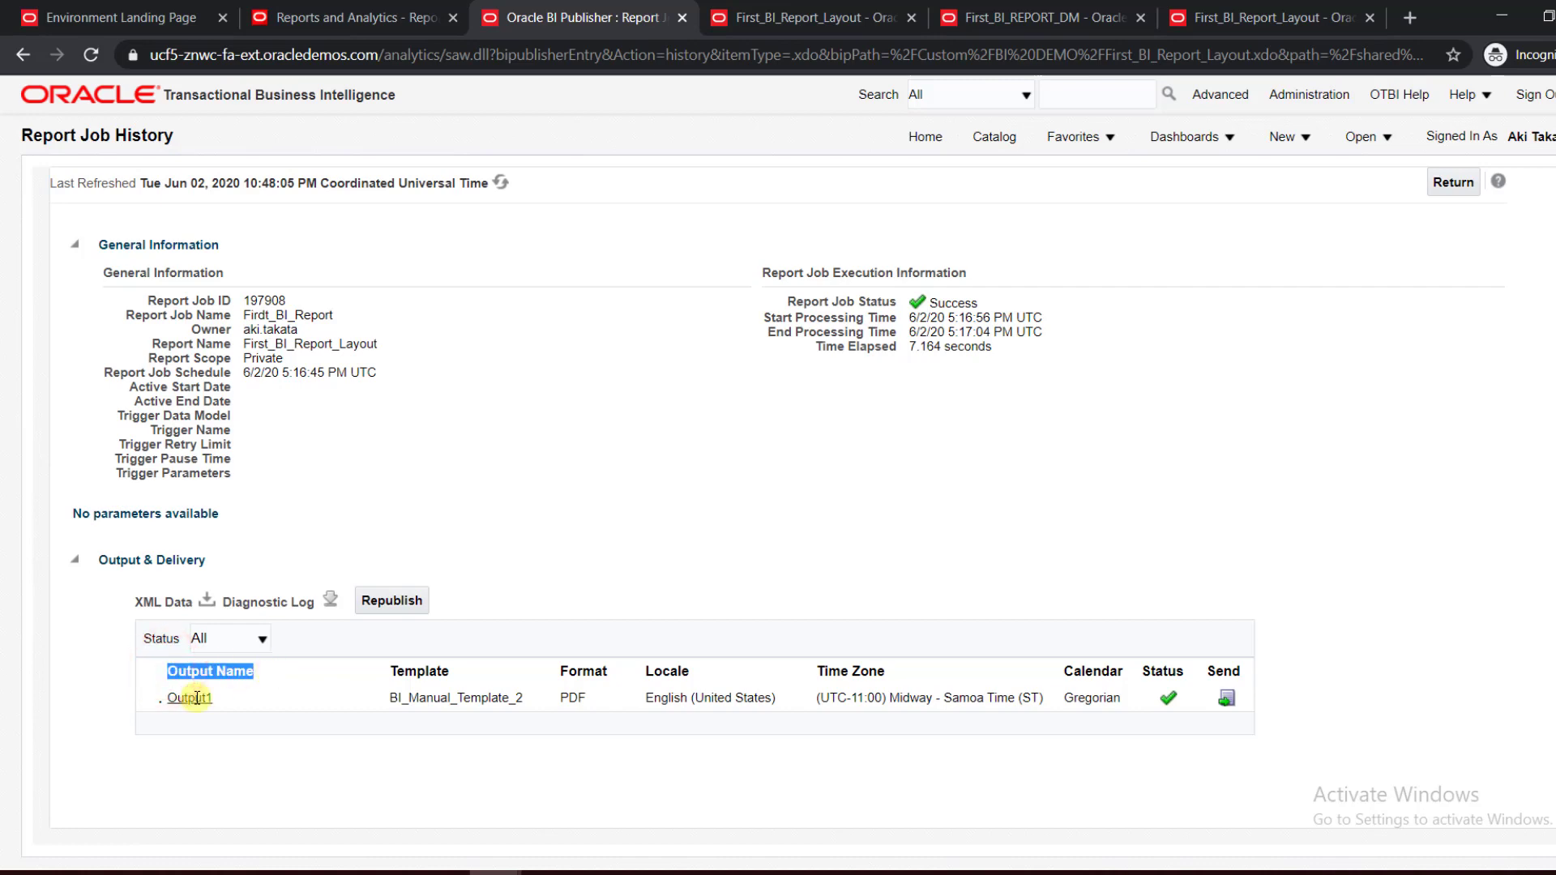
View Output1 as a 177-page PDF, bring up its download save prompt and dismiss it.
click(188, 697)
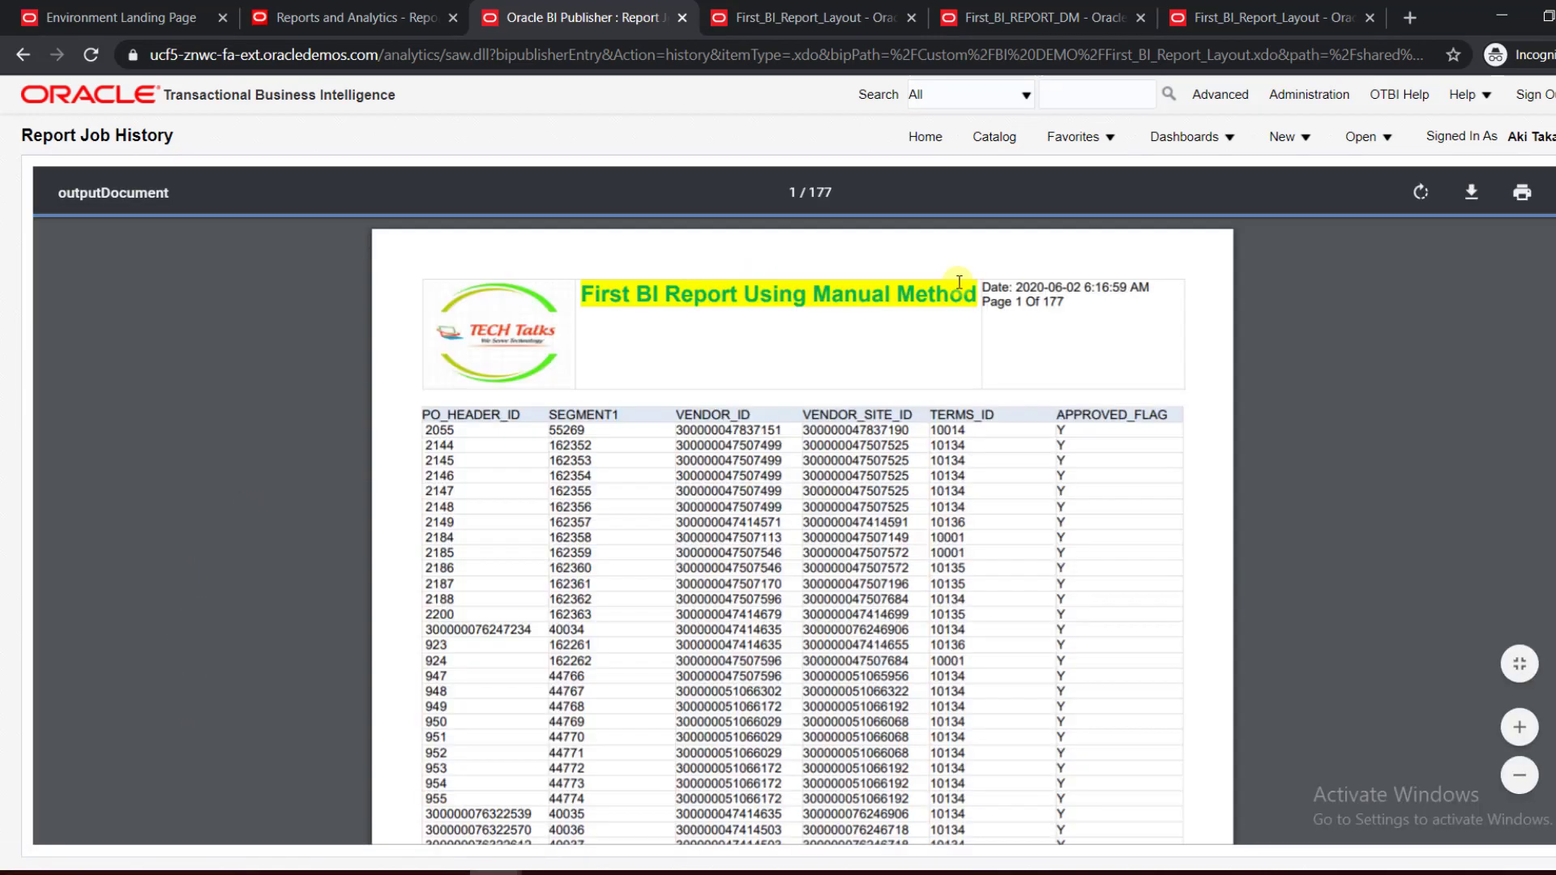
mouse_move(674, 509)
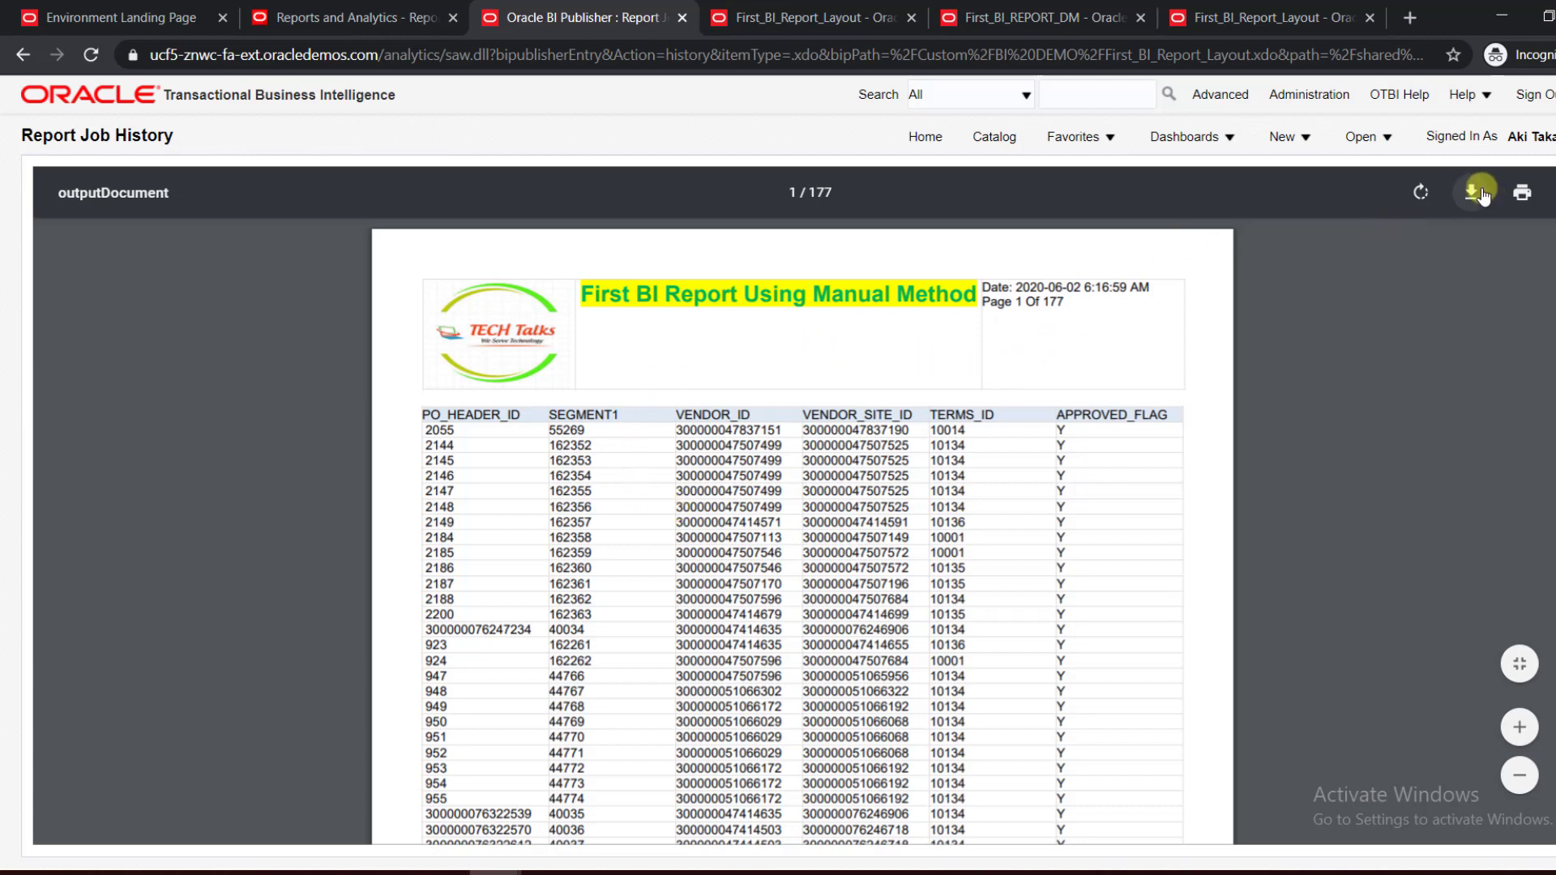
click(1480, 193)
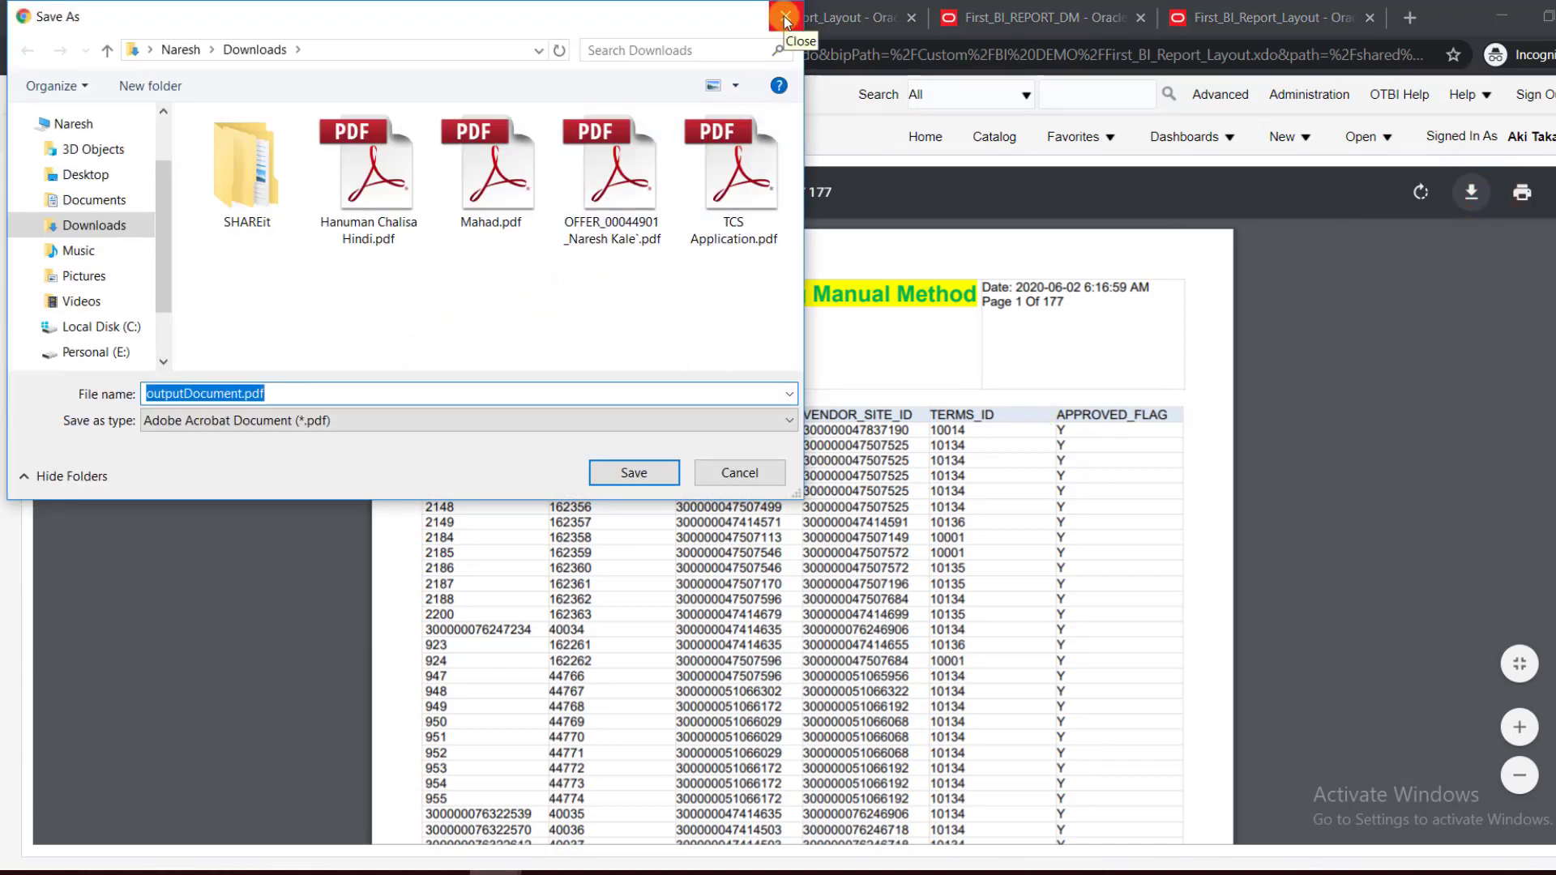
click(784, 17)
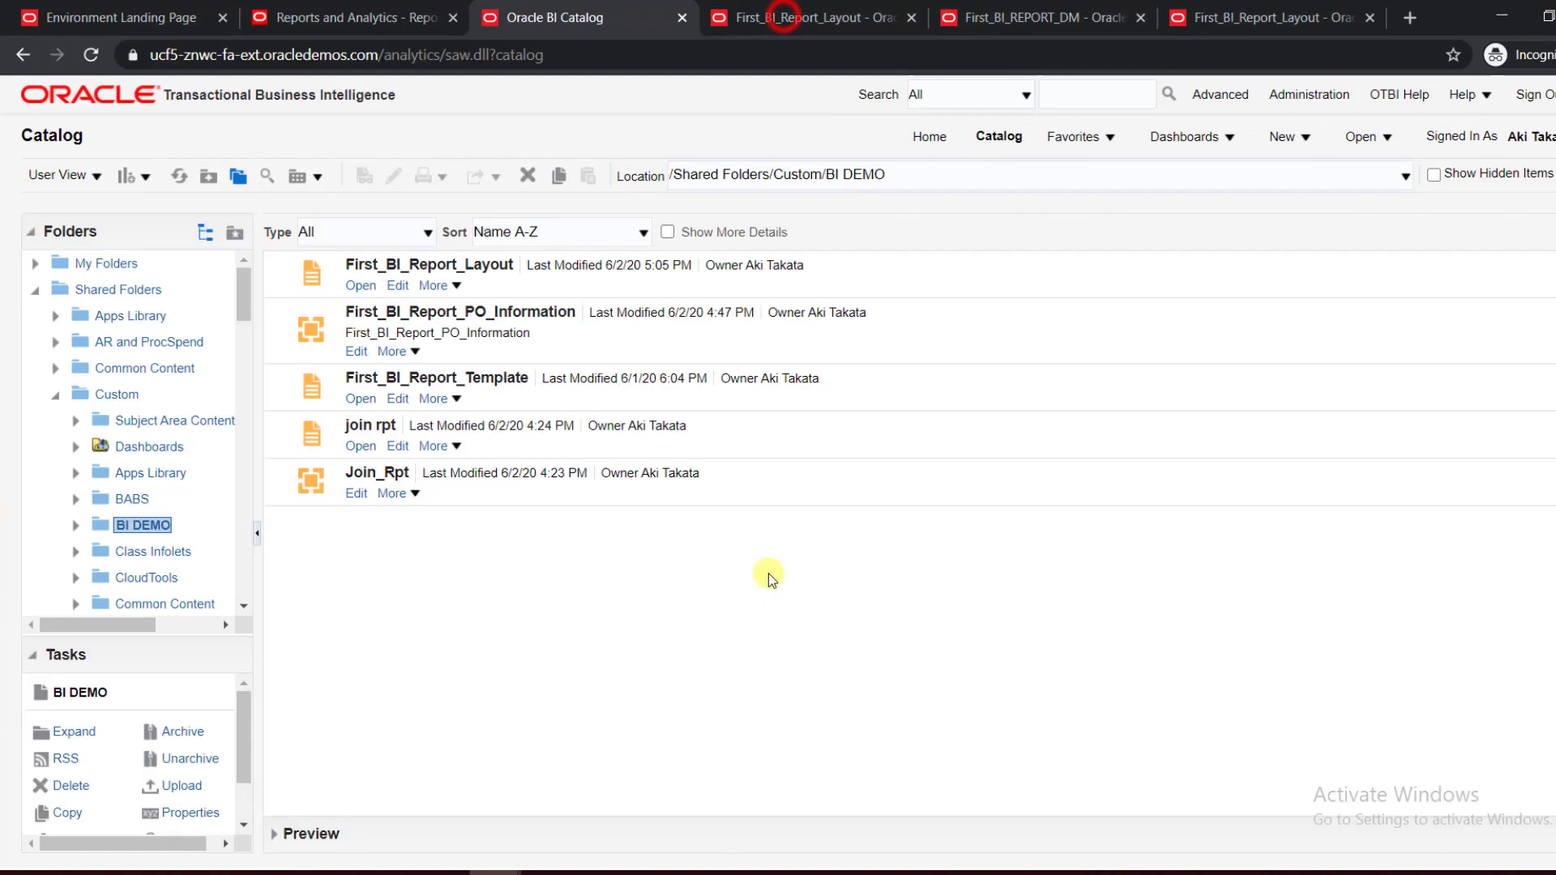